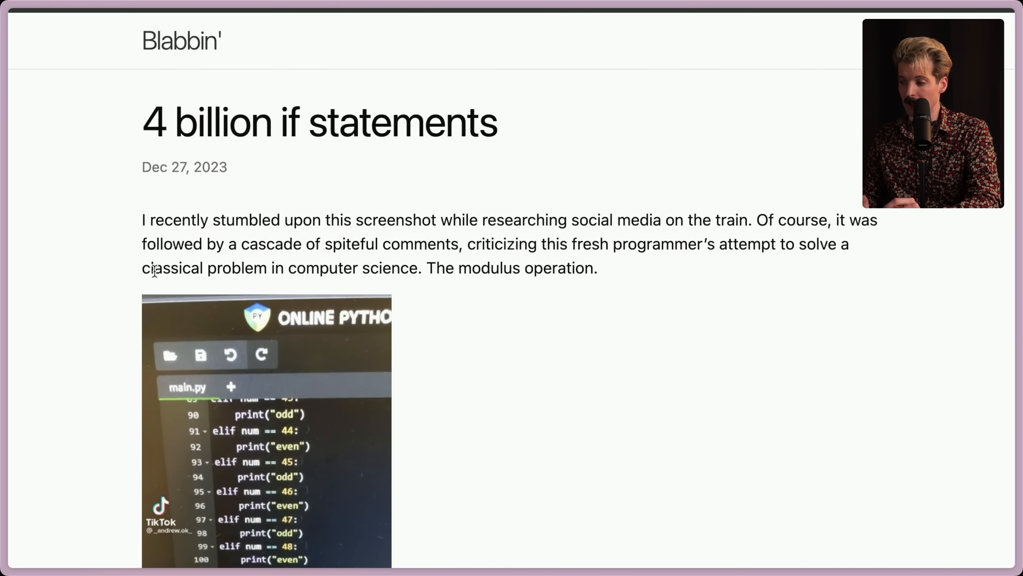
Read the opening paragraph and scroll to the TikTok screenshot of odd/even if statements.
double_click(171, 269)
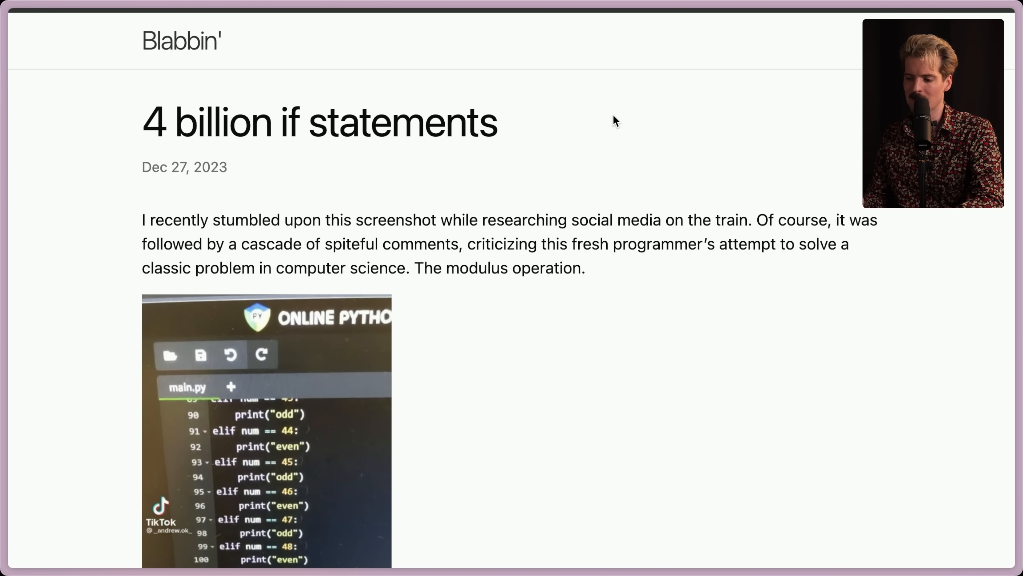
scroll(down, 3)
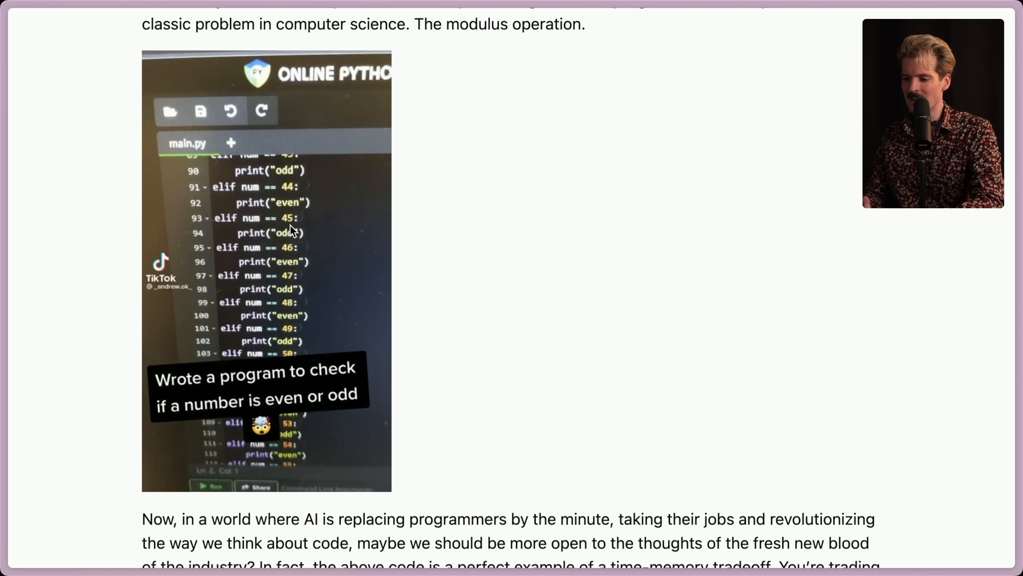
mouse_move(265, 331)
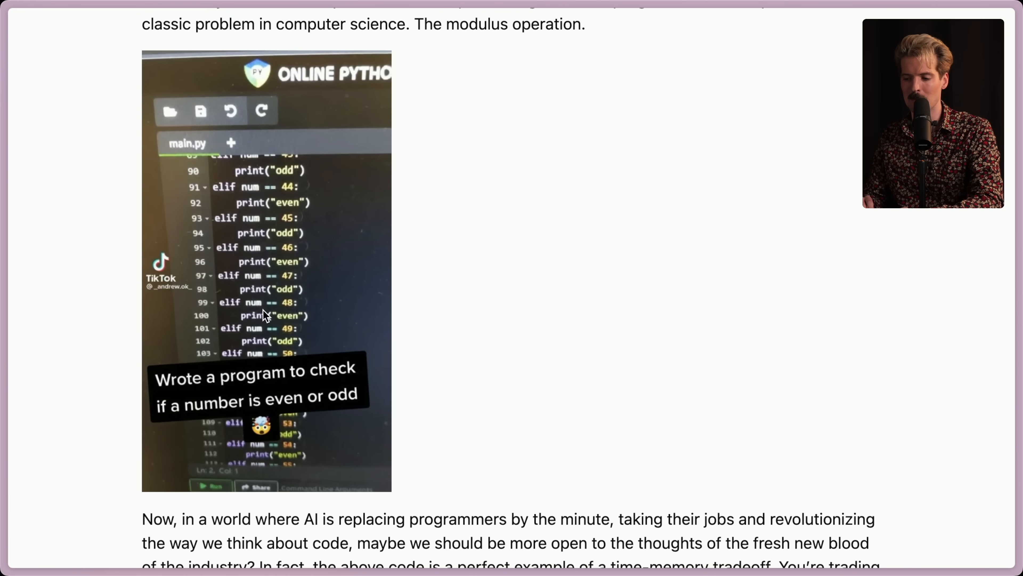
mouse_move(337, 241)
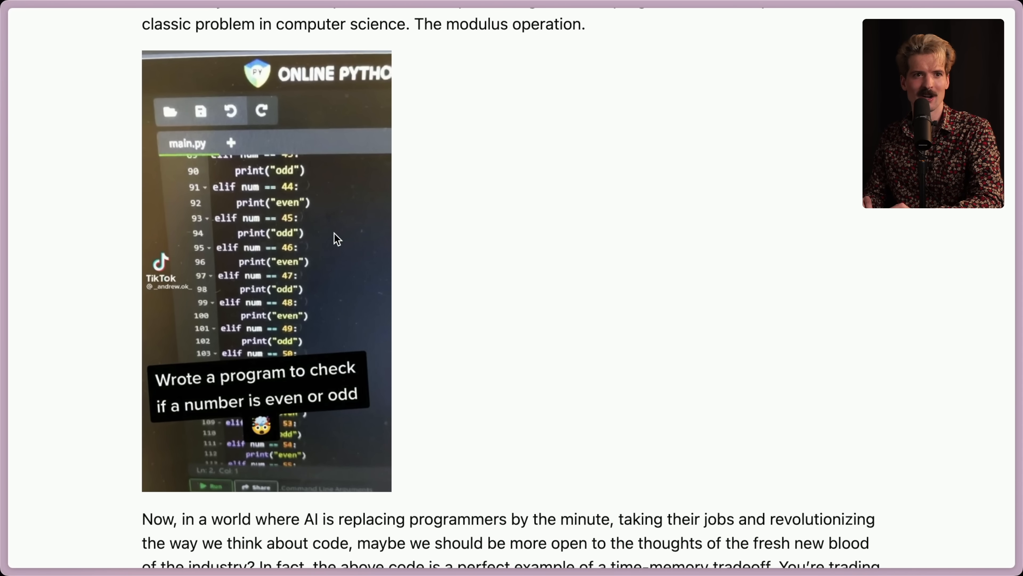
Read past the time-memory tradeoff joke and the C-language plan to the start of the C code.
scroll(down, 3)
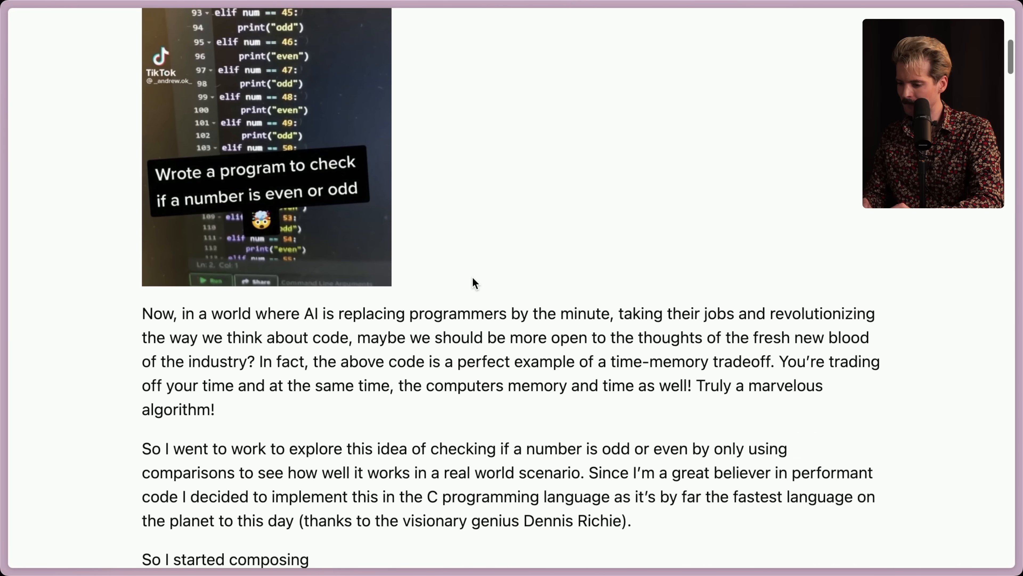
scroll(down, 3)
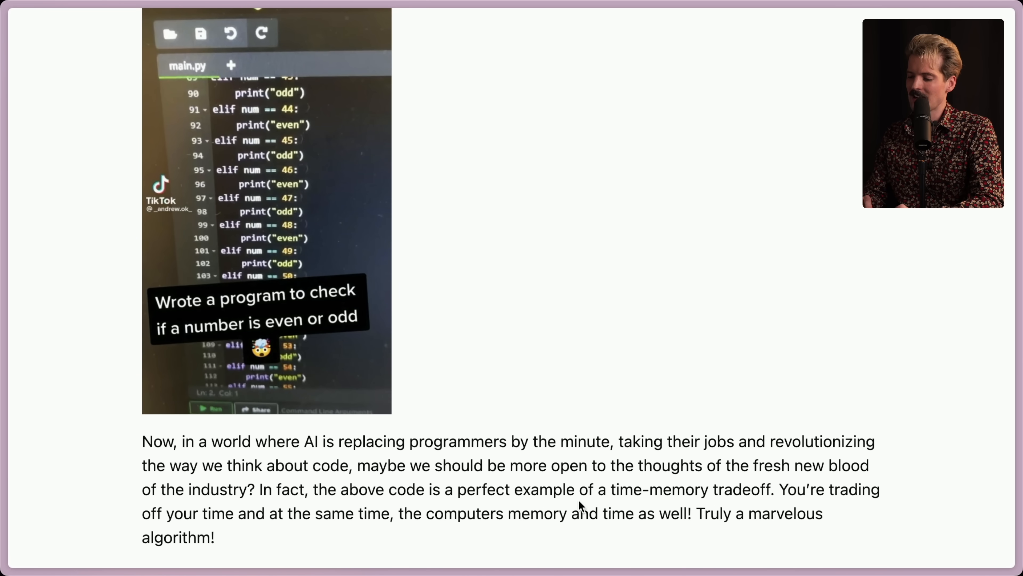
scroll(down, 3)
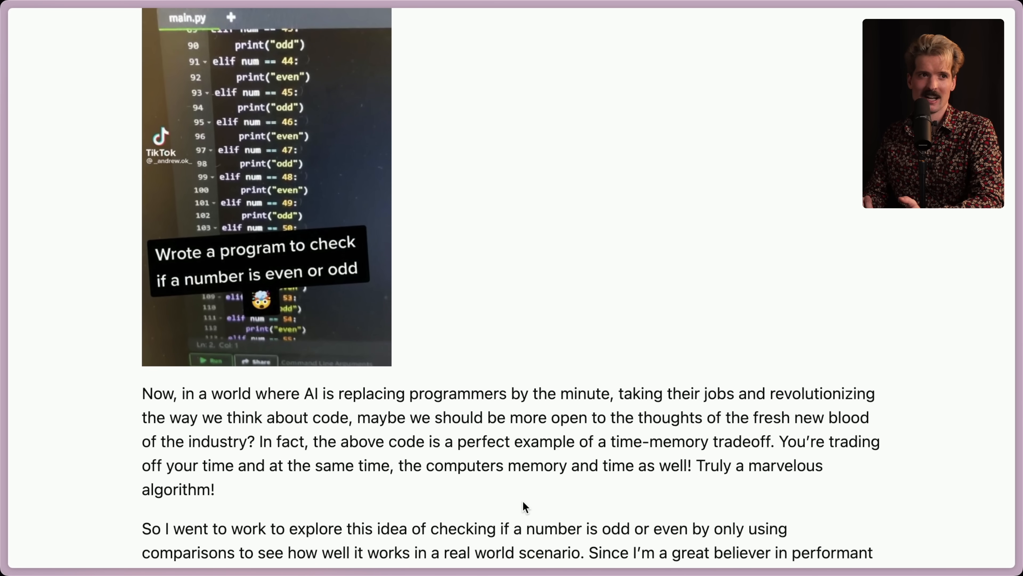
scroll(down, 3)
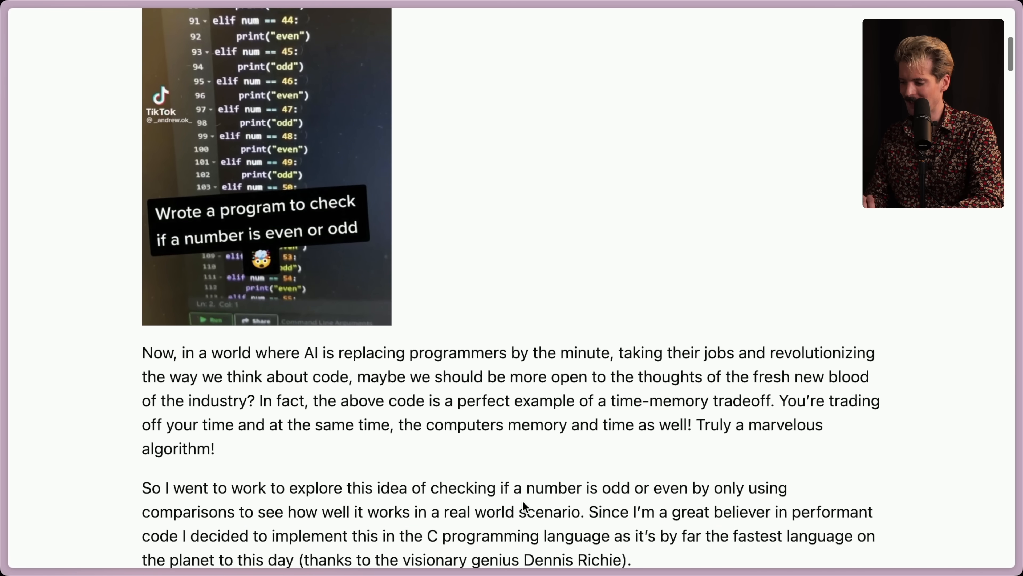
scroll(down, 3)
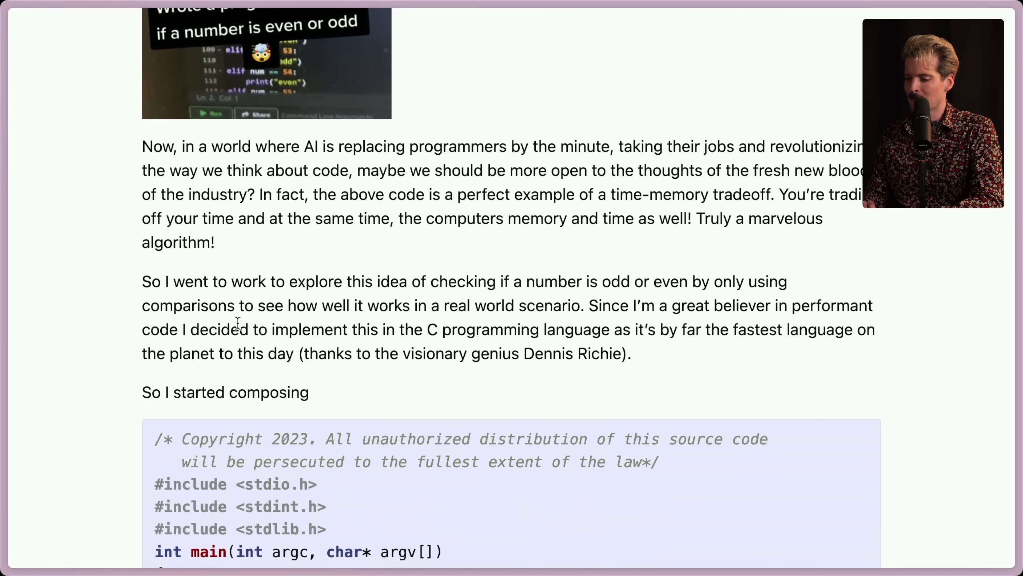
mouse_move(562, 312)
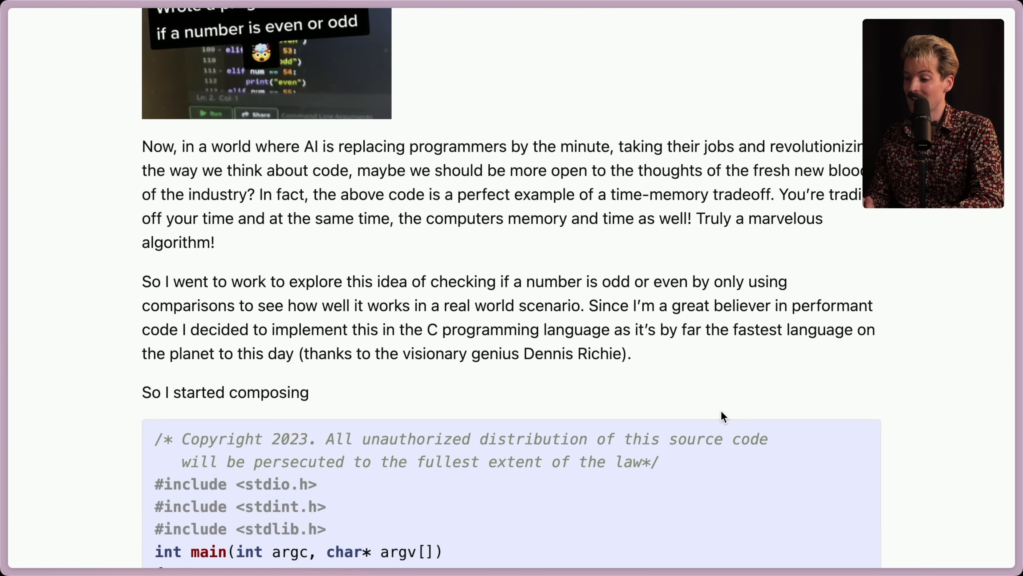
mouse_move(637, 346)
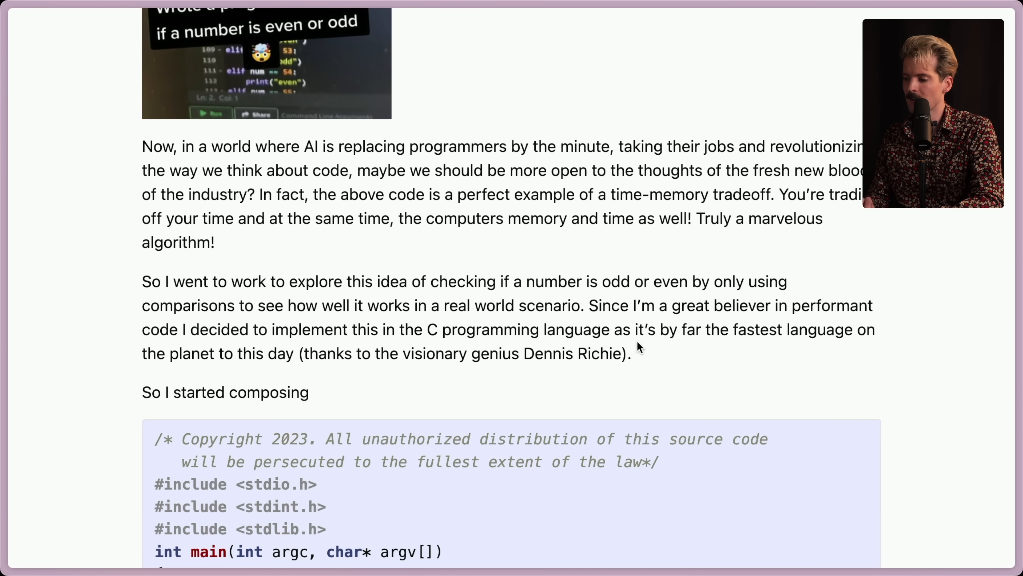
mouse_move(316, 385)
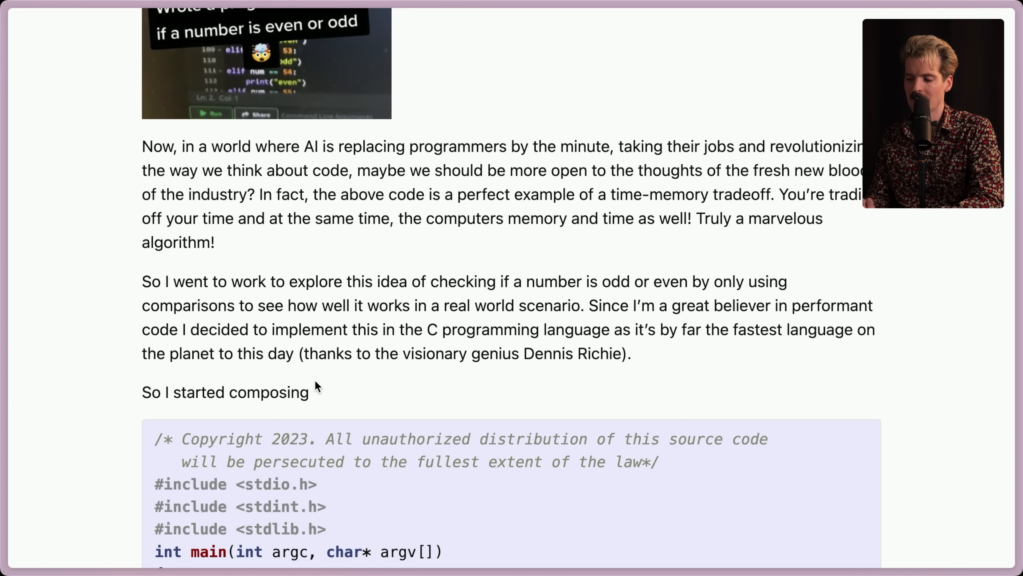
mouse_move(524, 379)
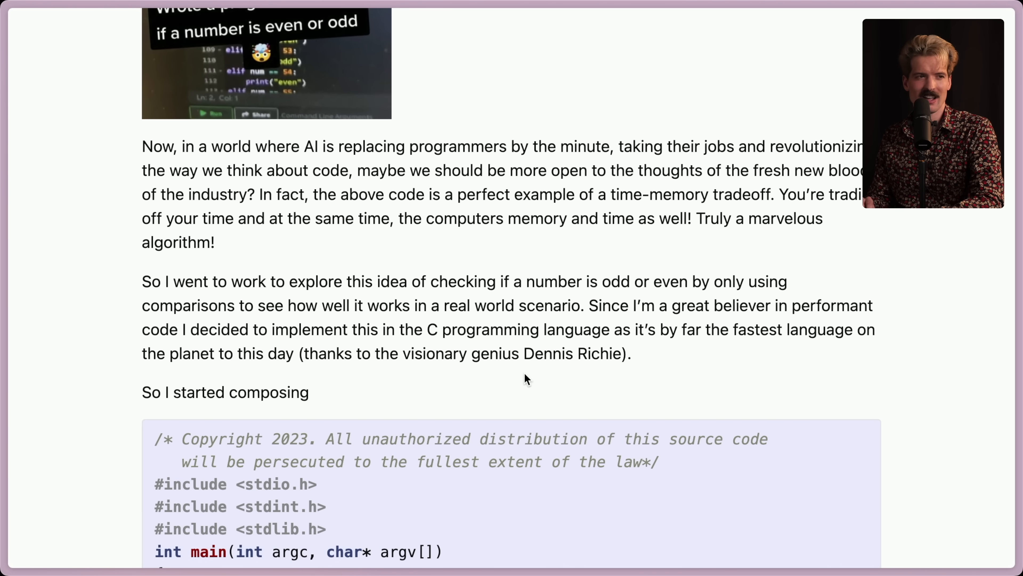
Read through the C if-chain up to 10 and the compile-and-test output with correct results.
scroll(down, 3)
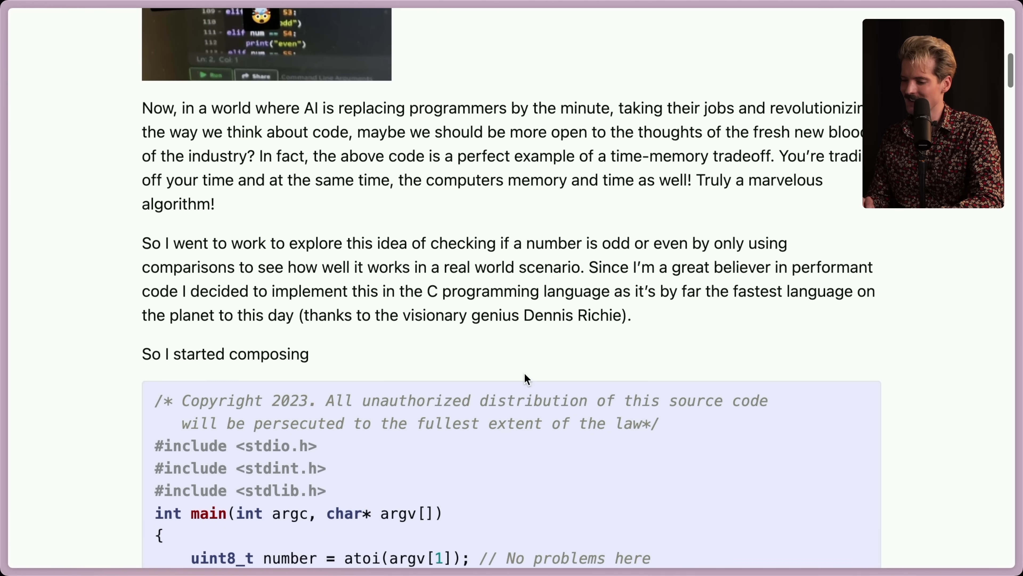
scroll(down, 3)
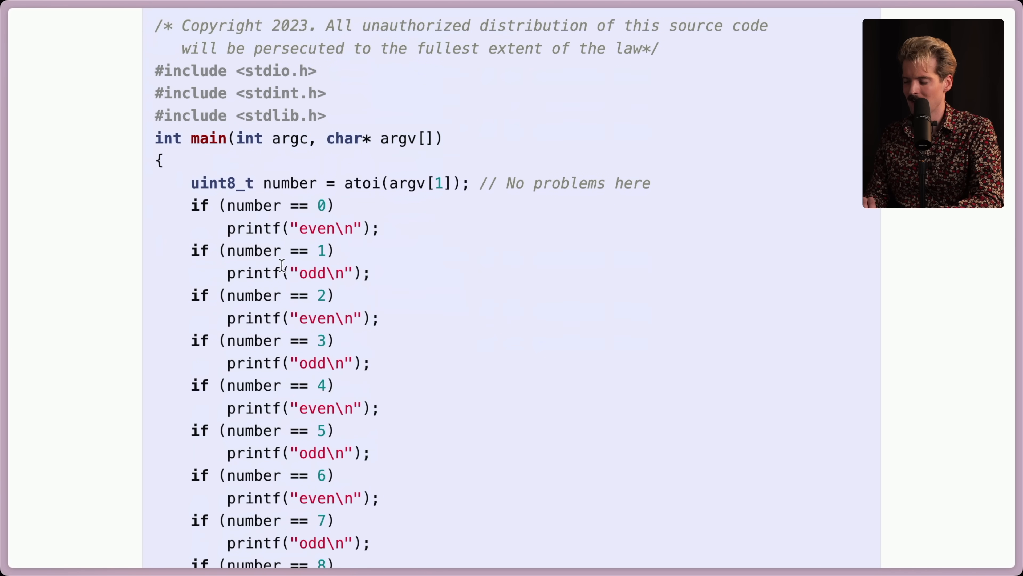
scroll(down, 3)
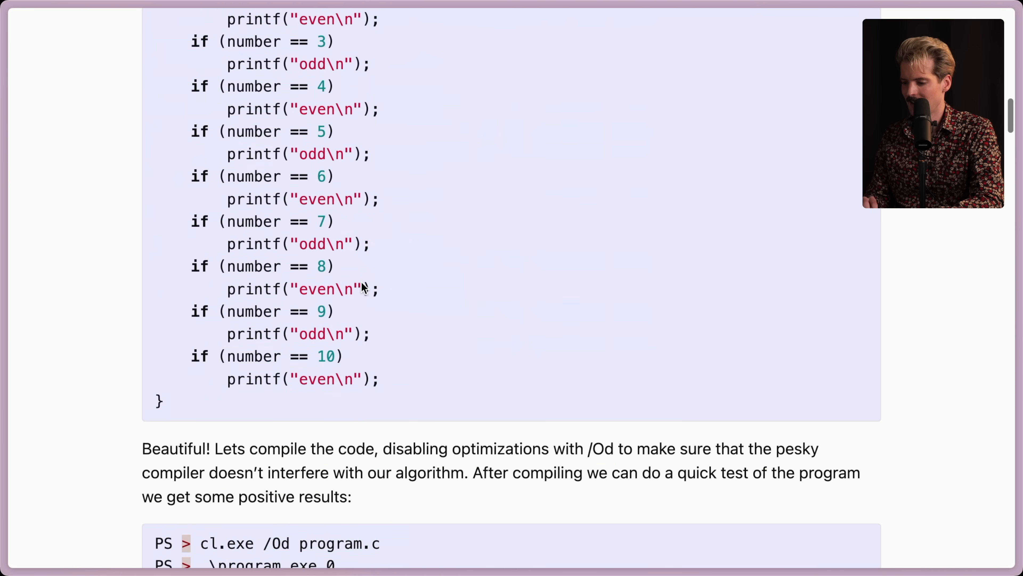
scroll(down, 3)
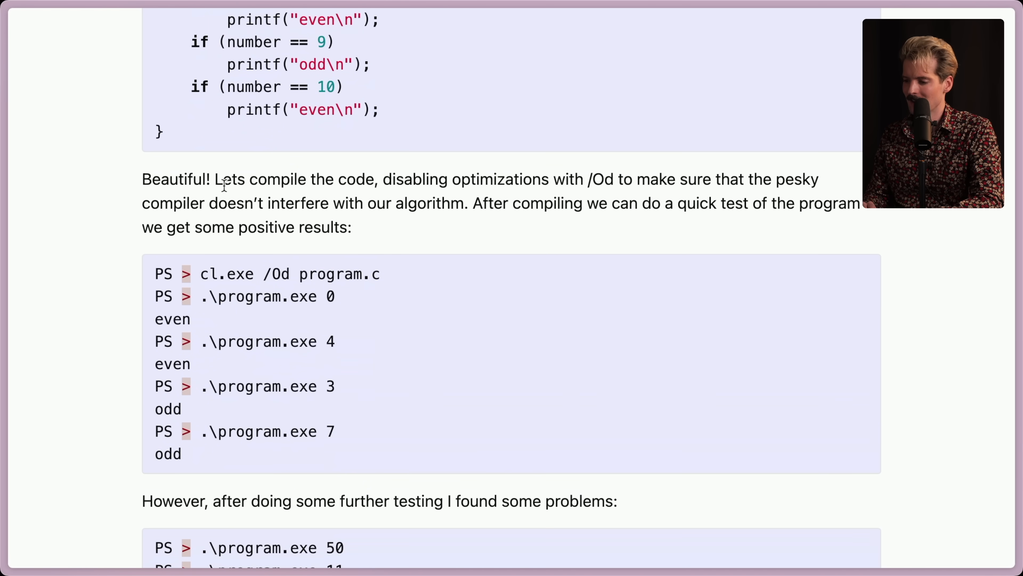
mouse_move(603, 184)
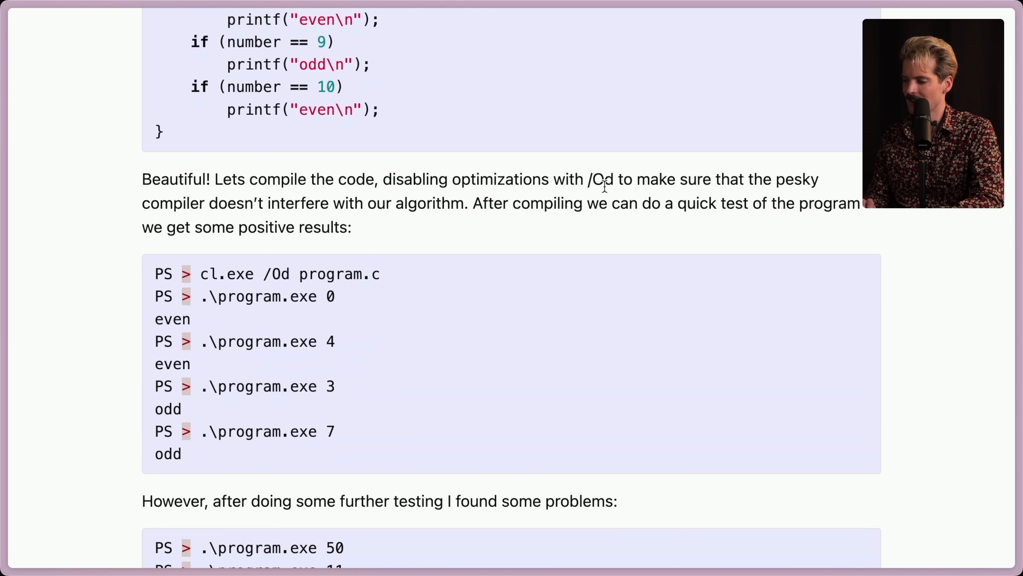
mouse_move(470, 223)
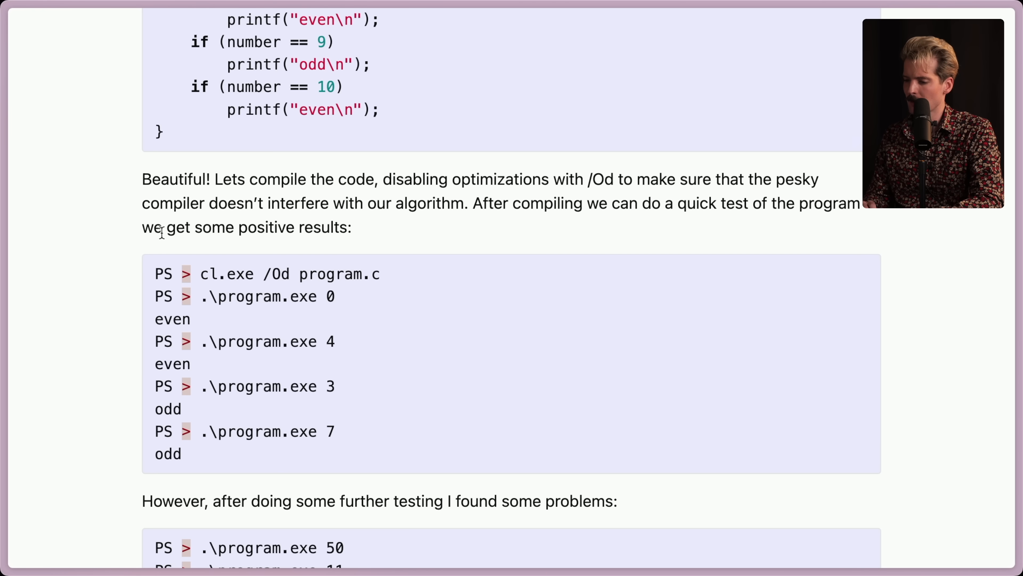
scroll(down, 3)
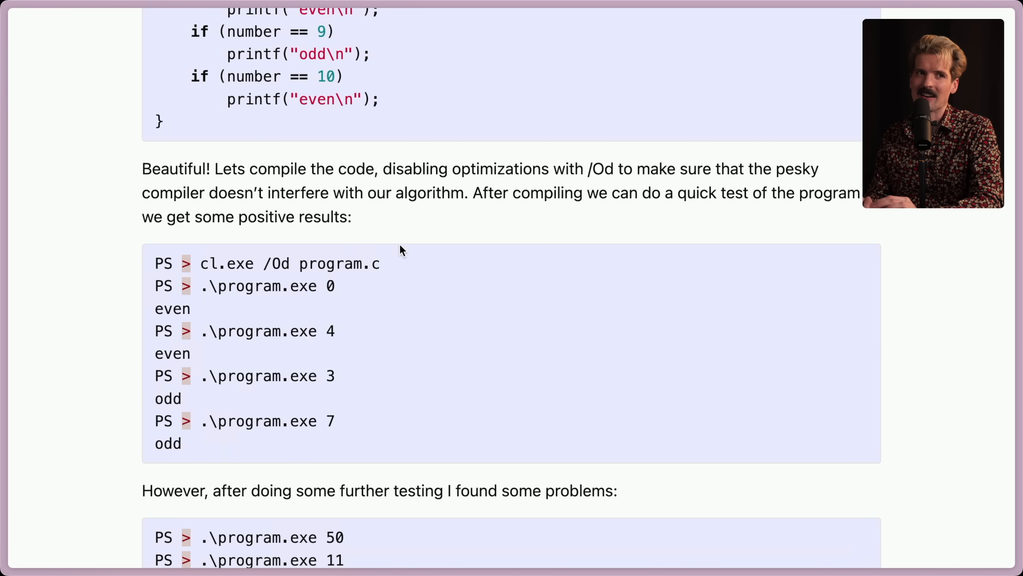
Read the failing tests for 50, 11 and 99, highlighting them, and reach the Python generator script.
scroll(down, 3)
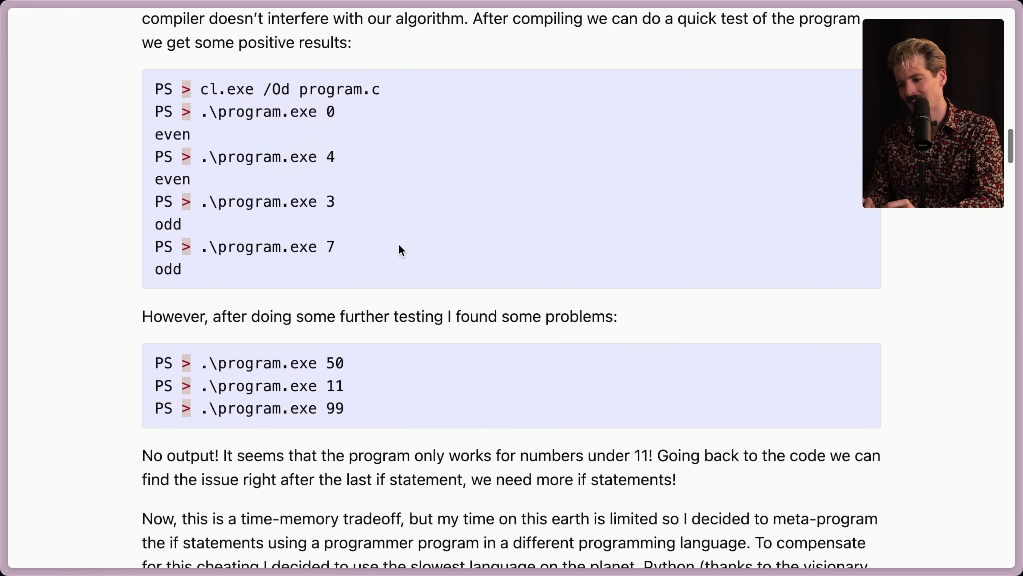
scroll(down, 3)
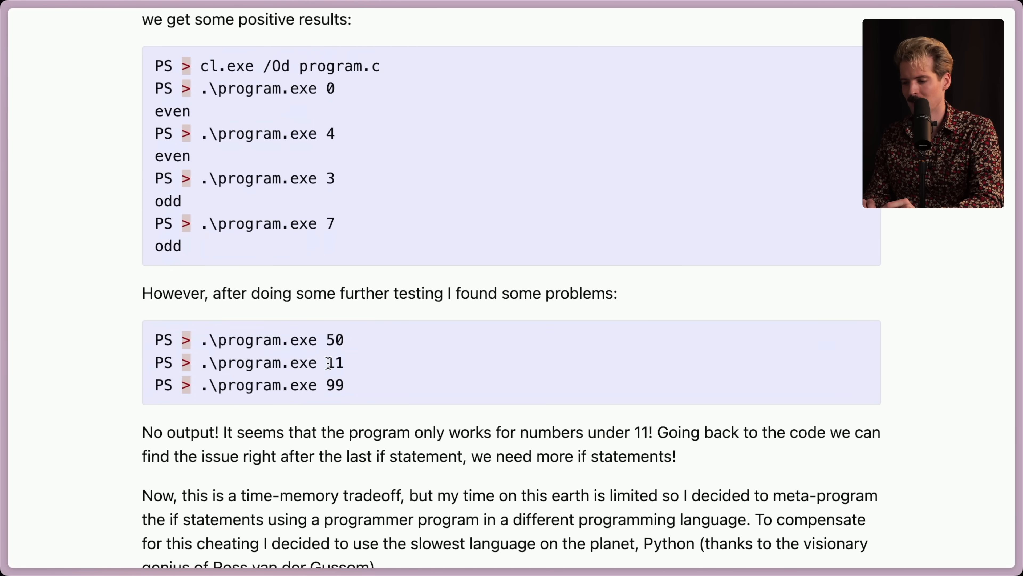
drag(155, 340, 345, 384)
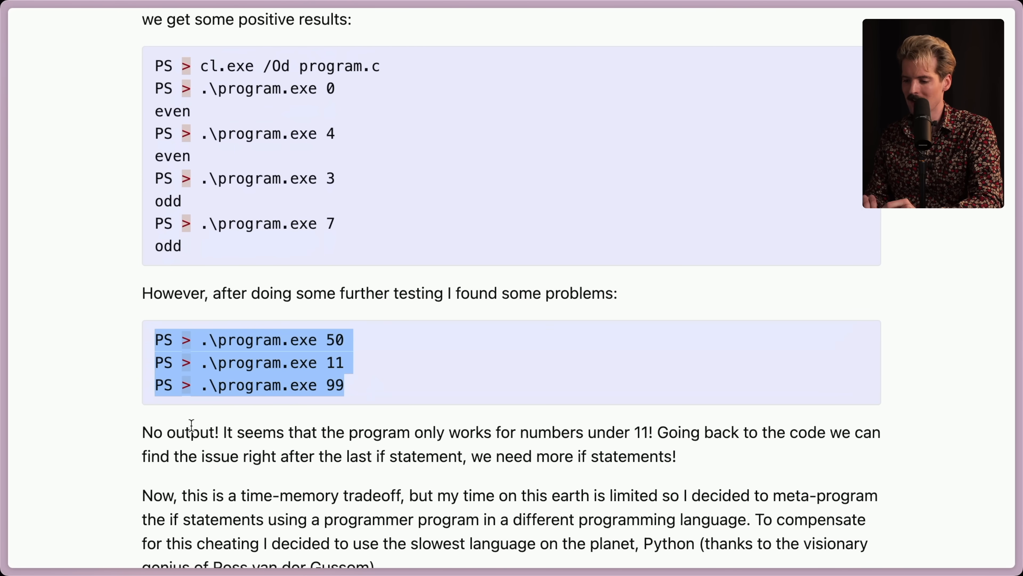
scroll(down, 3)
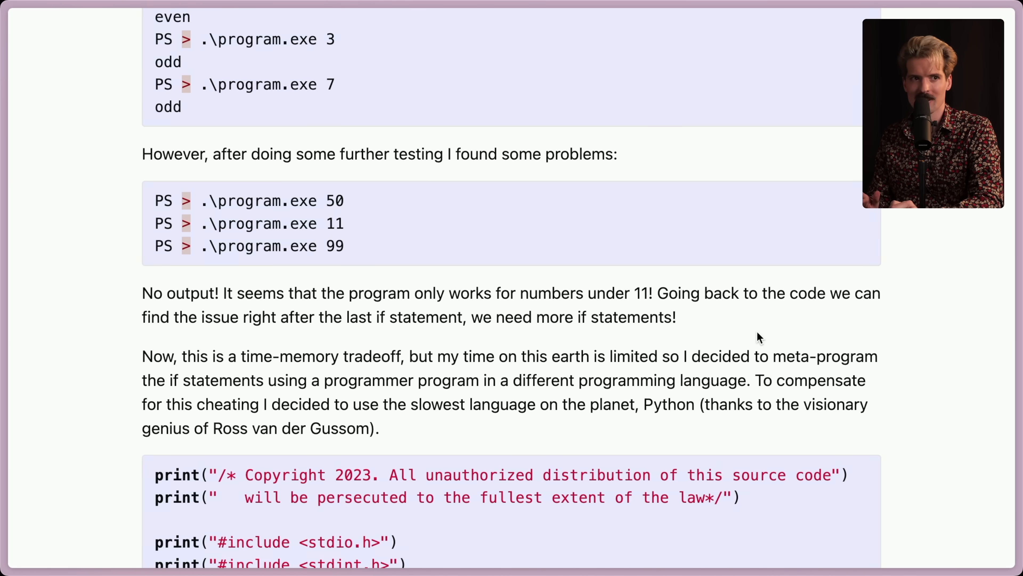
scroll(down, 3)
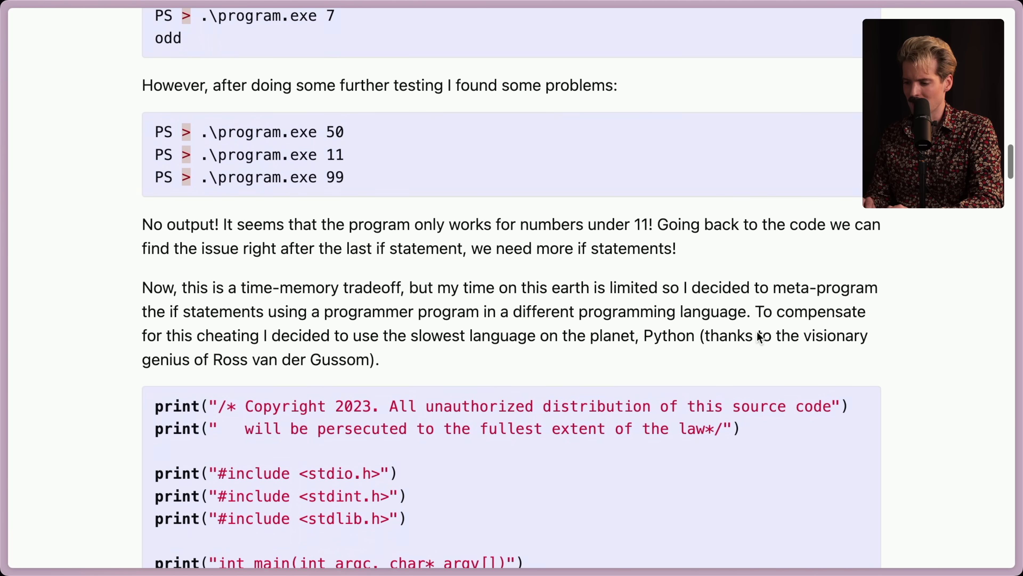
scroll(down, 3)
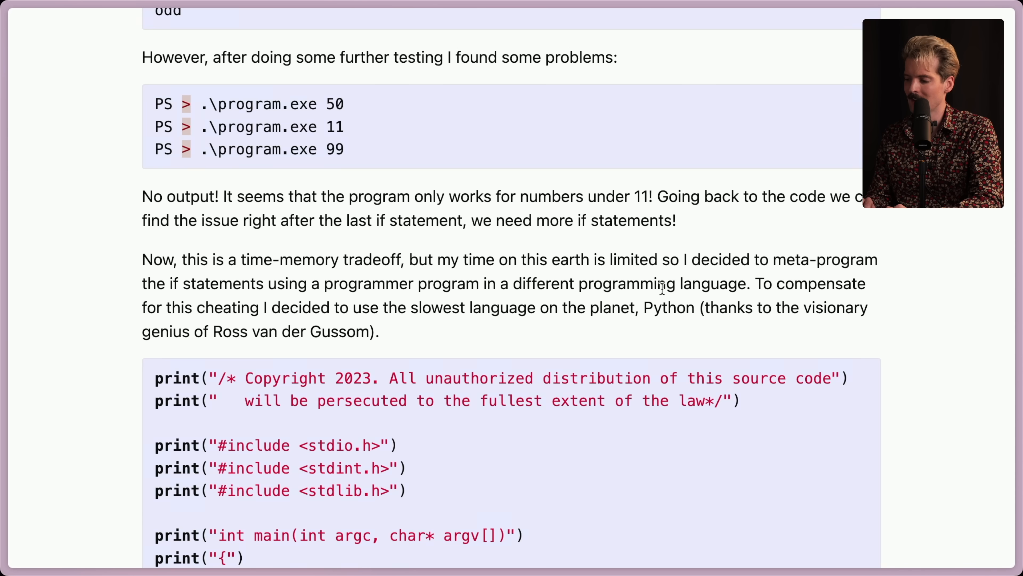
mouse_move(543, 337)
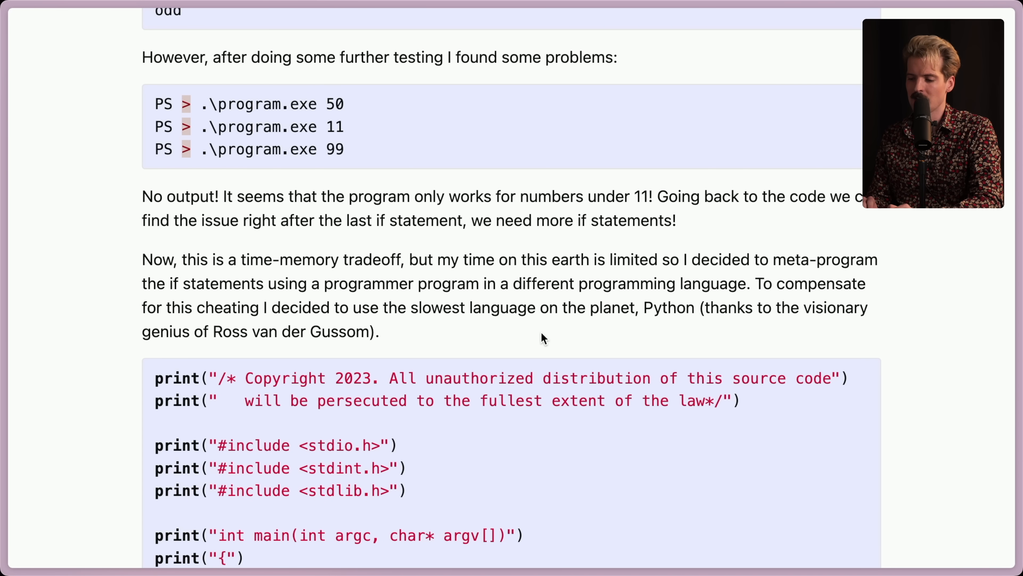
Read the whole Python generator script for all 8-bit values down to the 'Nice!' line.
scroll(down, 3)
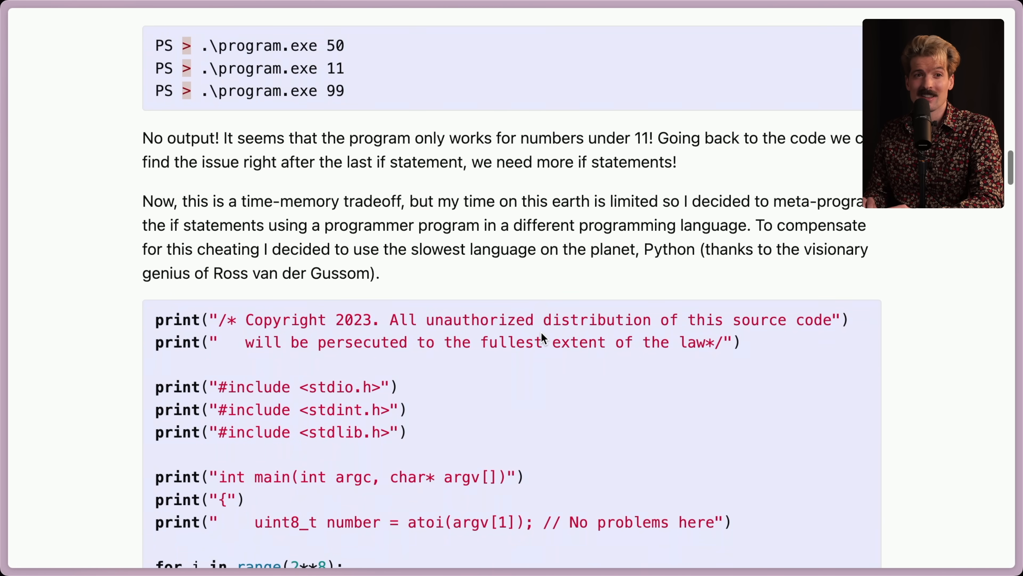
scroll(down, 3)
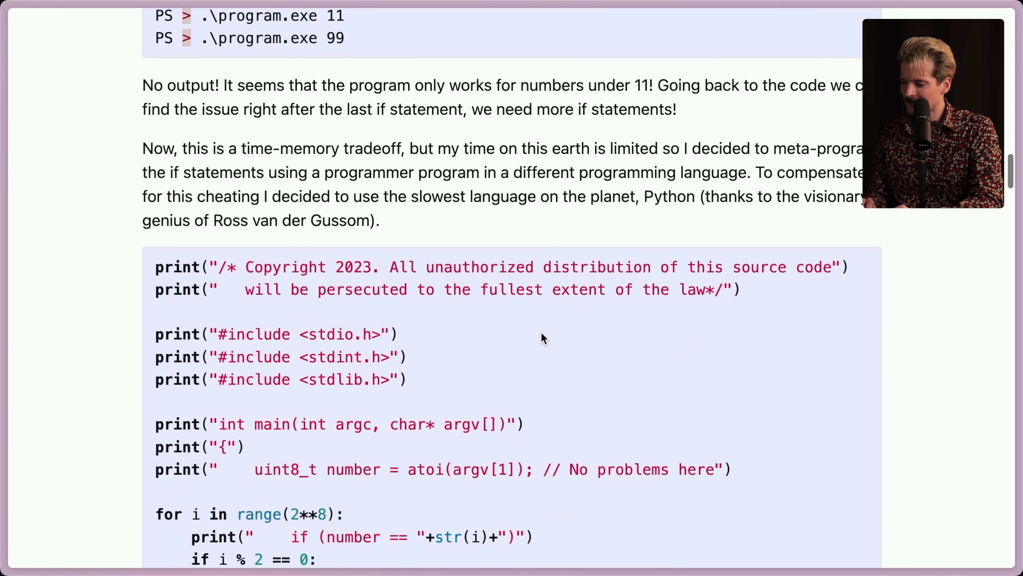
scroll(down, 3)
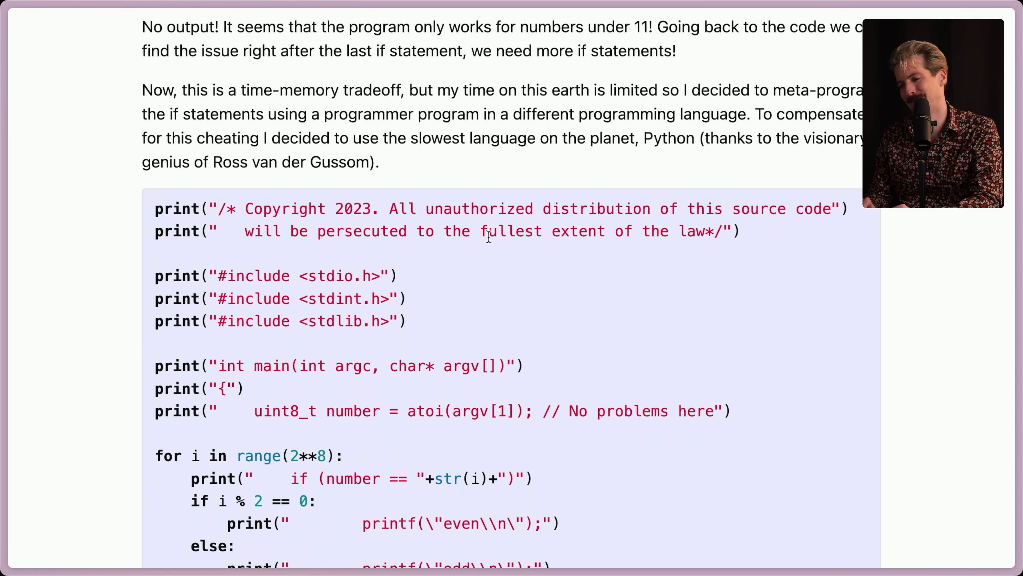
scroll(down, 3)
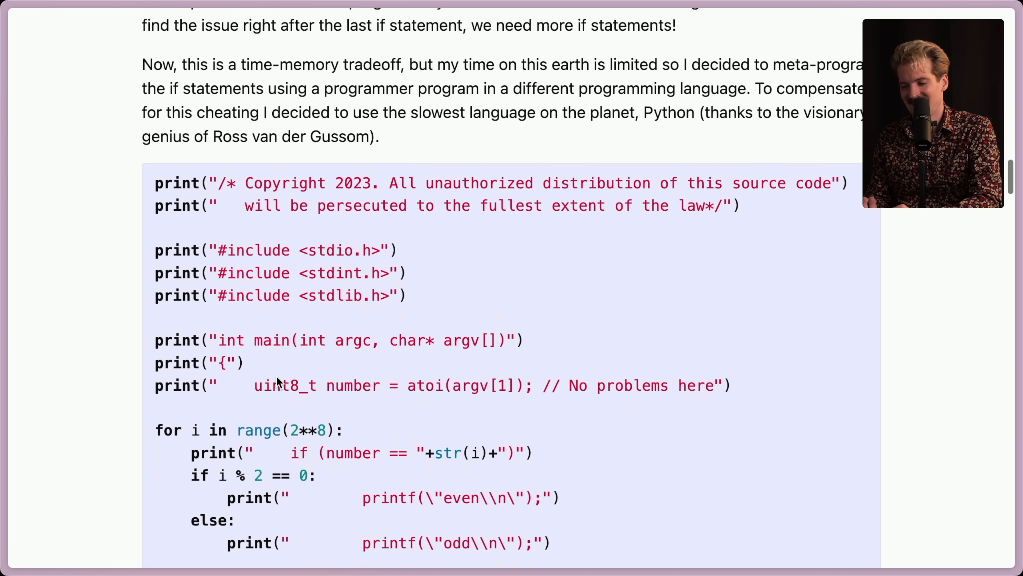
scroll(down, 3)
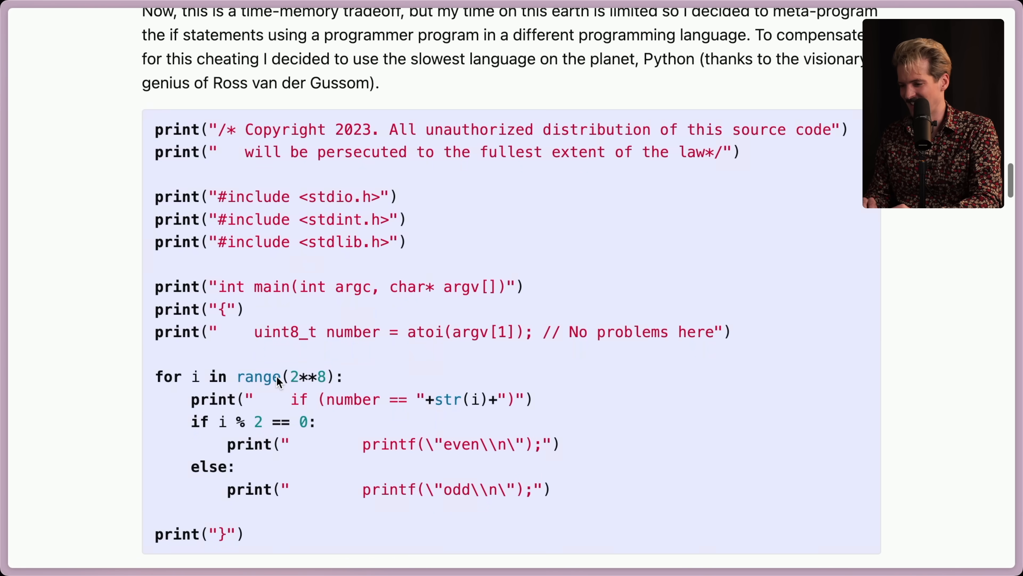
scroll(down, 3)
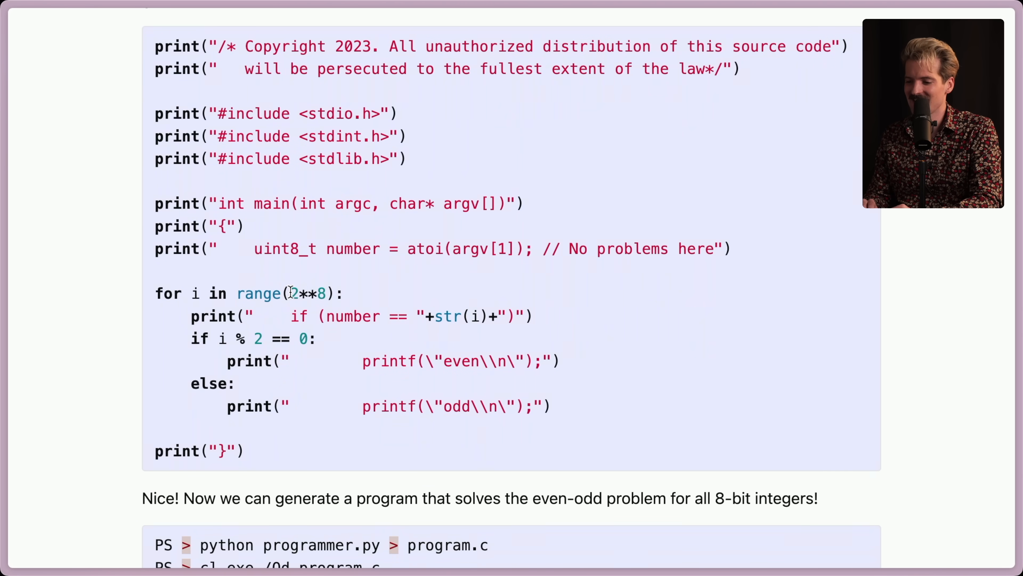
mouse_move(199, 337)
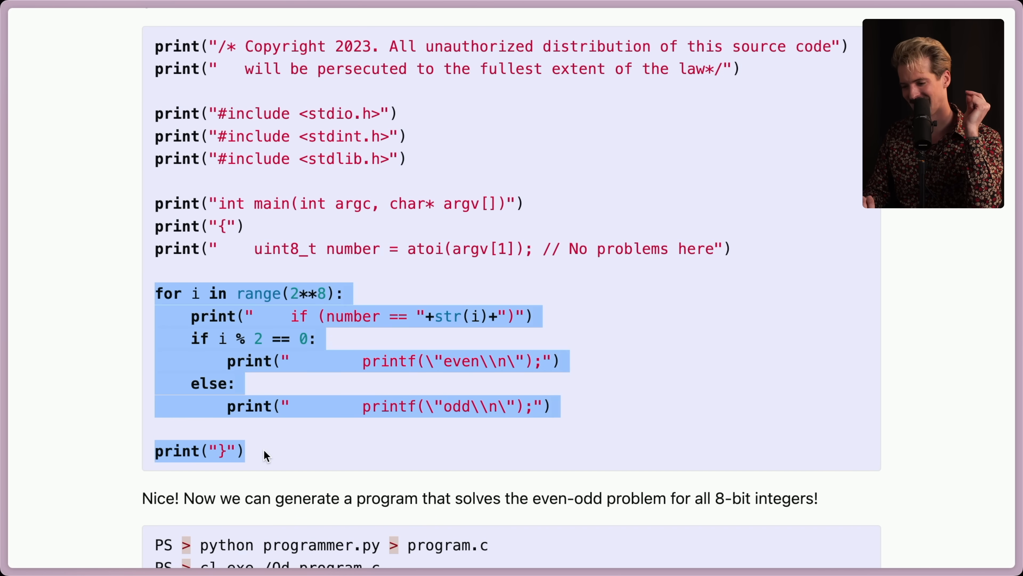
Read down through the 16-bit compile-and-test results.
scroll(down, 3)
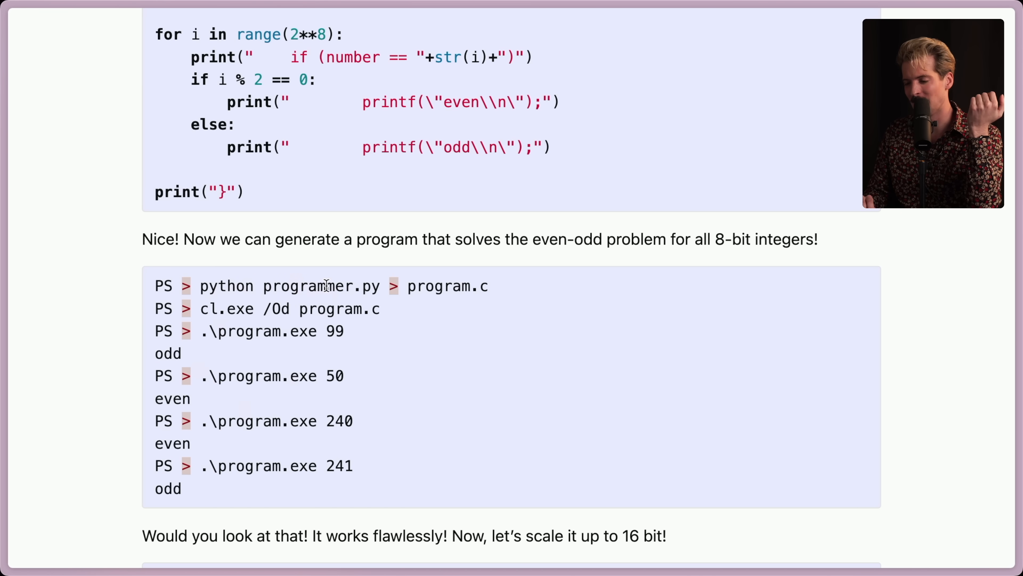
mouse_move(340, 425)
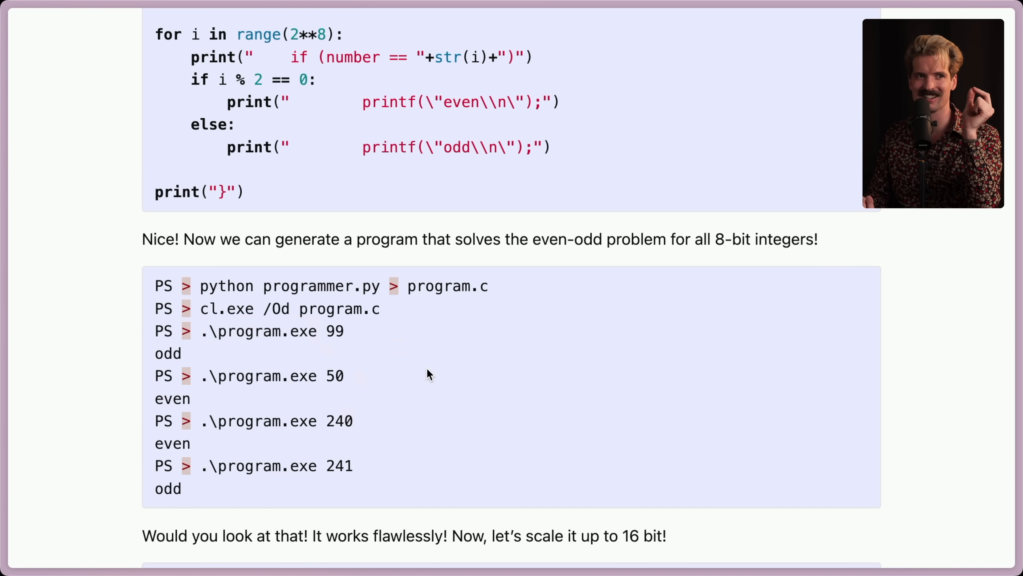
scroll(down, 3)
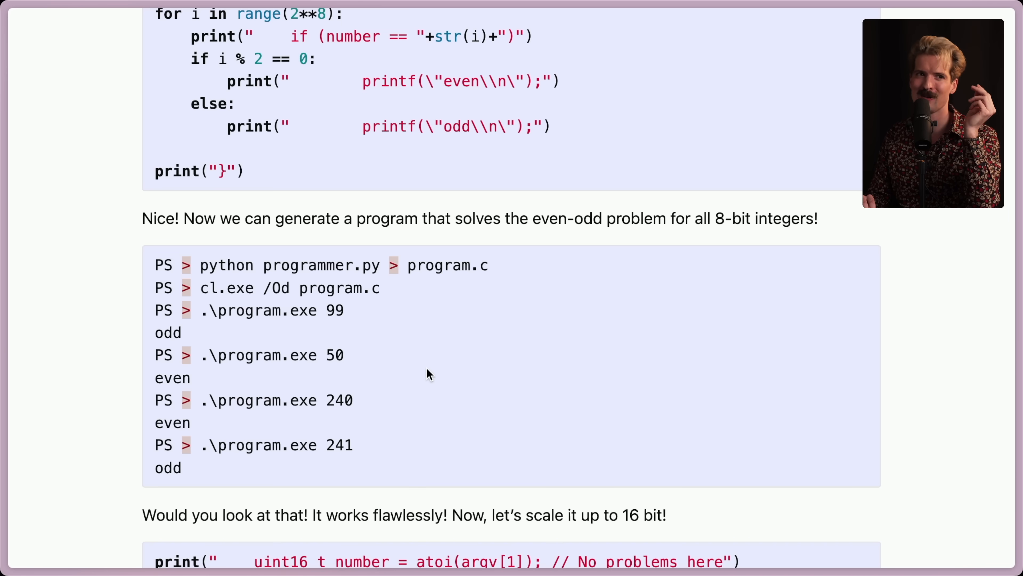
scroll(down, 3)
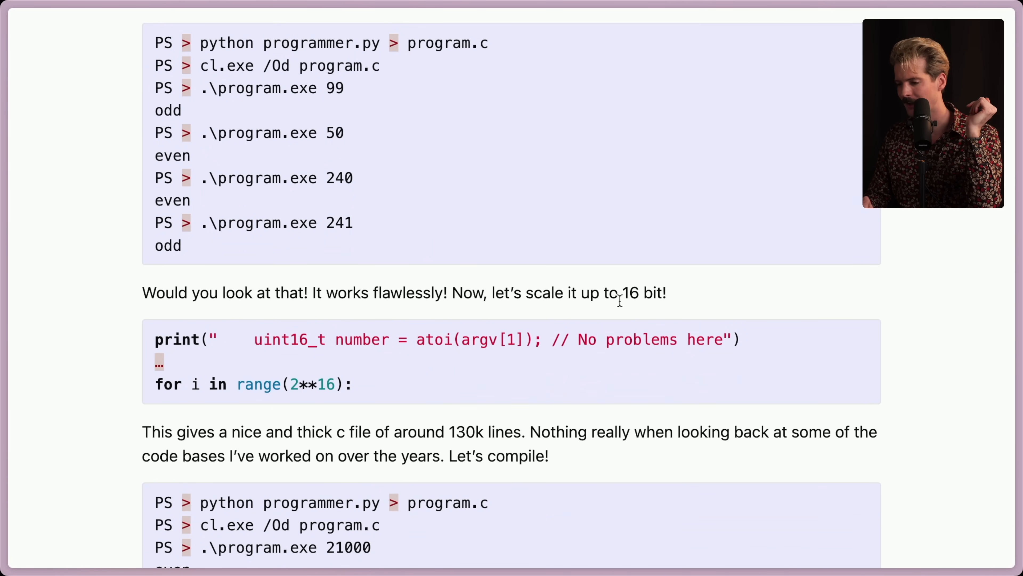
mouse_move(396, 400)
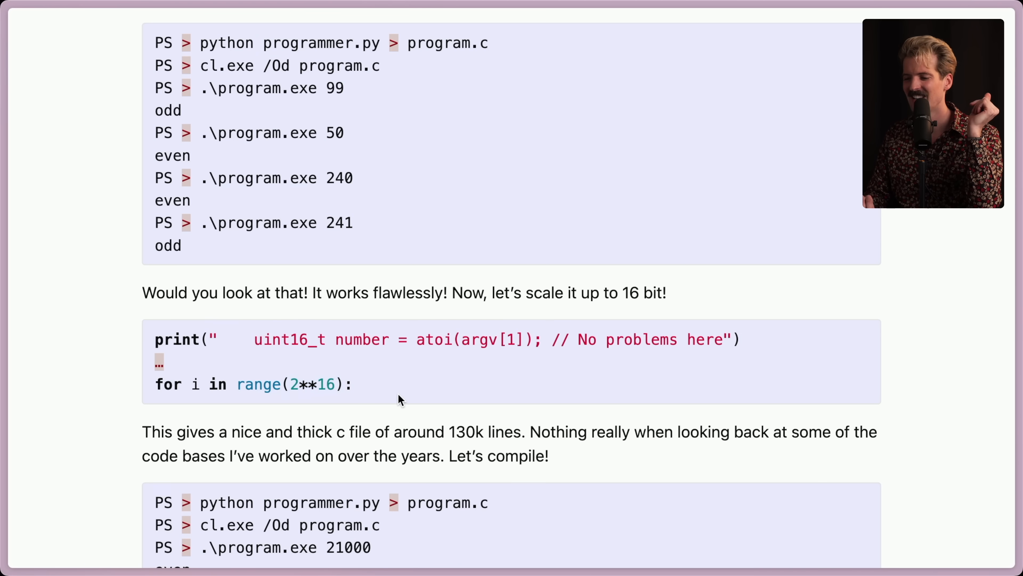
scroll(down, 3)
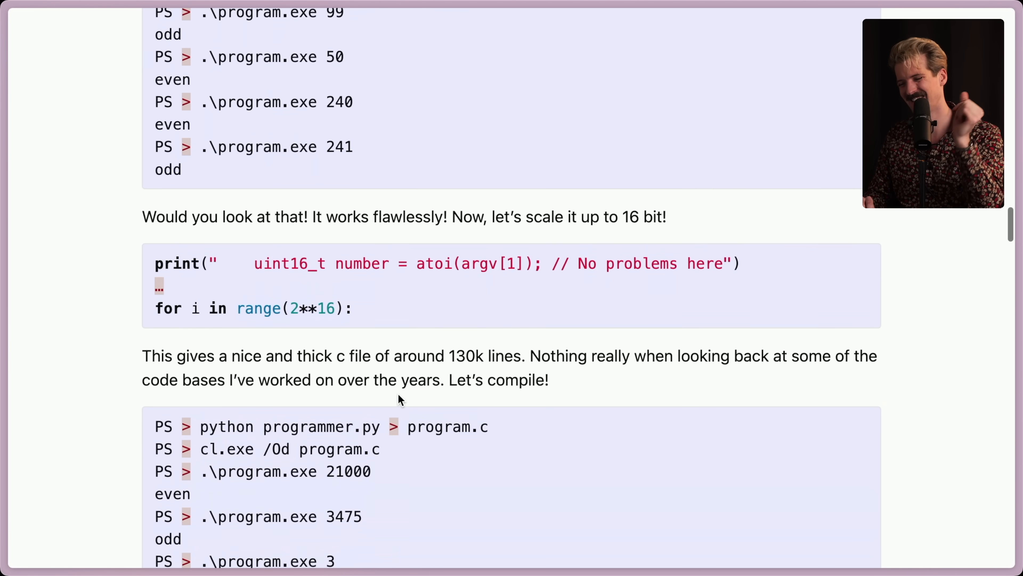
scroll(down, 3)
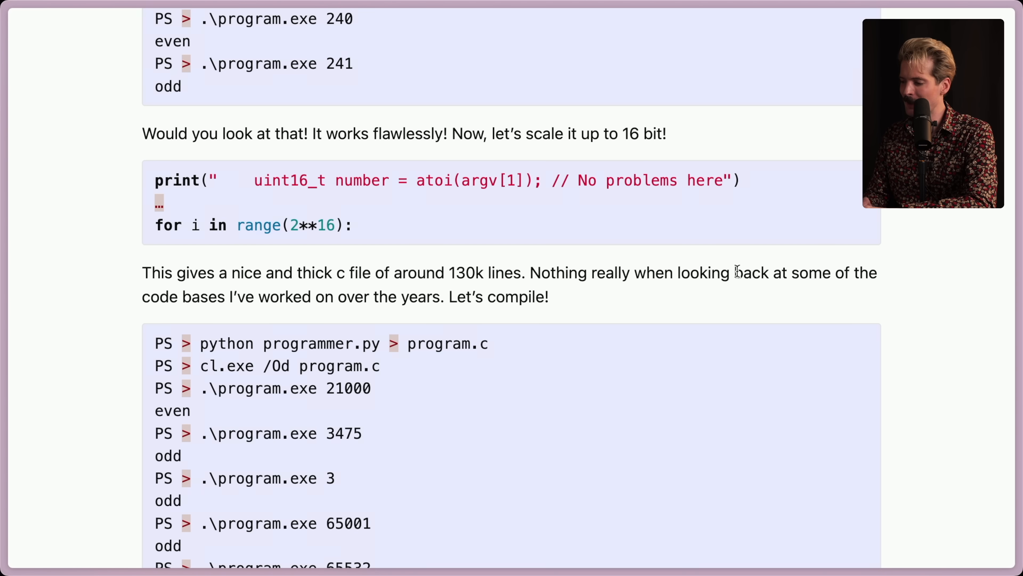
mouse_move(432, 307)
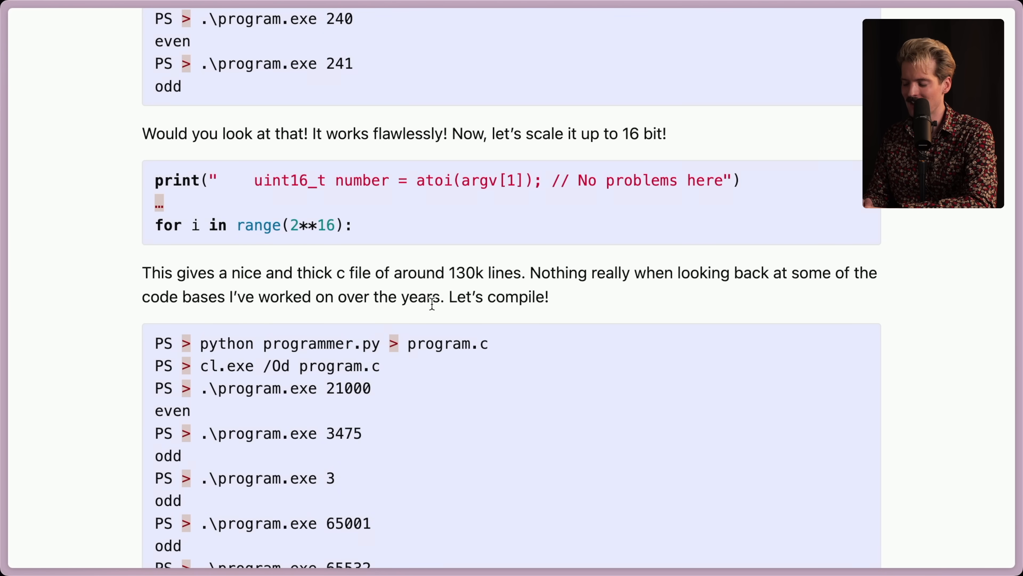
scroll(down, 3)
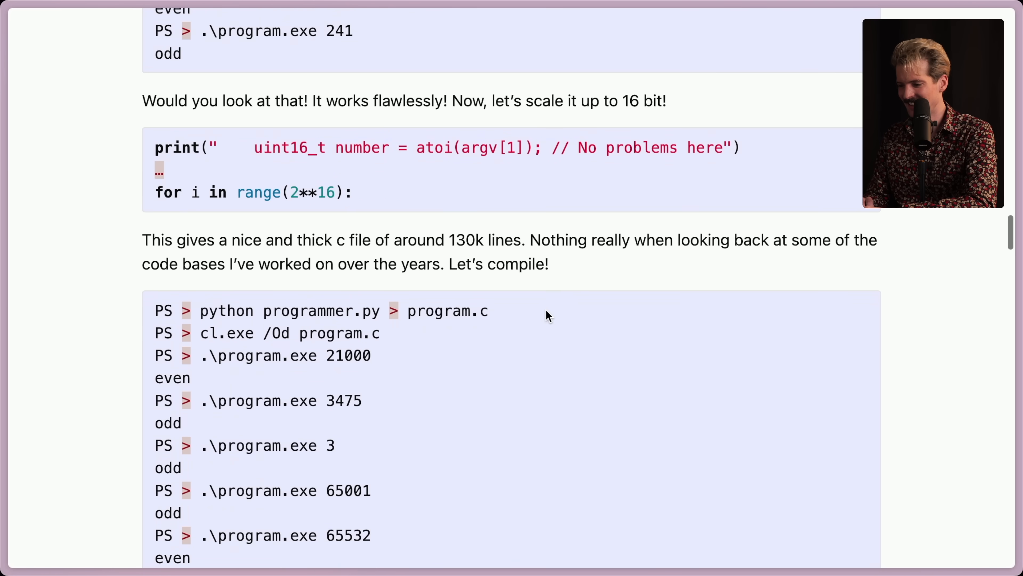
scroll(down, 3)
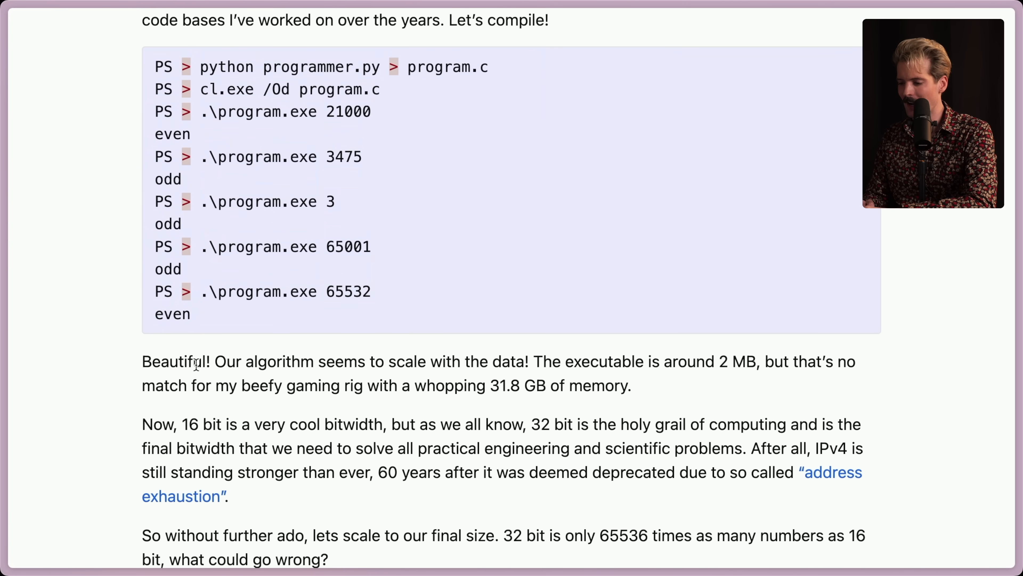
mouse_move(660, 362)
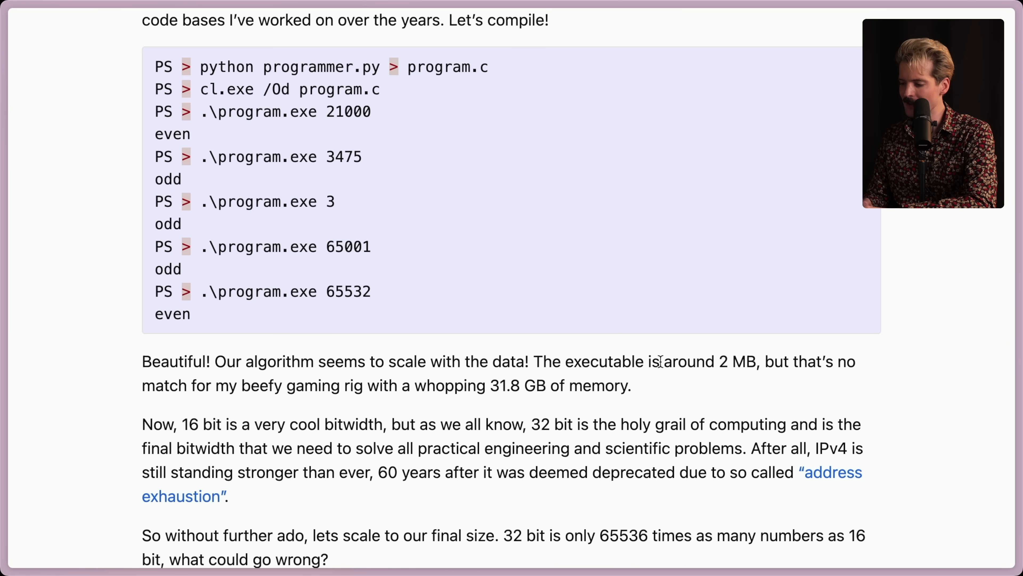
mouse_move(270, 402)
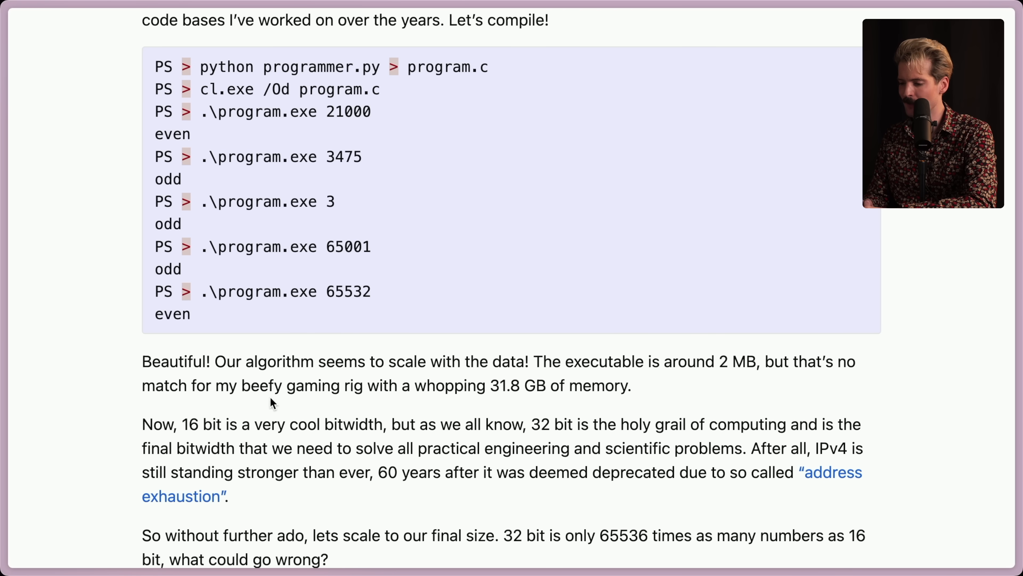
Highlight the 31.8 memory figure, the 16-bit bitwidth sentence and the 32-bit holy grail claim while reading.
double_click(505, 386)
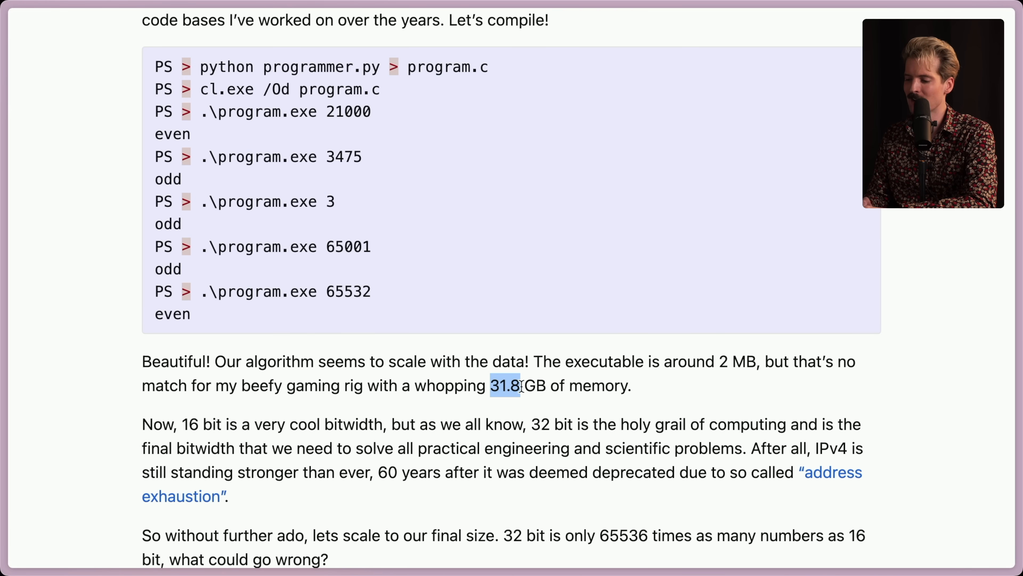
click(245, 424)
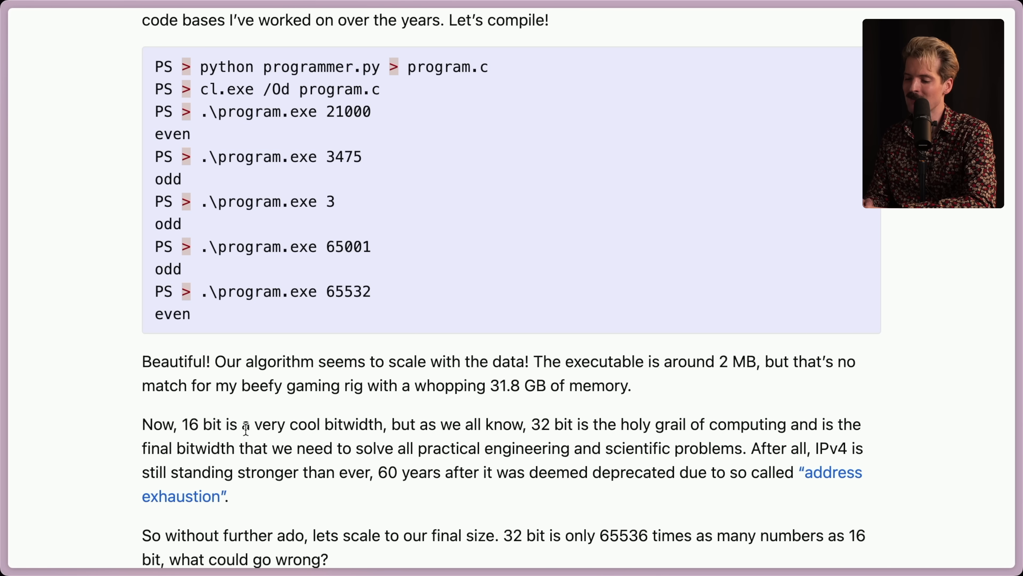
double_click(191, 425)
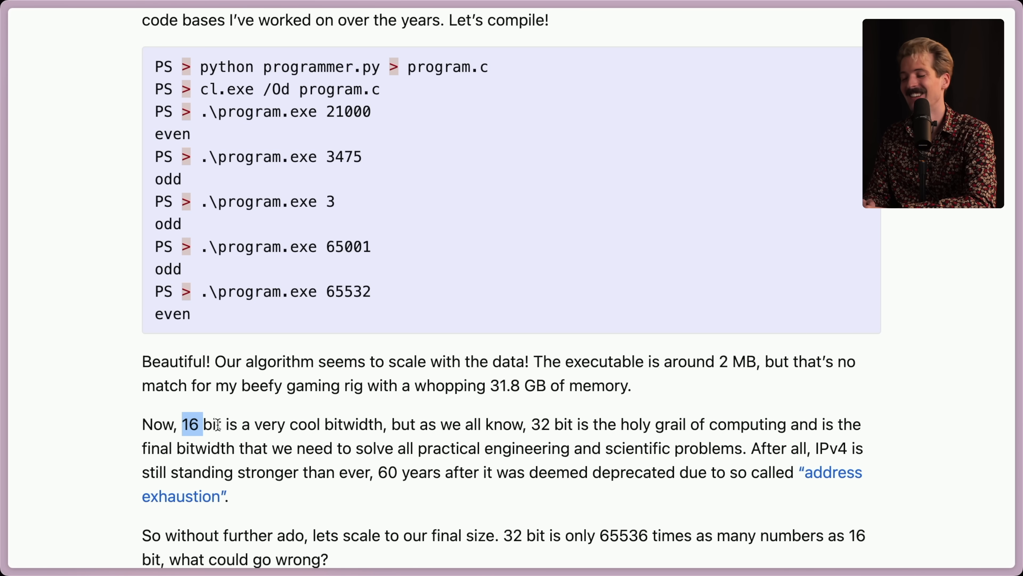
drag(183, 423, 387, 424)
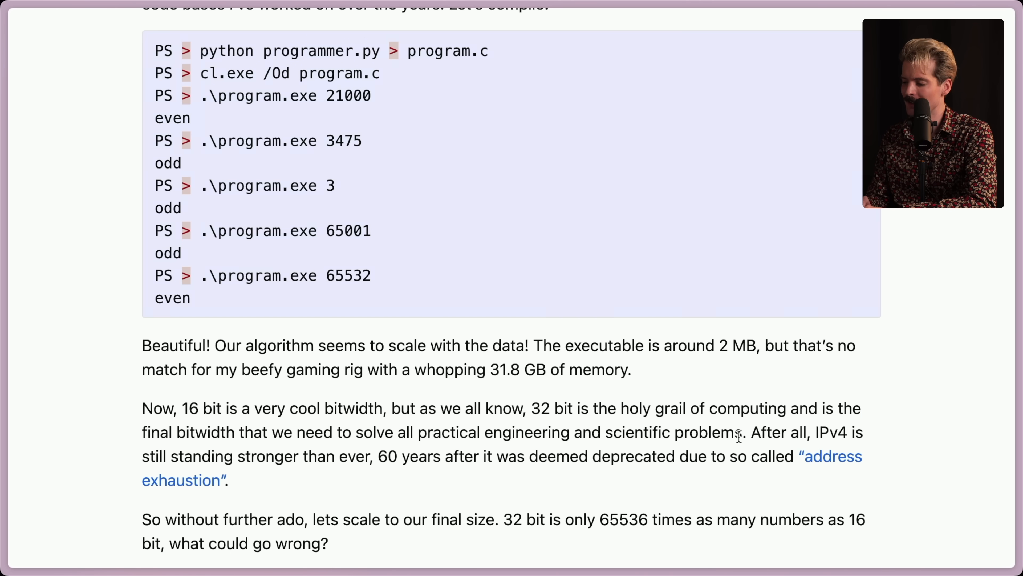
drag(531, 408, 741, 432)
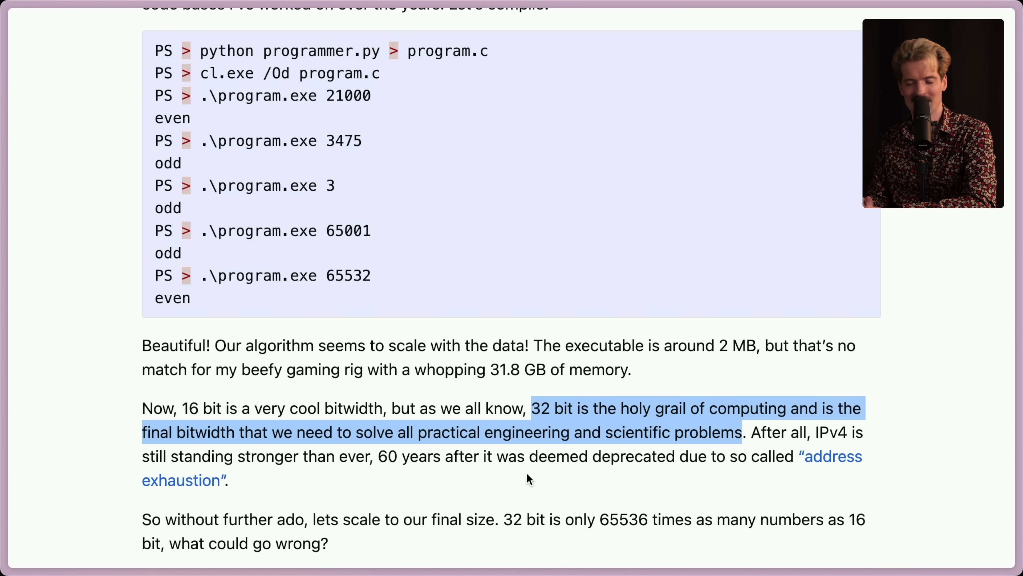
click(528, 478)
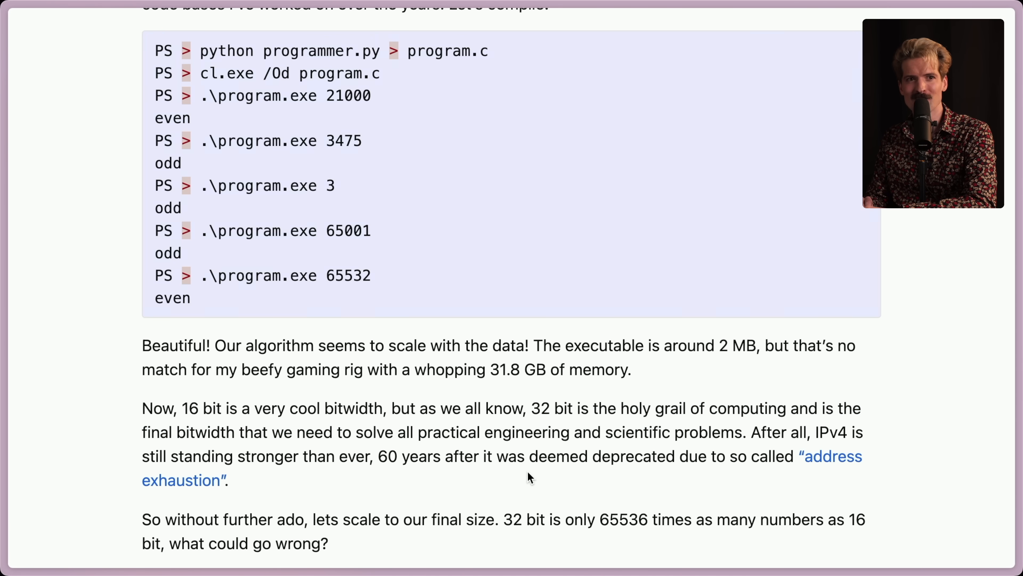
Read past the program.exe outputs to the range(2**32) generator change and the 330 GB C file paragraph.
scroll(down, 3)
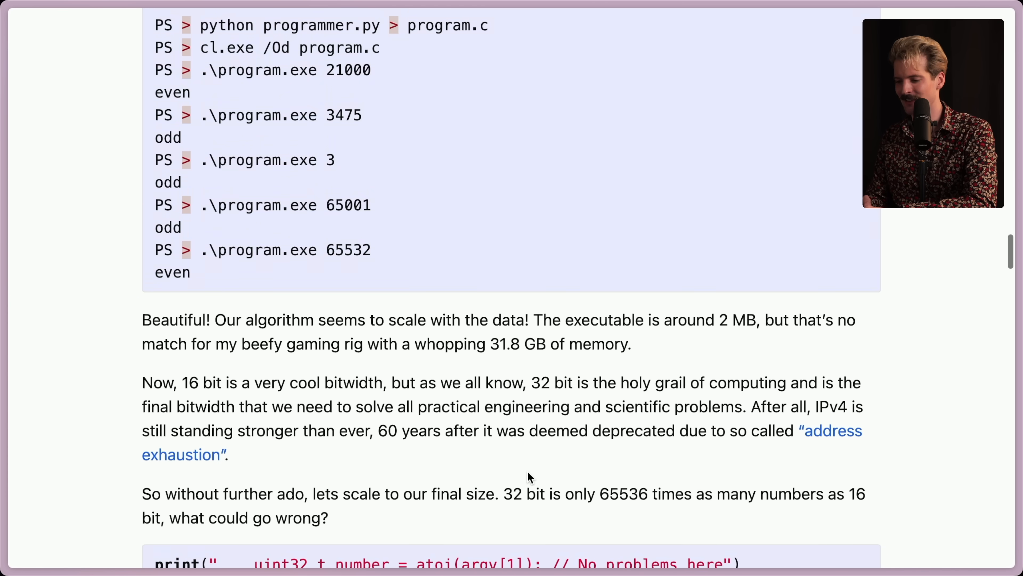
scroll(down, 3)
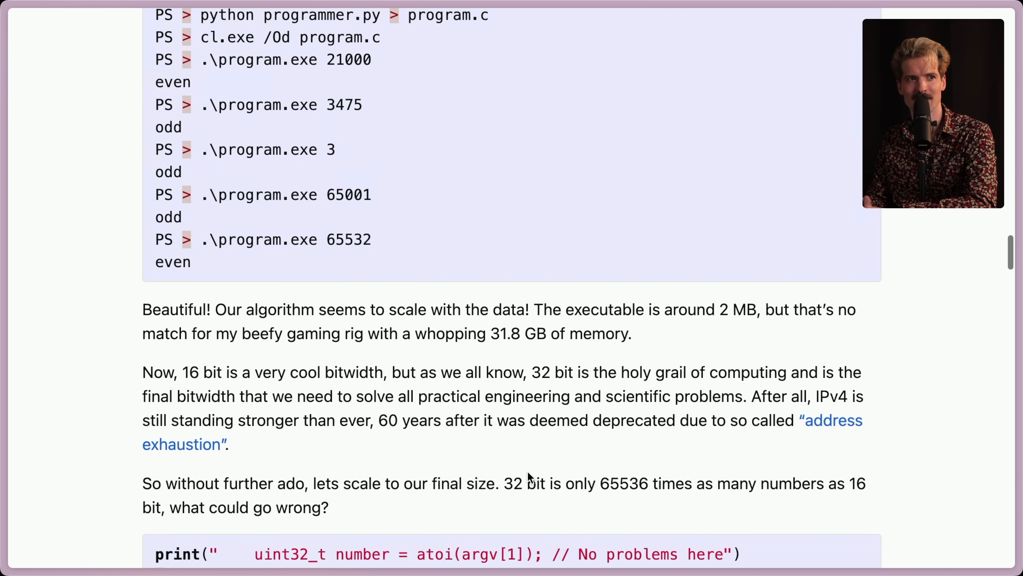
scroll(down, 3)
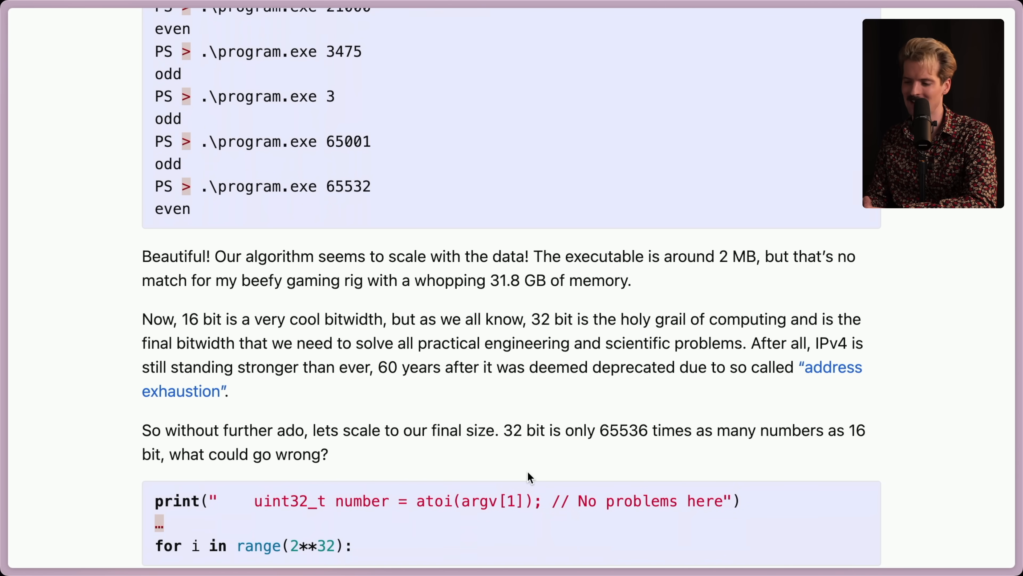
scroll(down, 3)
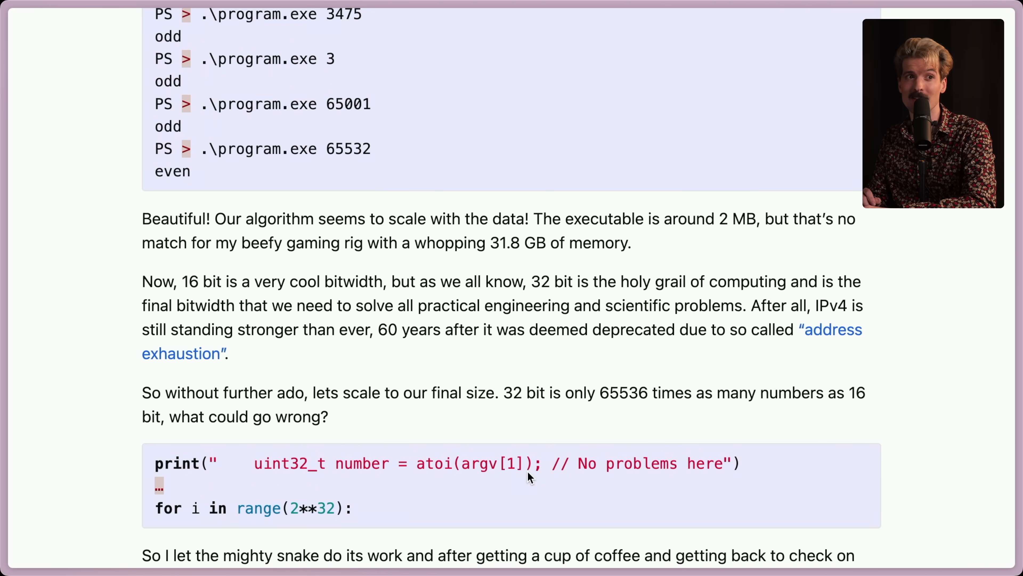
scroll(down, 3)
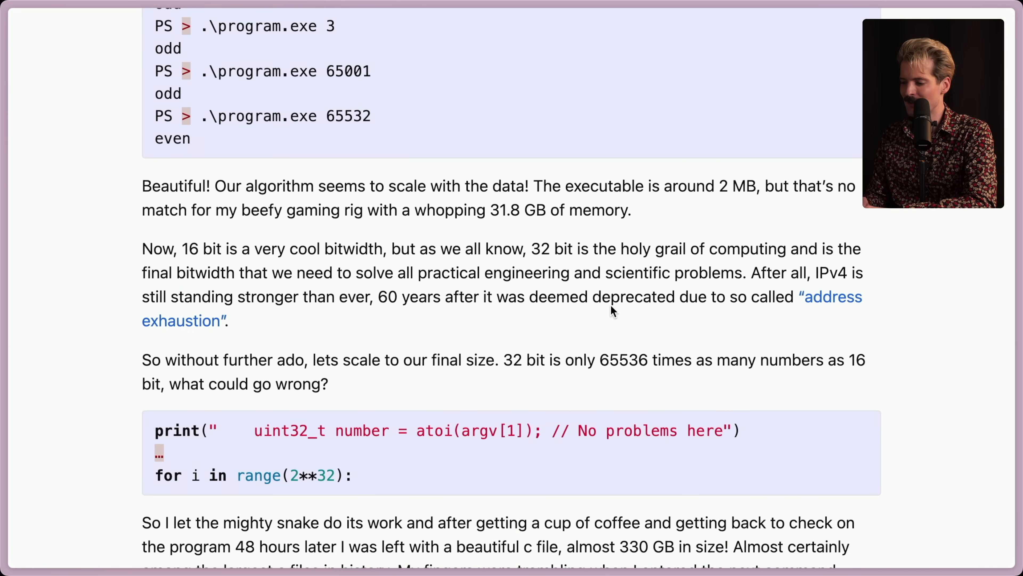
mouse_move(823, 300)
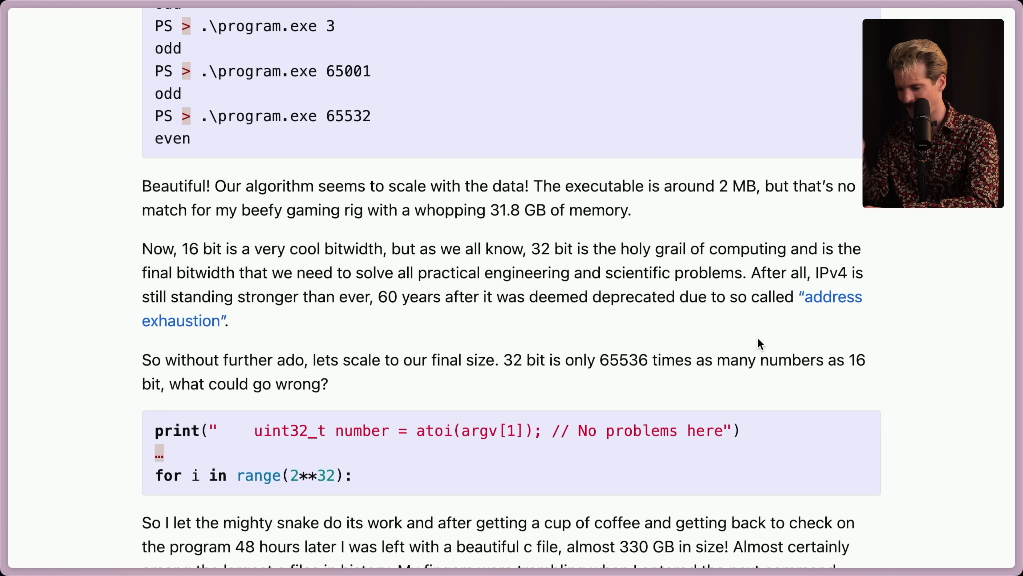
scroll(down, 3)
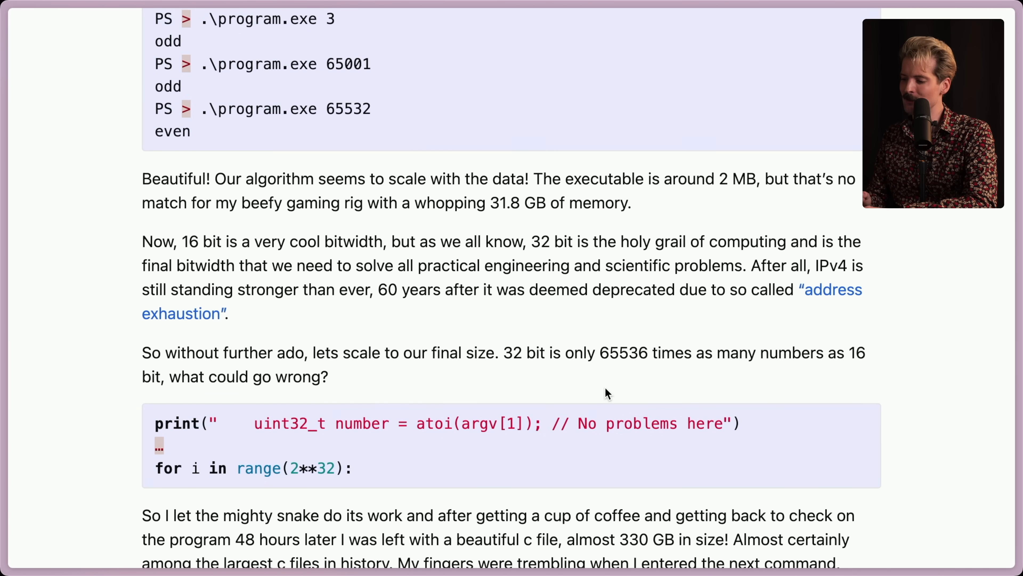
double_click(622, 353)
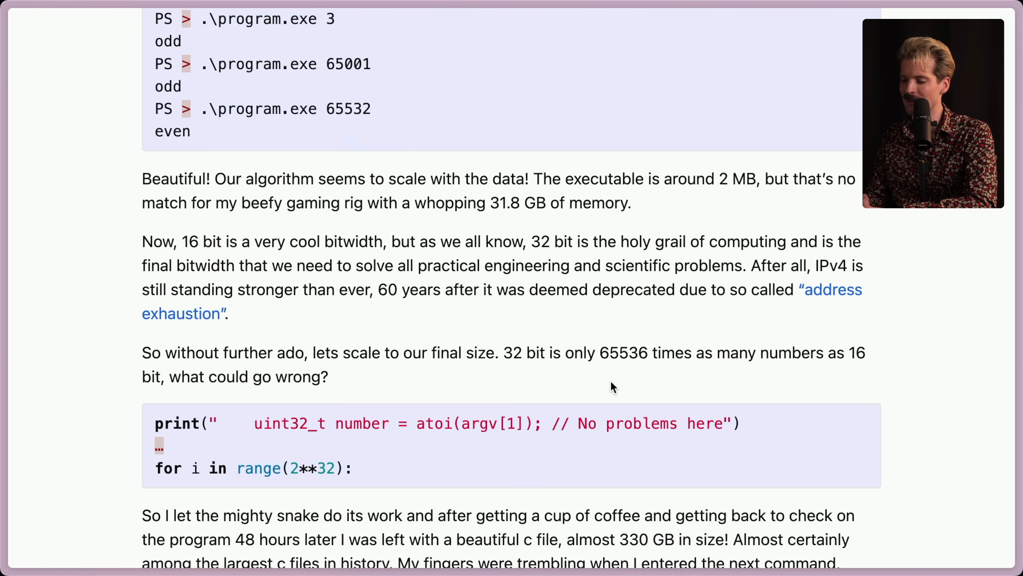
scroll(down, 3)
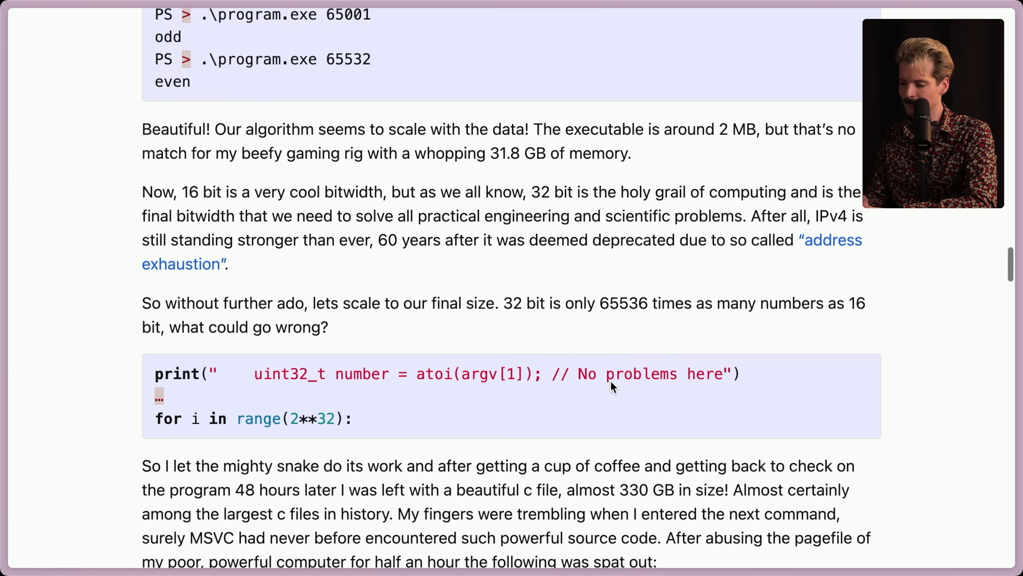
Read the 330 GB file paragraph, highlighting the largest-C-files sentence, up to the 'cl /Od program.c' output.
scroll(down, 3)
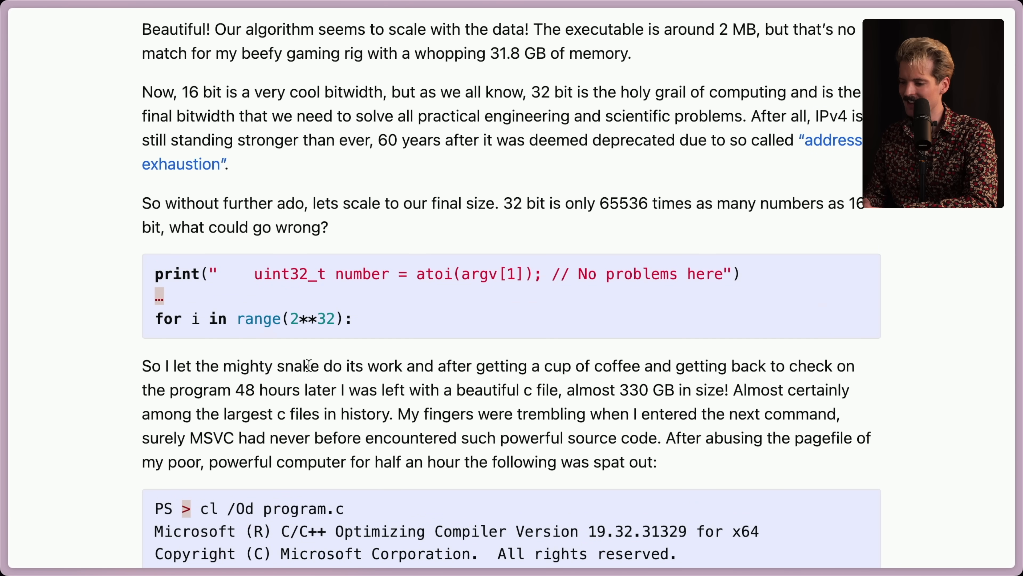
mouse_move(757, 384)
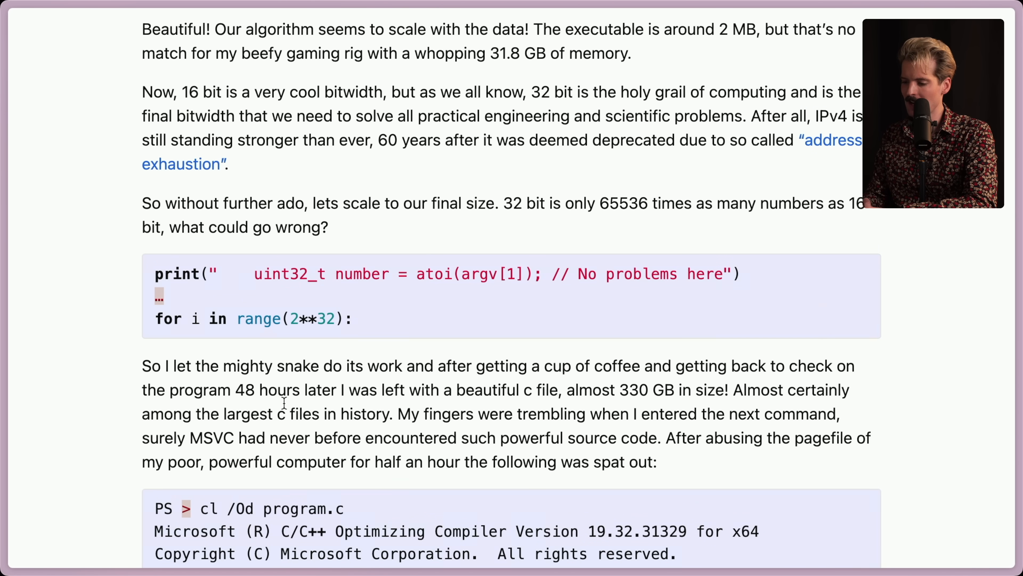
mouse_move(570, 406)
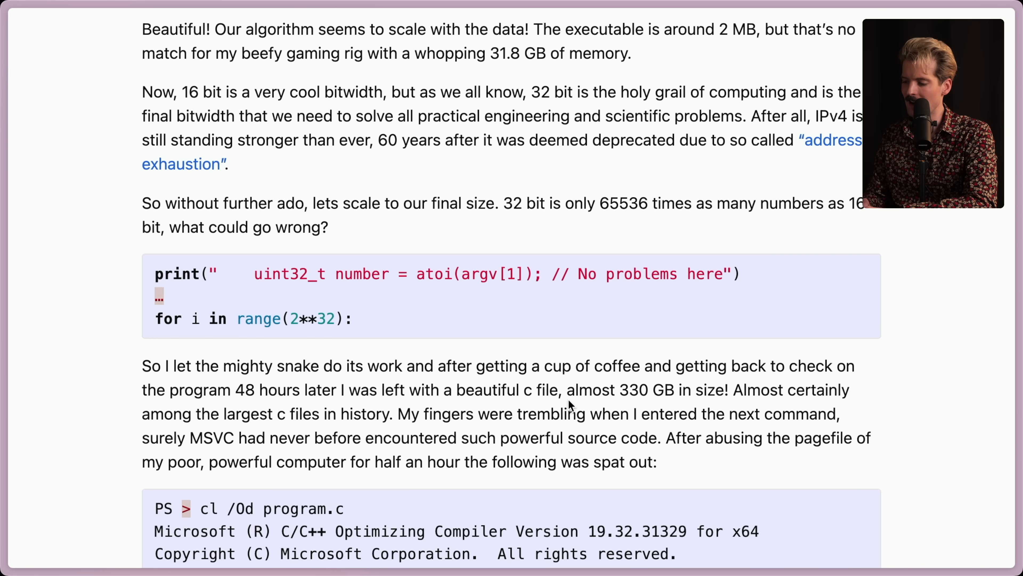
drag(566, 389, 723, 390)
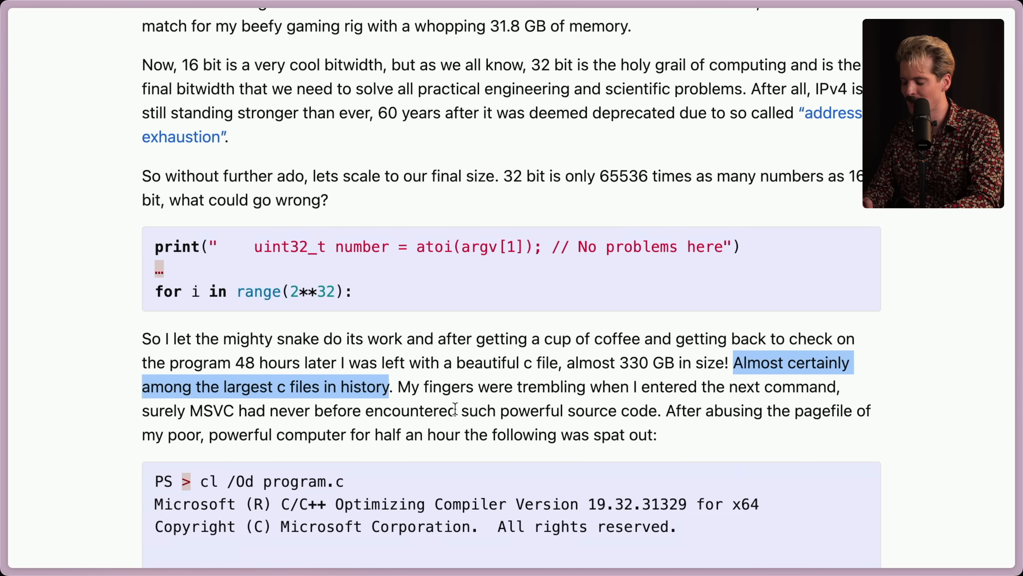
mouse_move(686, 436)
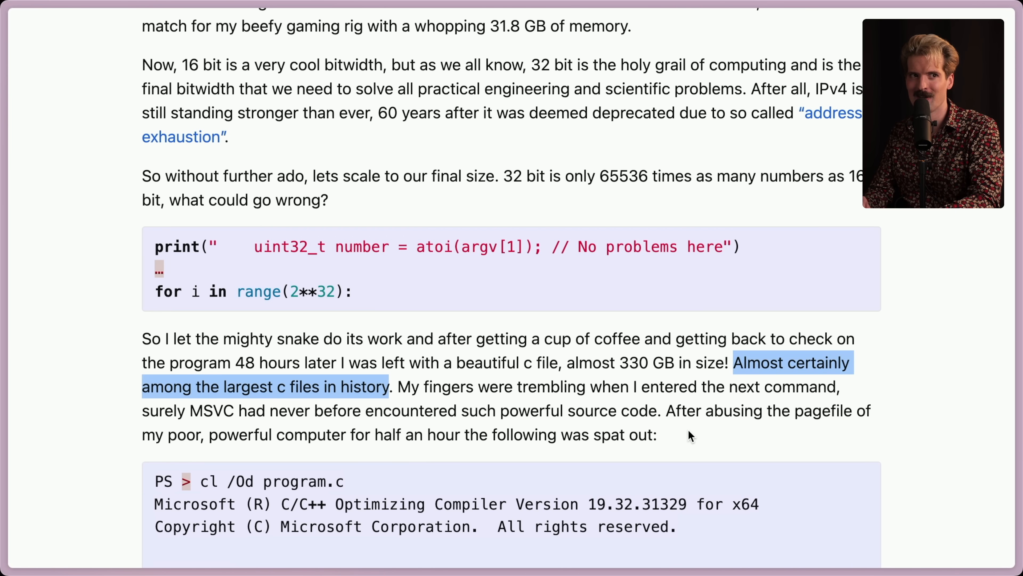
mouse_move(700, 429)
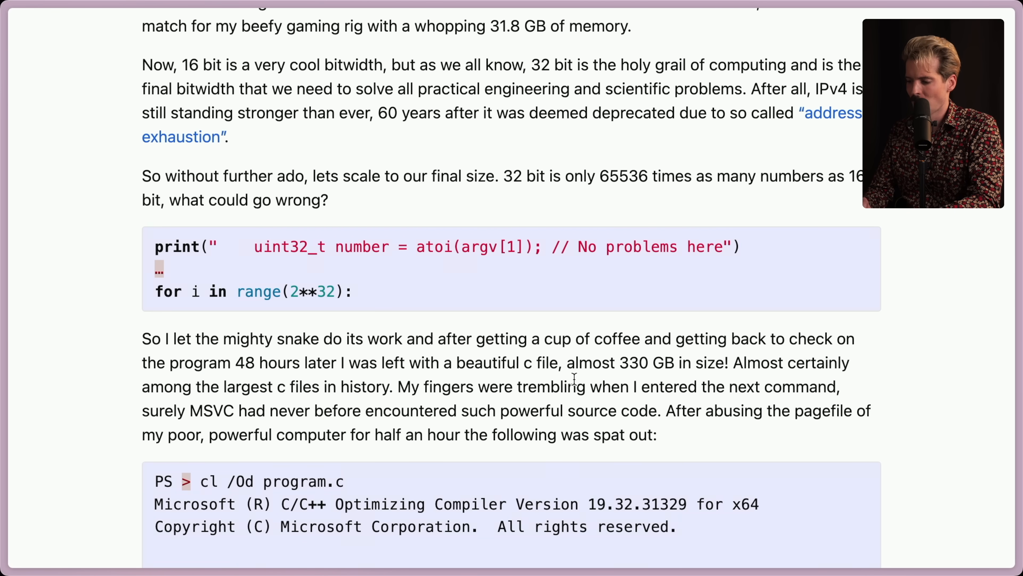
scroll(down, 3)
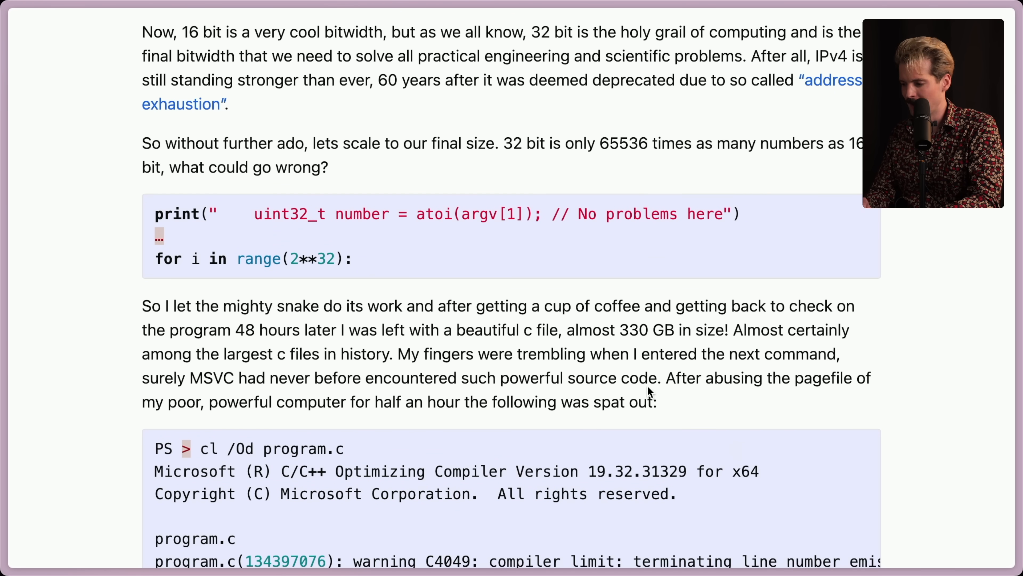
mouse_move(706, 424)
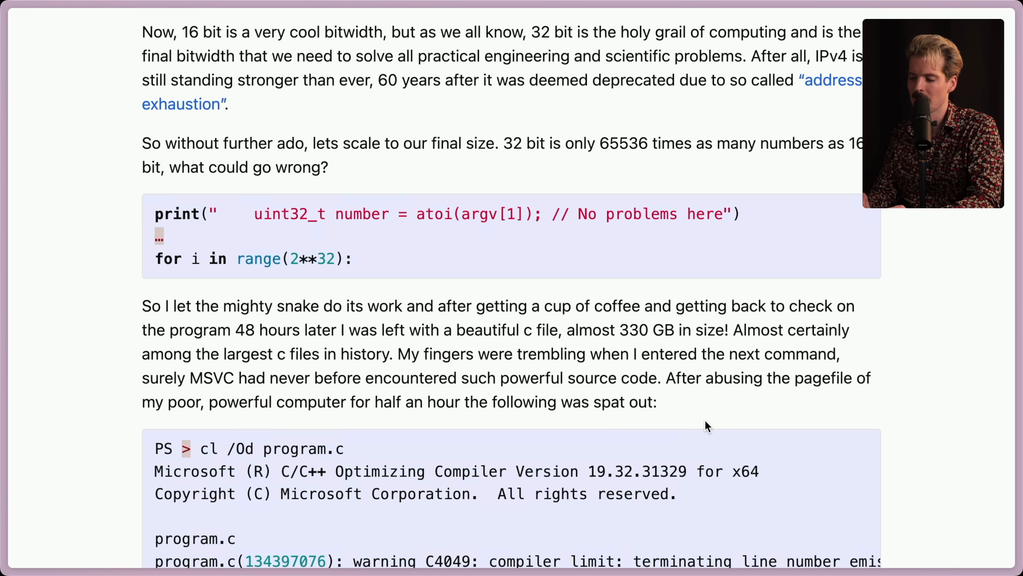
Read past the out-of-heap-space compiler error and the 4 GB executable limit to the x86-64 introduction.
scroll(down, 3)
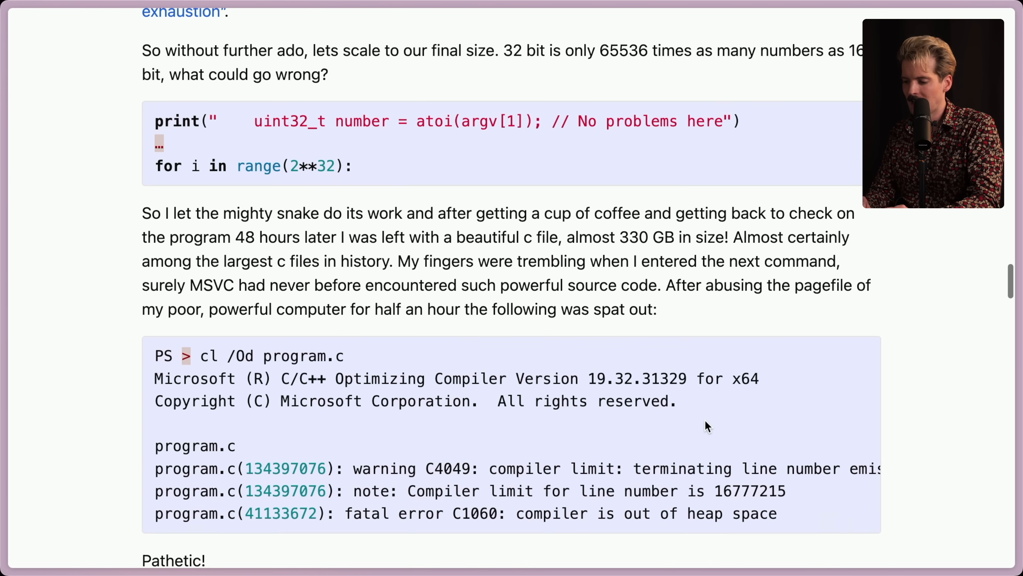
scroll(down, 3)
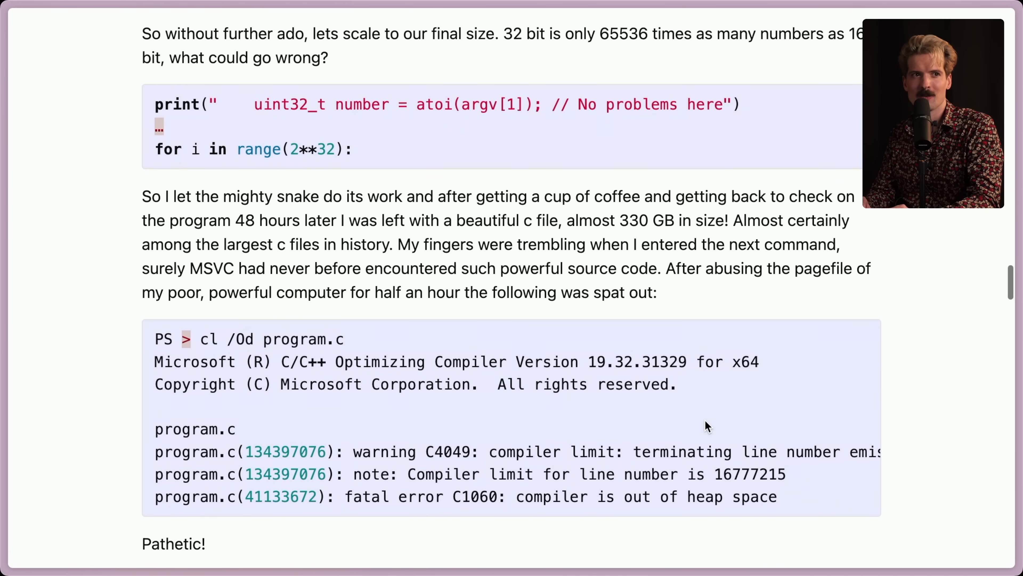
scroll(down, 3)
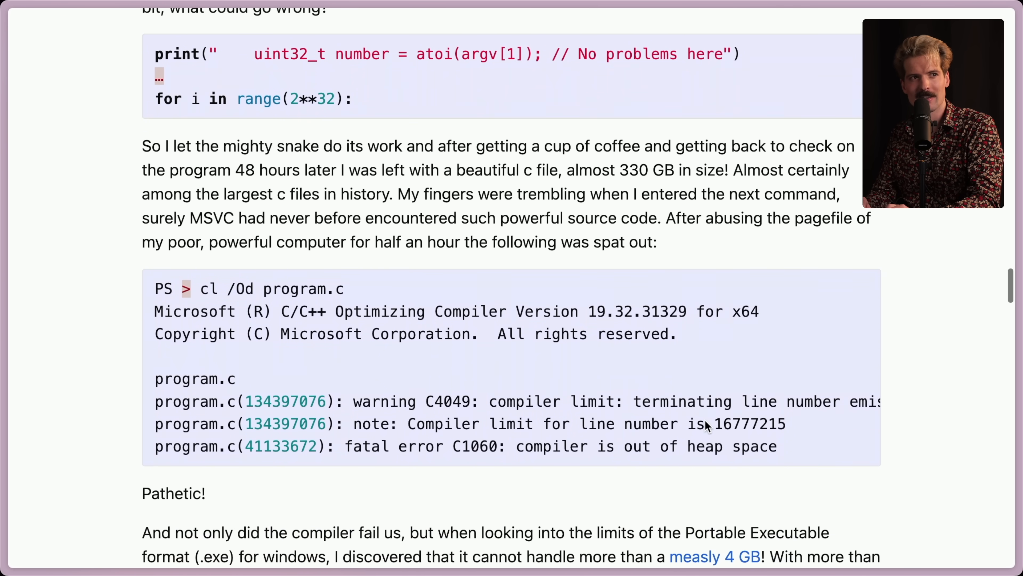
scroll(down, 3)
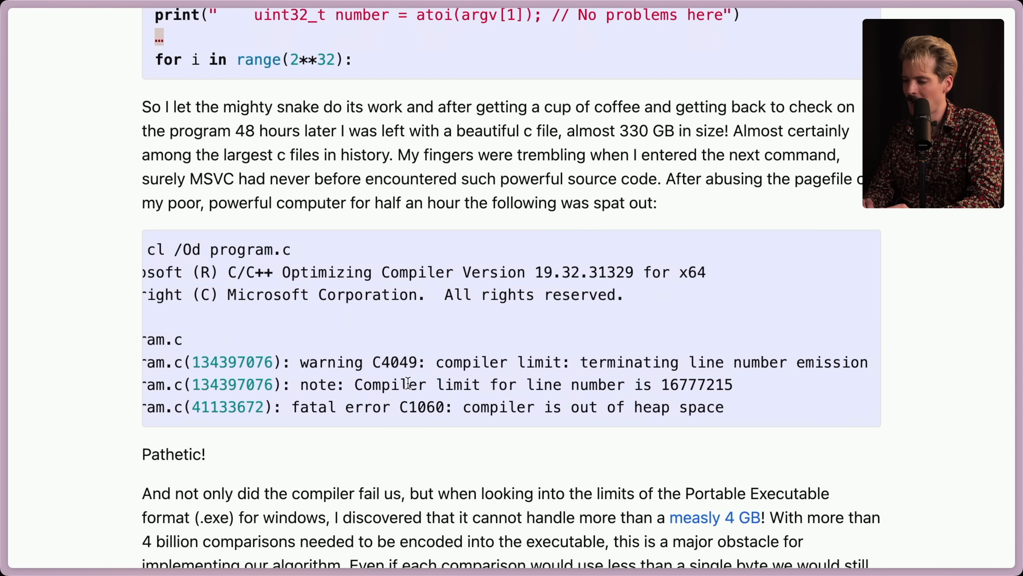
double_click(669, 384)
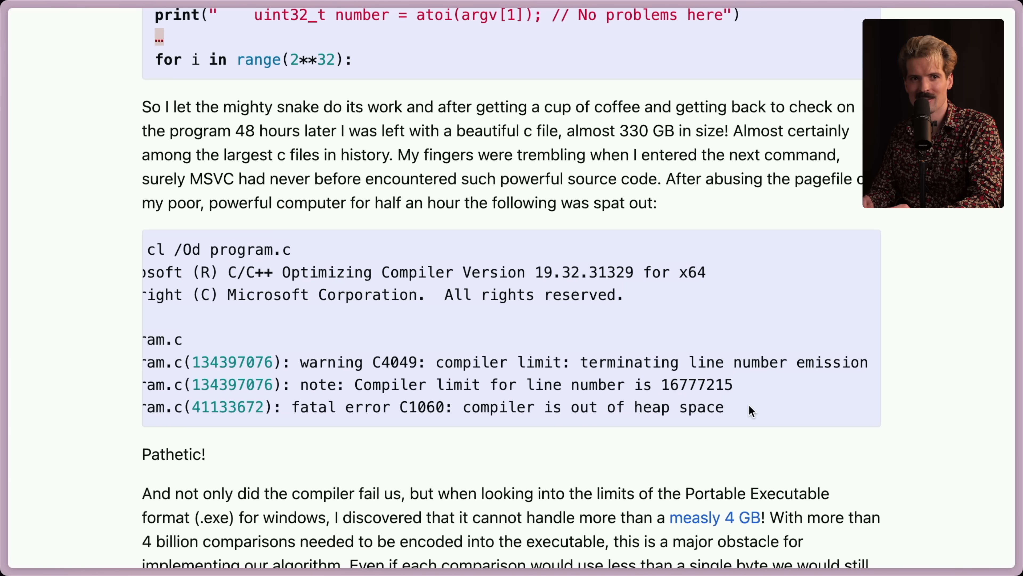
scroll(down, 3)
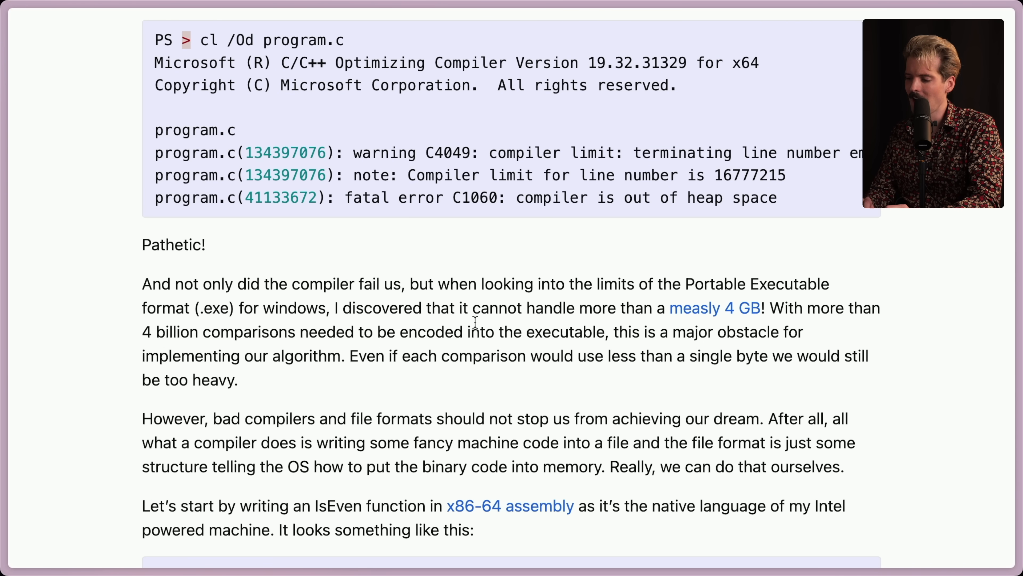
mouse_move(687, 314)
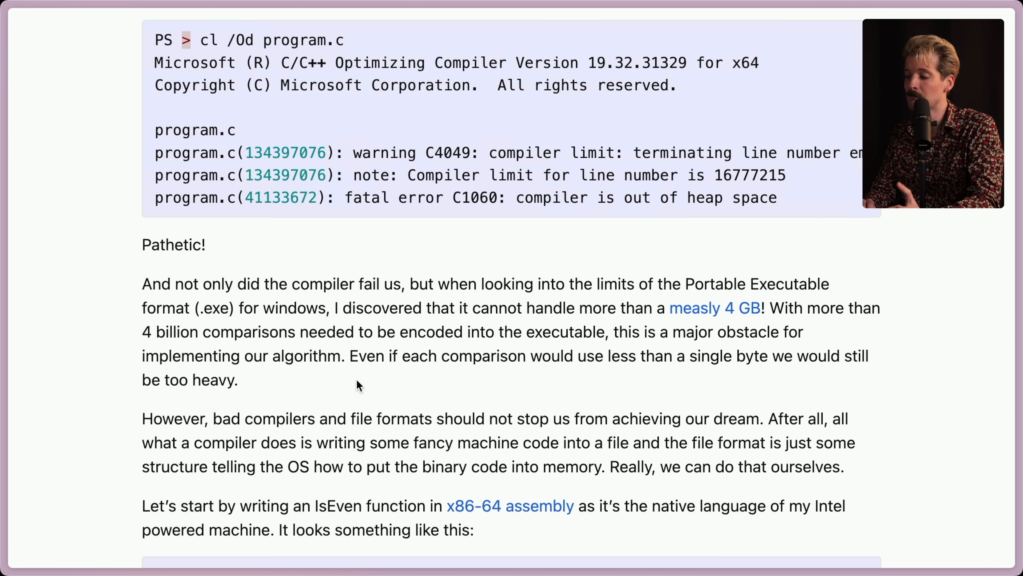
Scroll to reveal the plan to write machine code and the start of the x86-64 IsEven assembly listing.
scroll(down, 3)
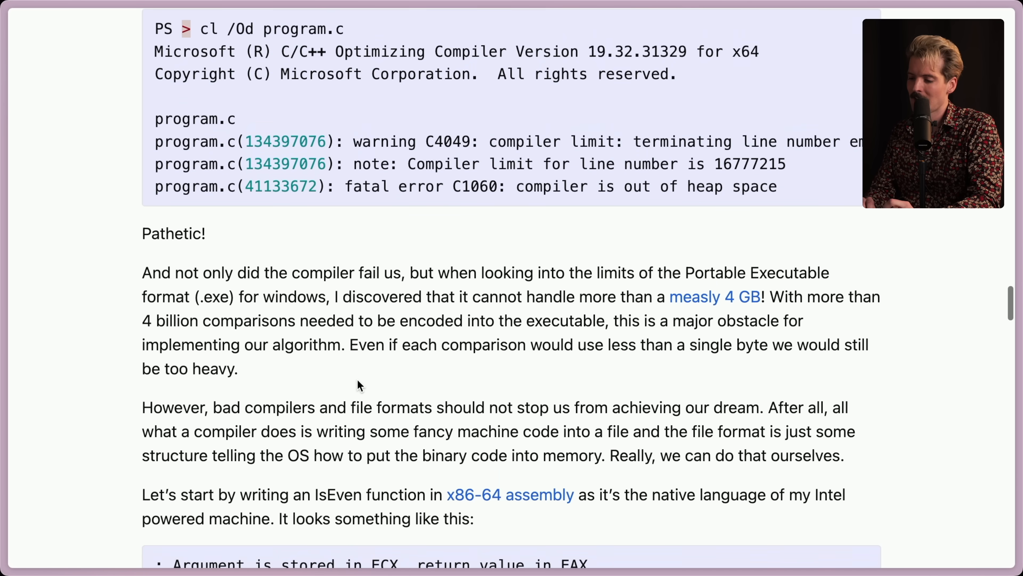
scroll(down, 3)
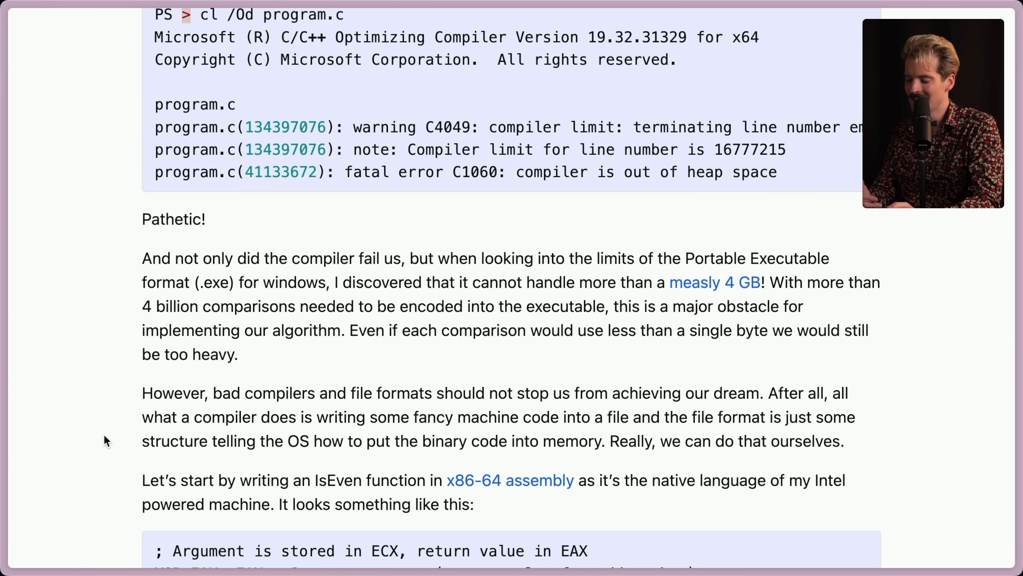
scroll(down, 3)
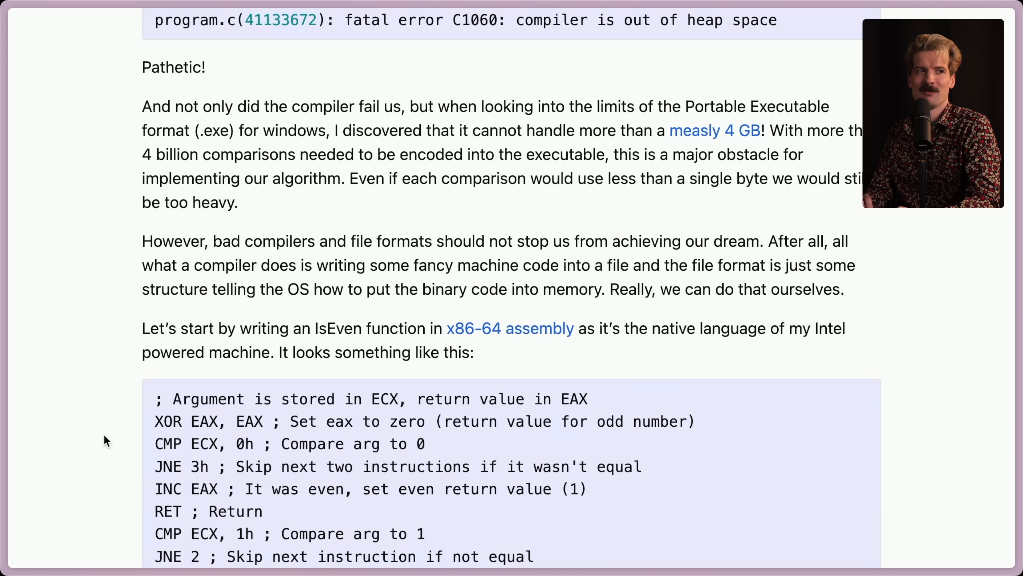
scroll(down, 3)
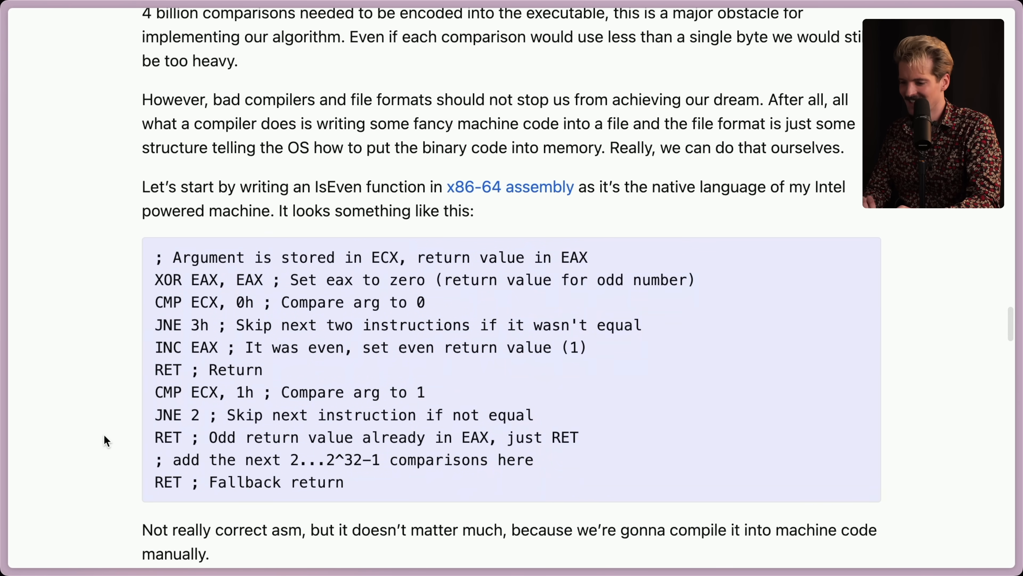
scroll(down, 3)
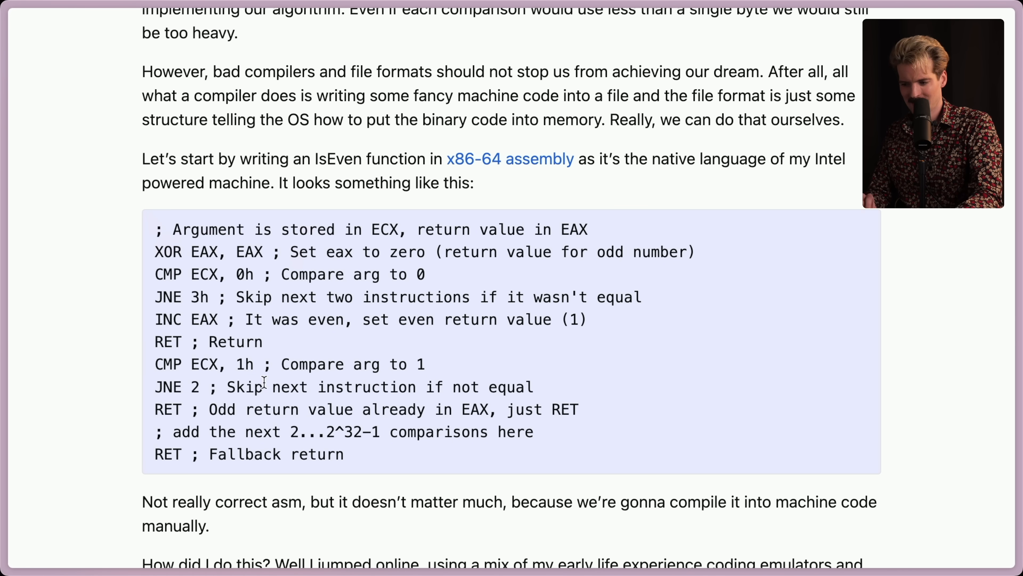
drag(155, 229, 346, 454)
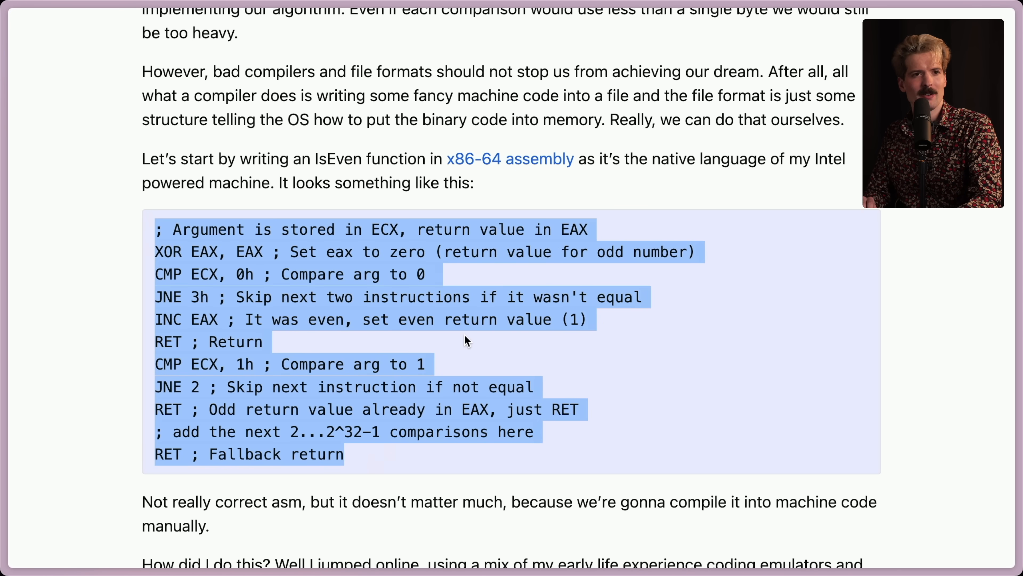
click(466, 342)
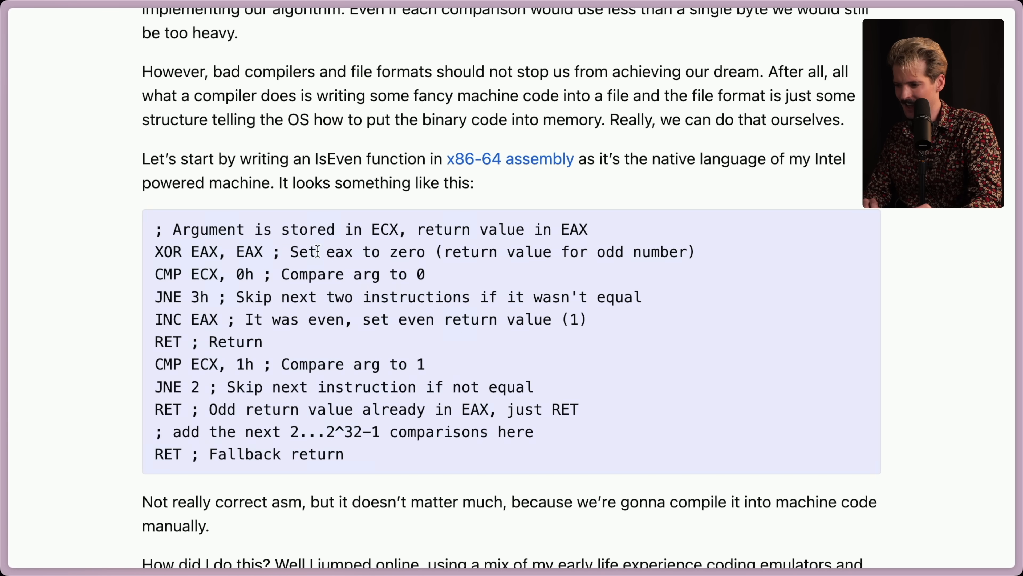
double_click(384, 229)
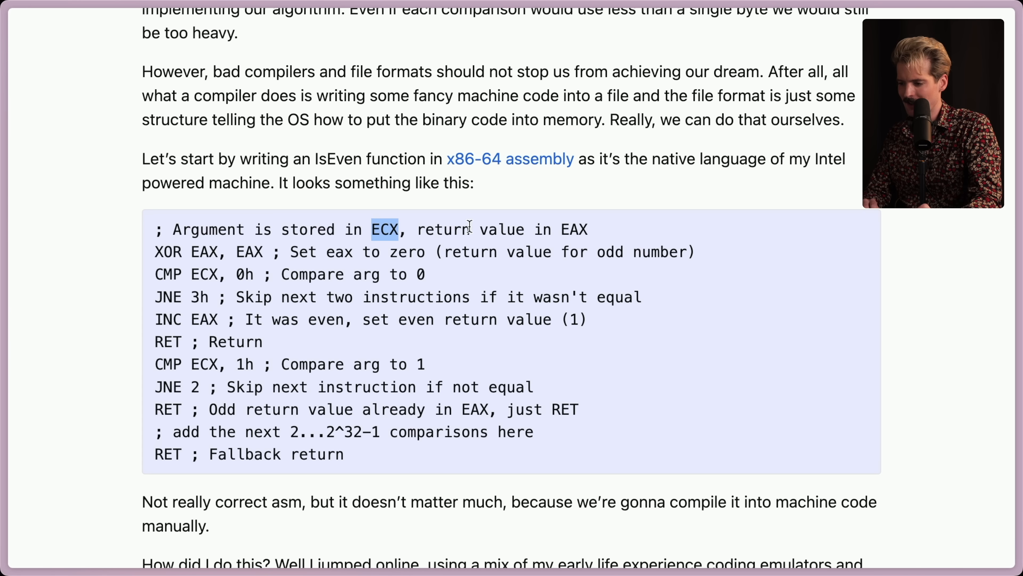
double_click(575, 229)
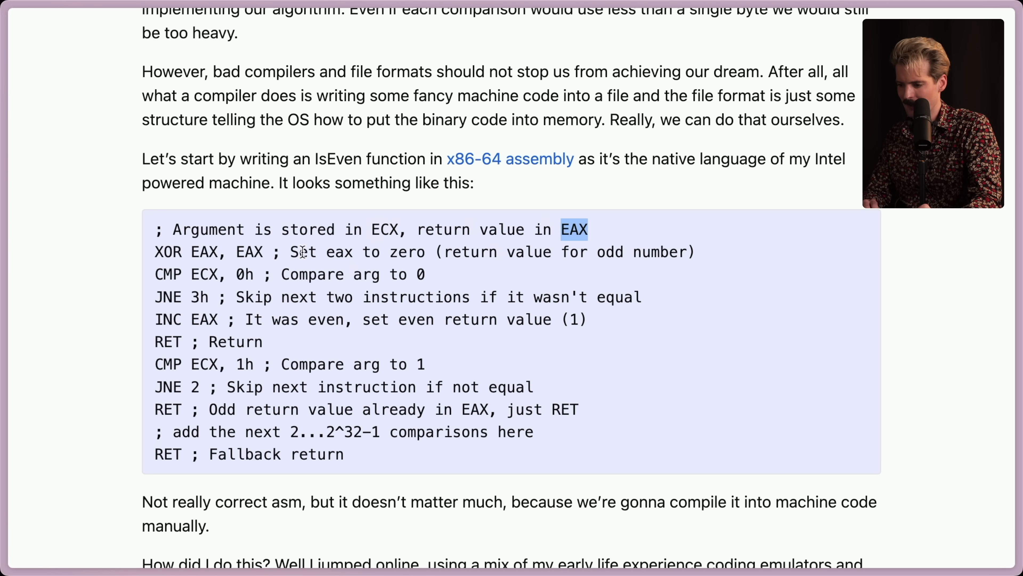
mouse_move(204, 274)
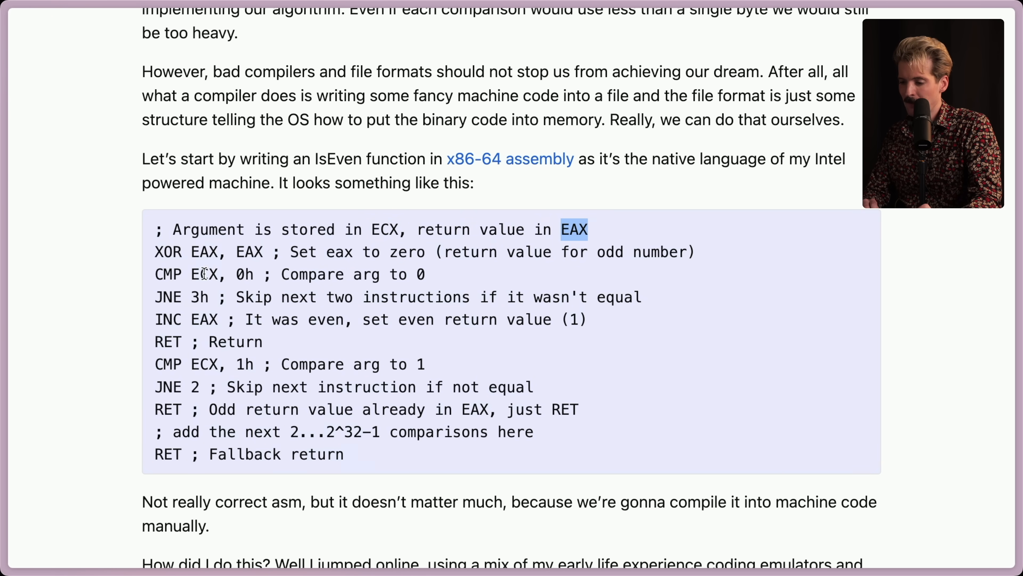
double_click(243, 274)
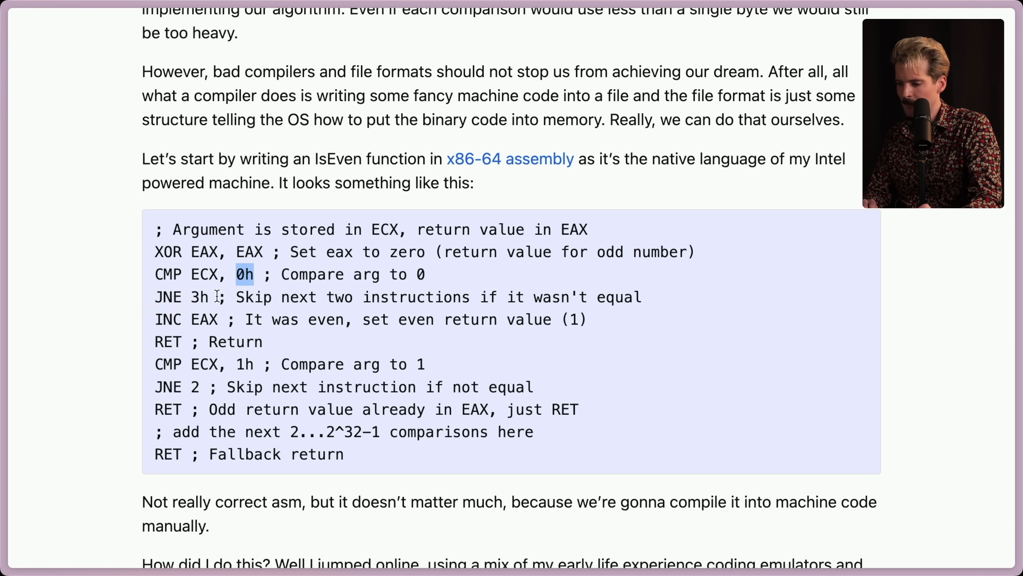
mouse_move(316, 301)
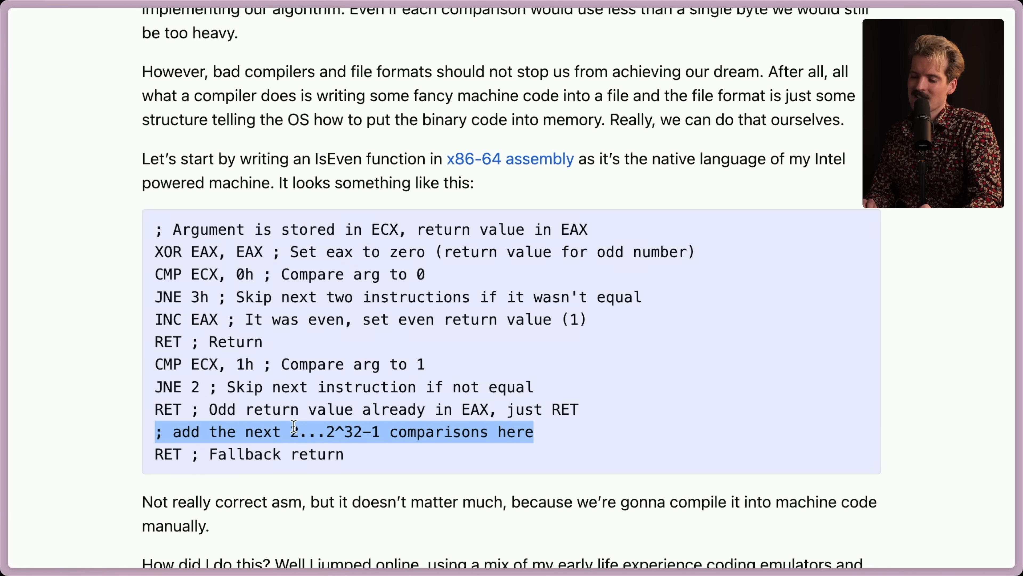
click(363, 432)
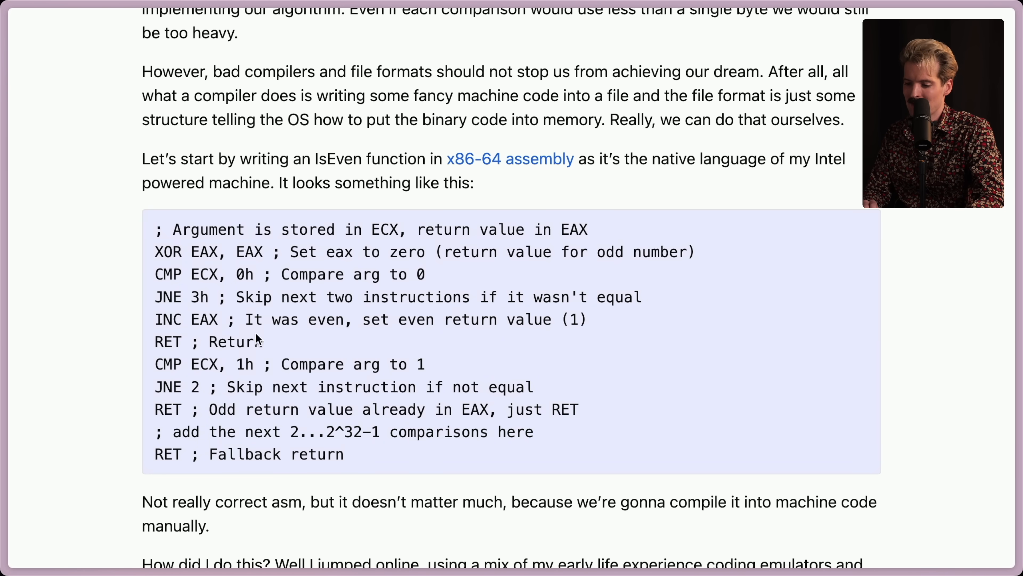
mouse_move(196, 423)
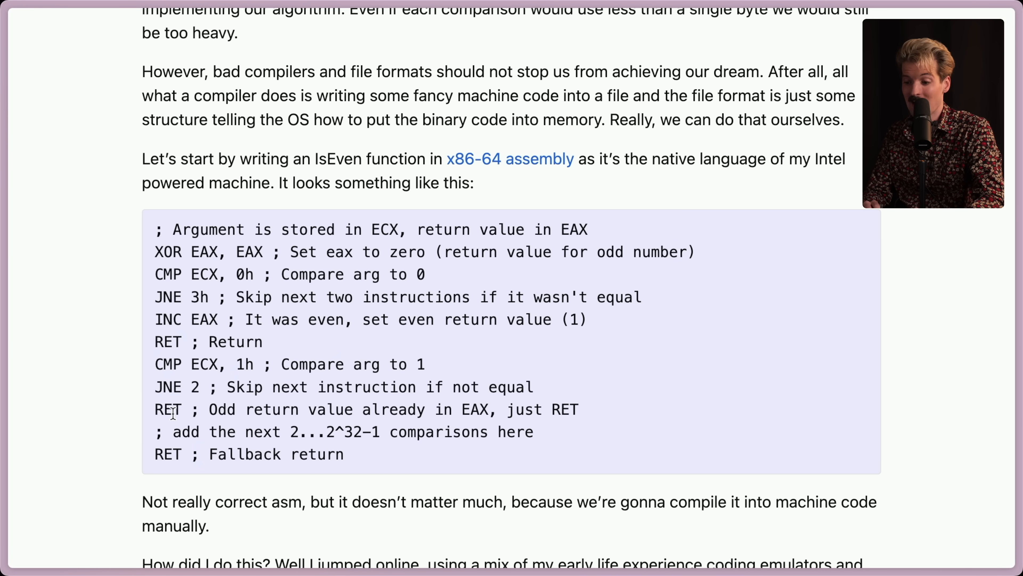
mouse_move(101, 269)
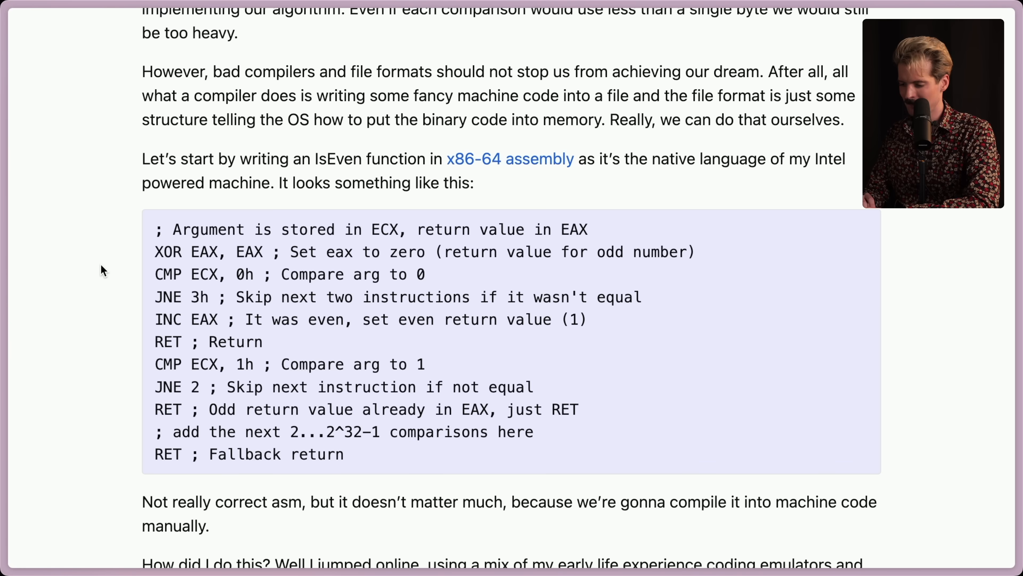
Scroll past the assembly listing and ChatGPT opcode joke to the Python compiler writing isEven.bin.
scroll(down, 3)
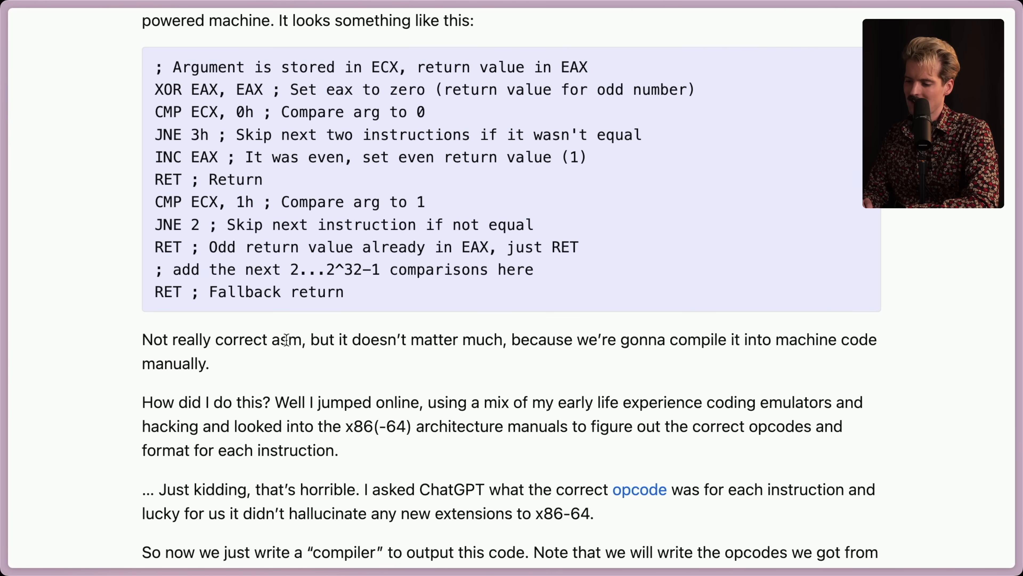
mouse_move(346, 379)
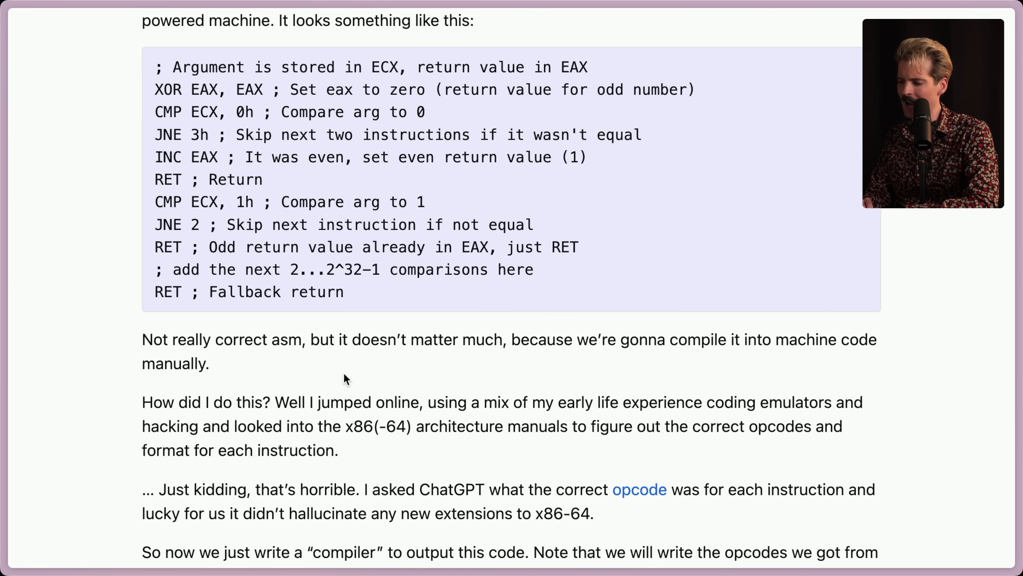
scroll(down, 3)
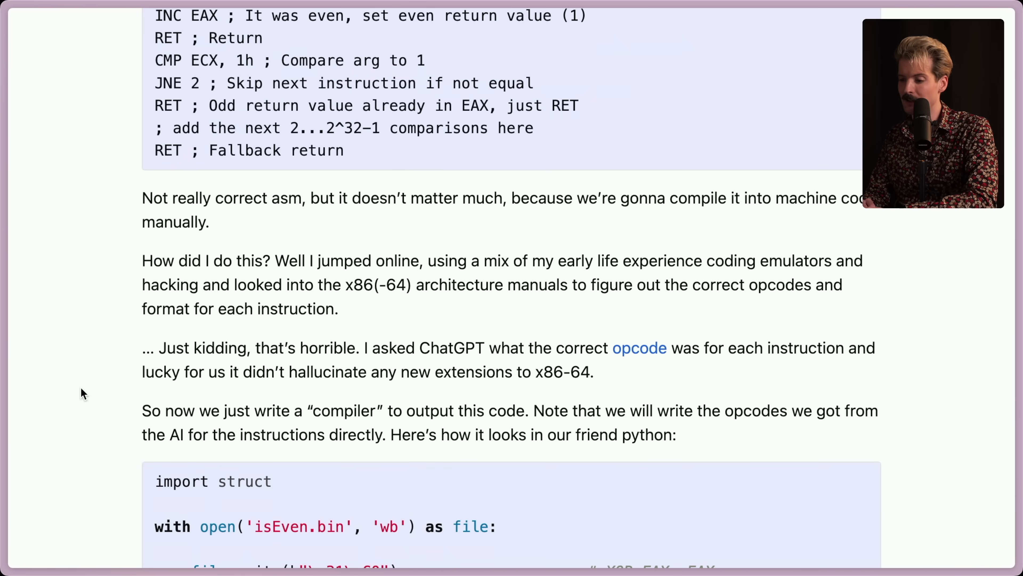
scroll(down, 3)
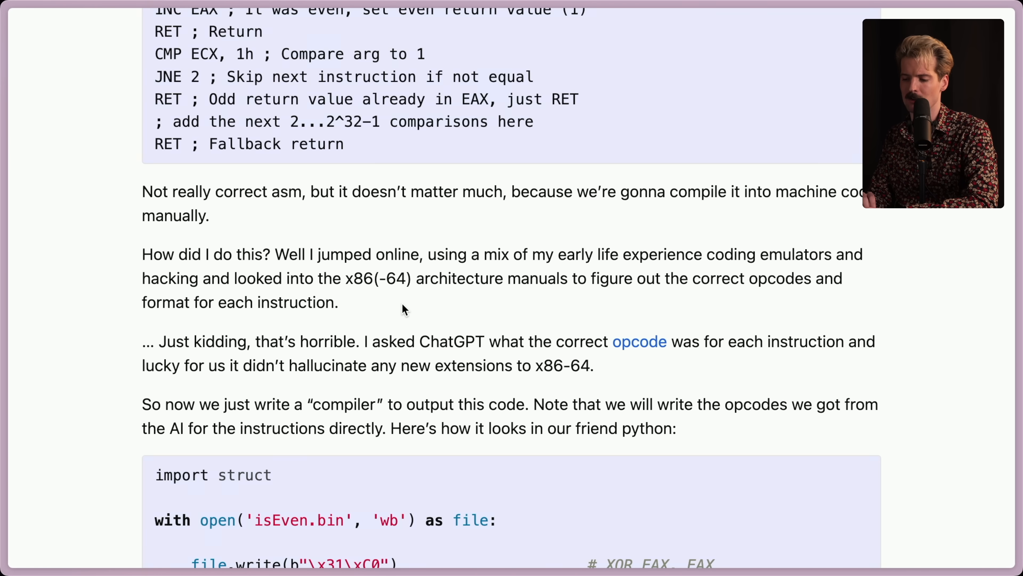
scroll(down, 3)
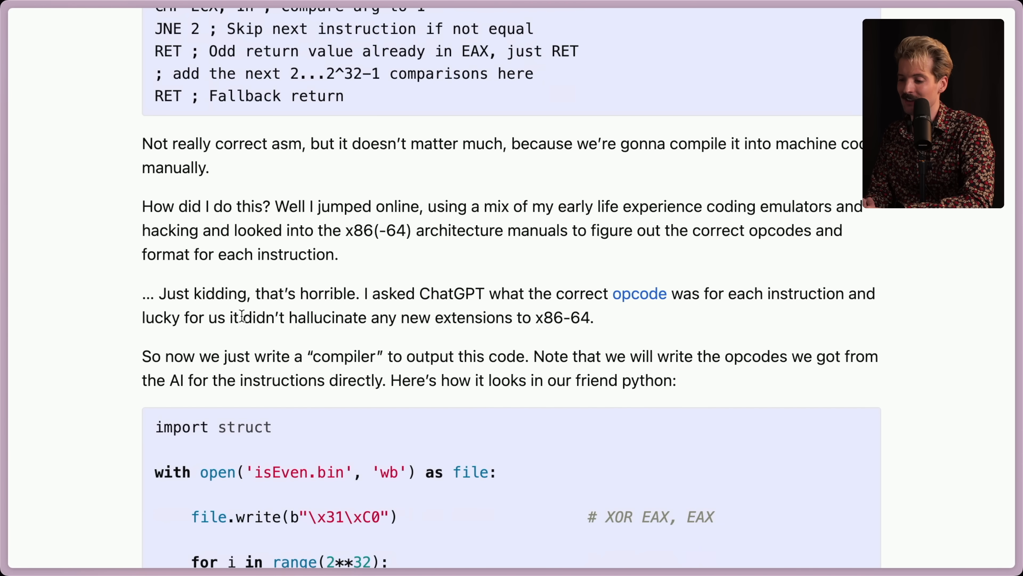
mouse_move(594, 319)
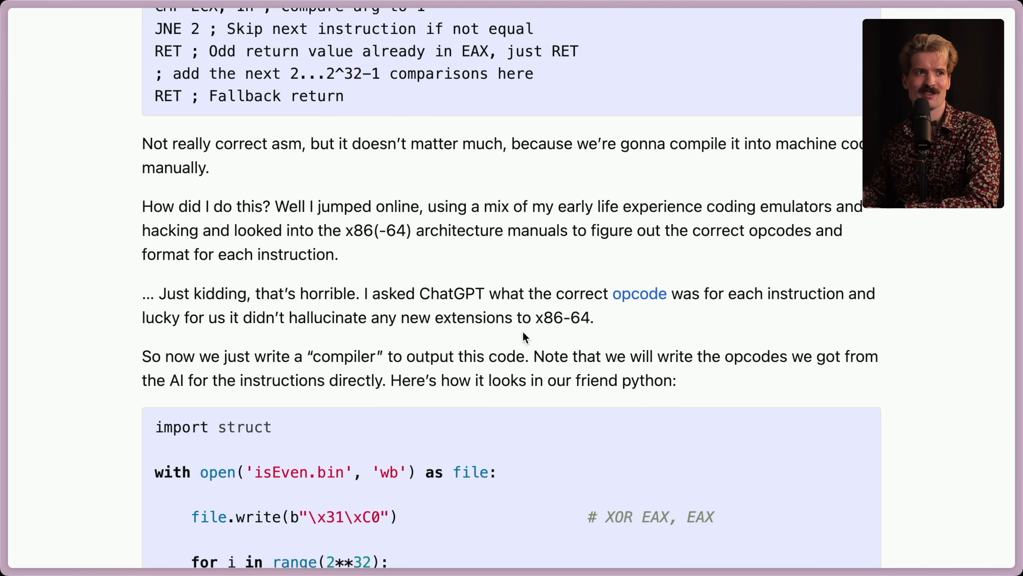
scroll(down, 3)
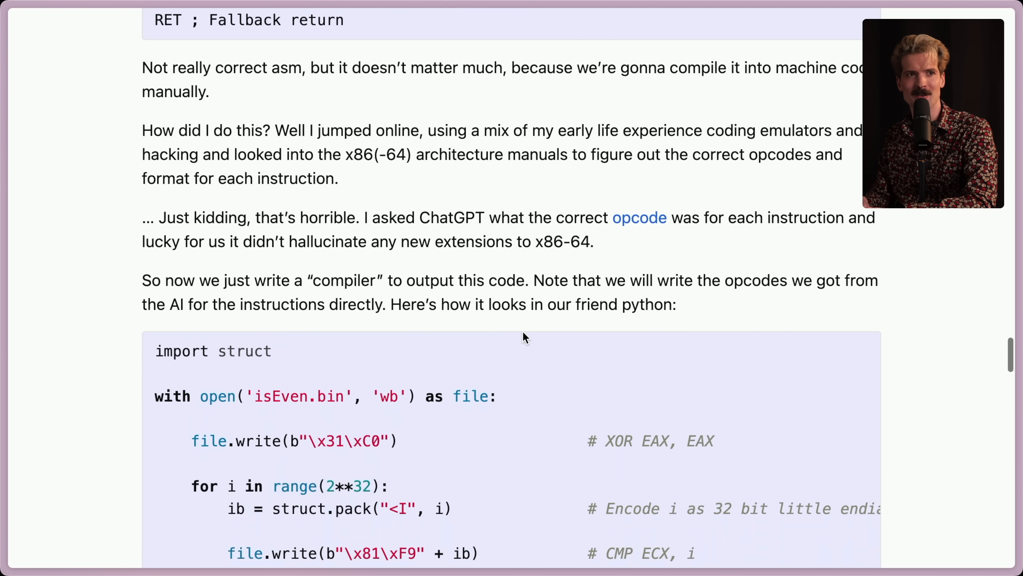
scroll(down, 3)
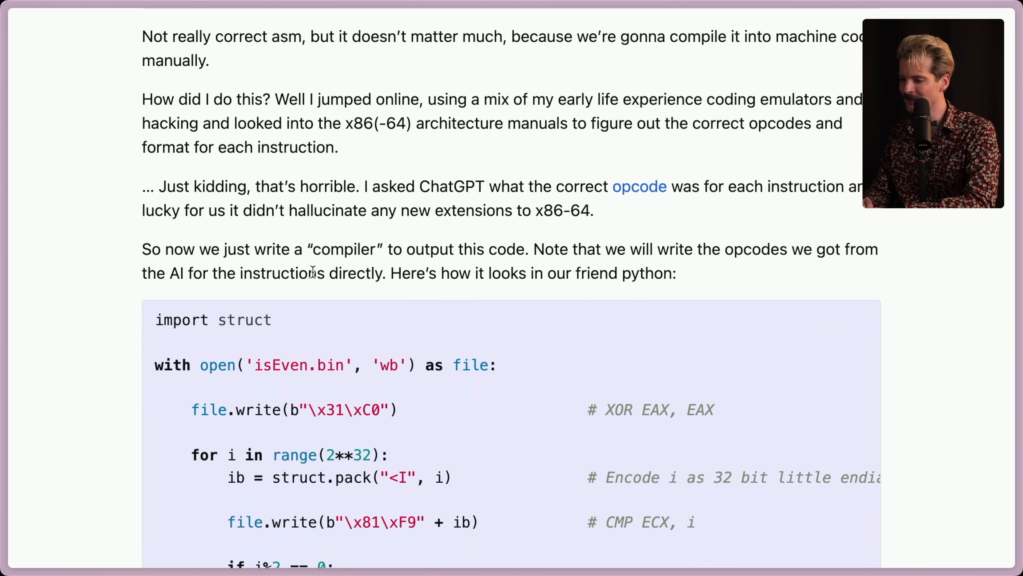
mouse_move(712, 275)
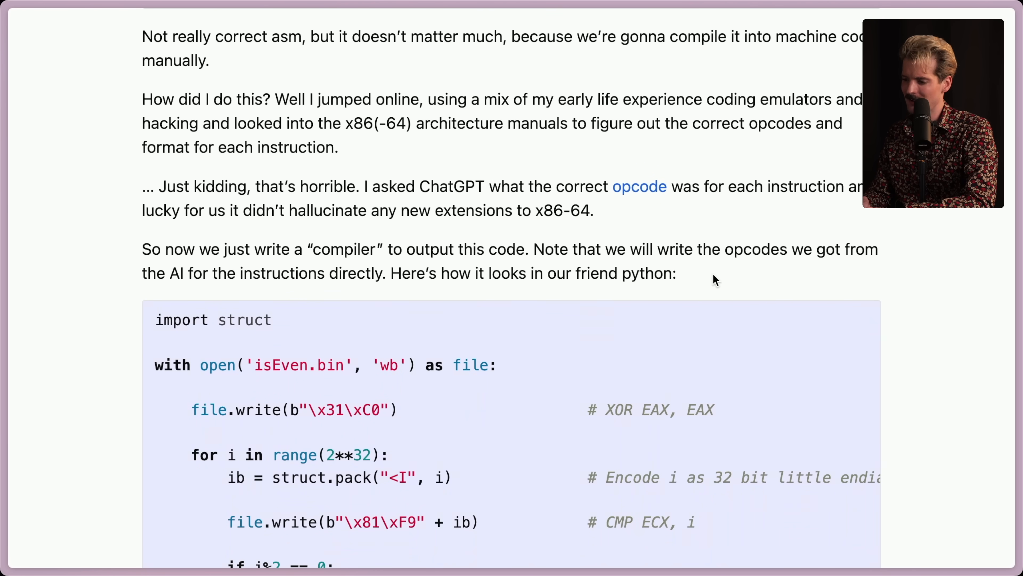
mouse_move(723, 288)
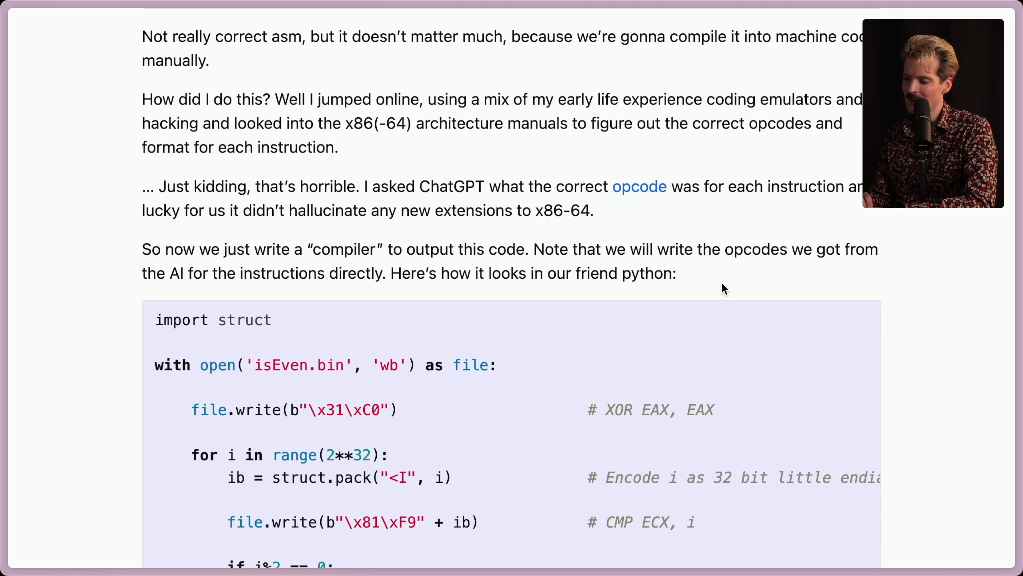
Scroll through the rest of the Python opcode compiler to the 40 GB memory-mapping paragraph.
scroll(down, 3)
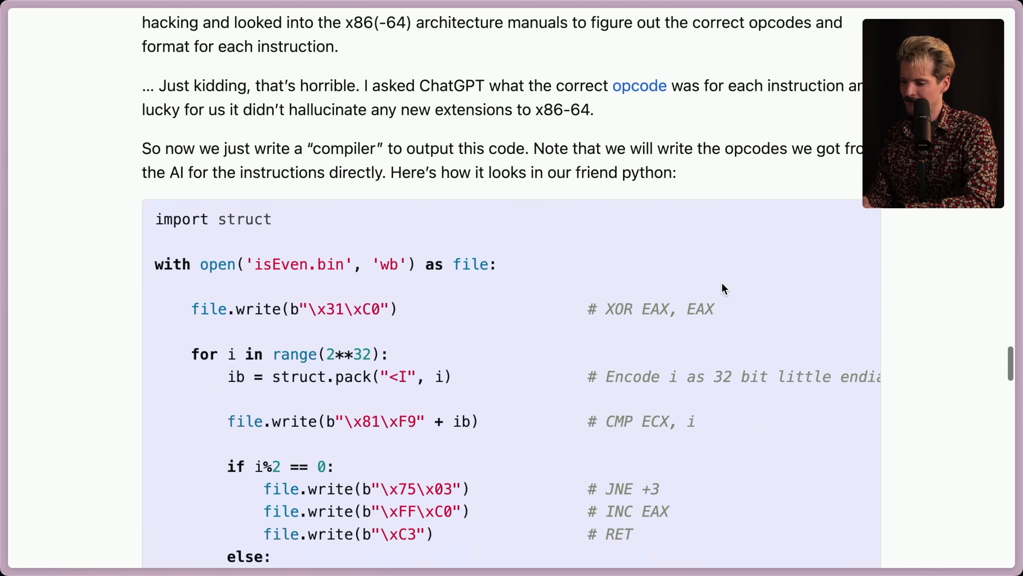
scroll(down, 3)
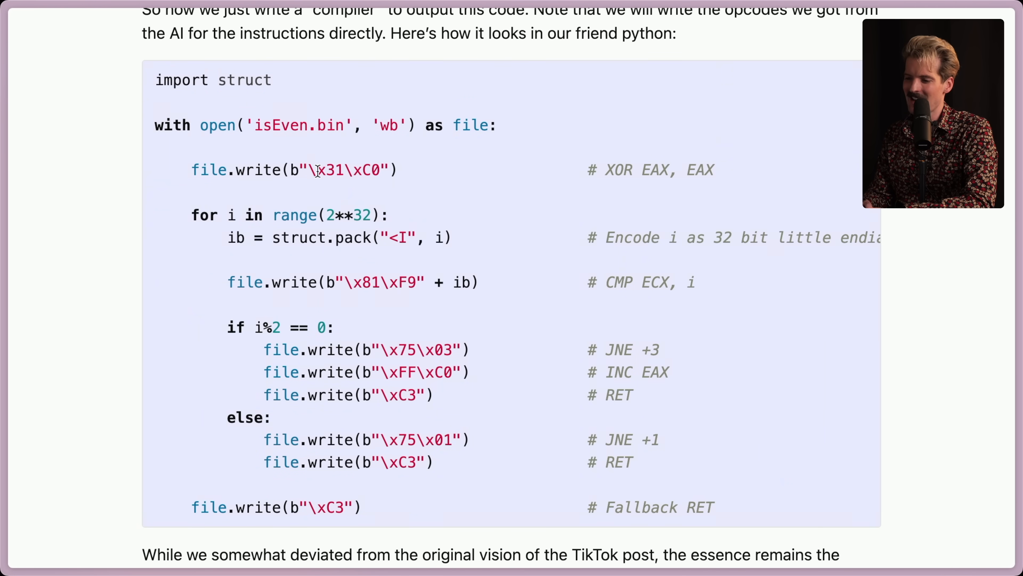
mouse_move(422, 169)
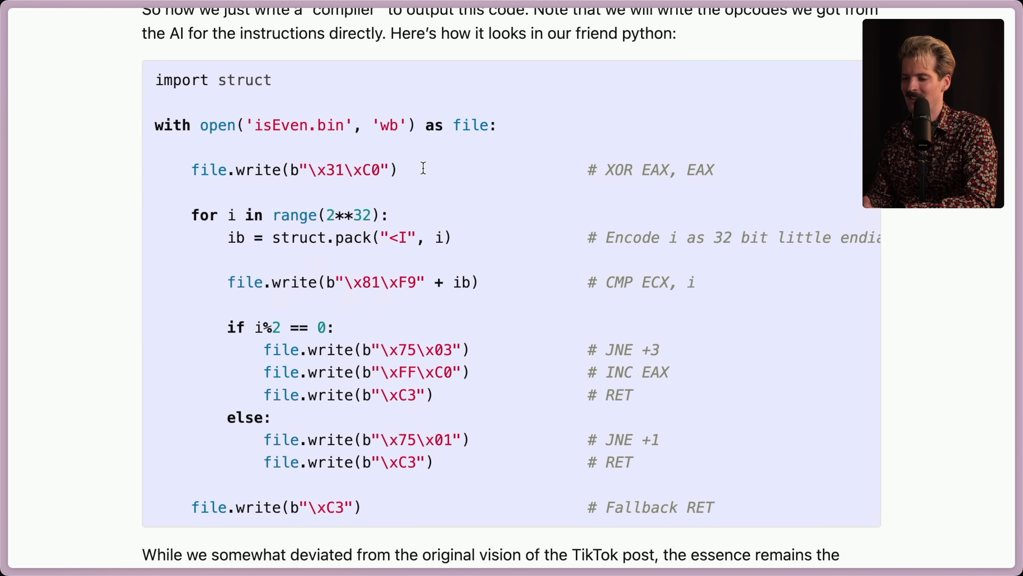
mouse_move(488, 159)
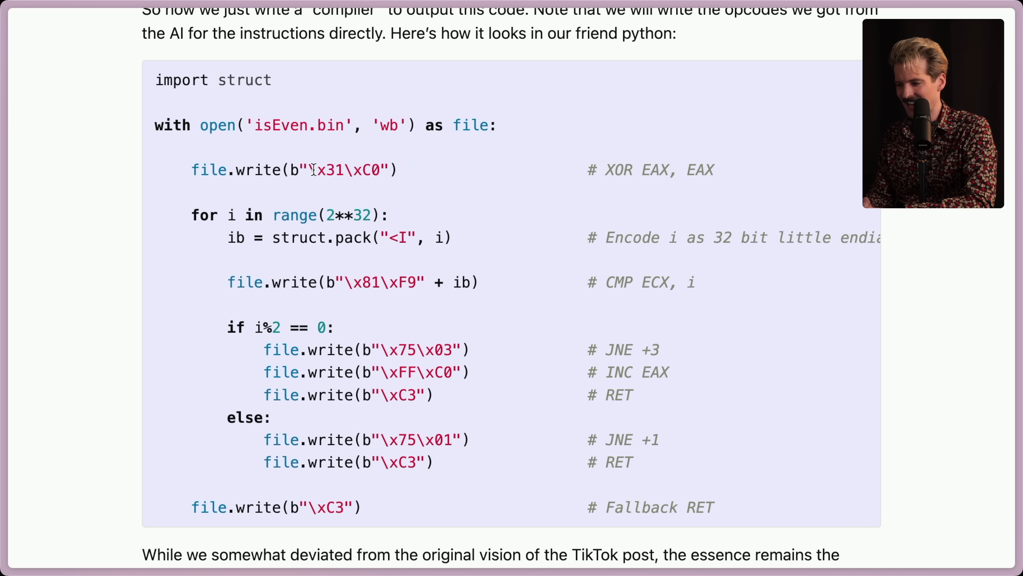
mouse_move(424, 243)
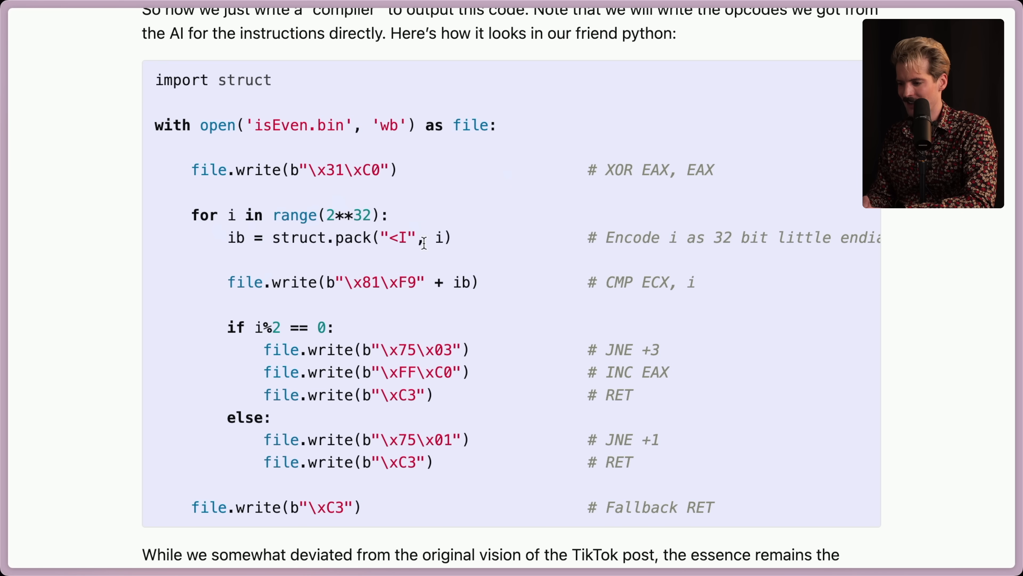
scroll(down, 3)
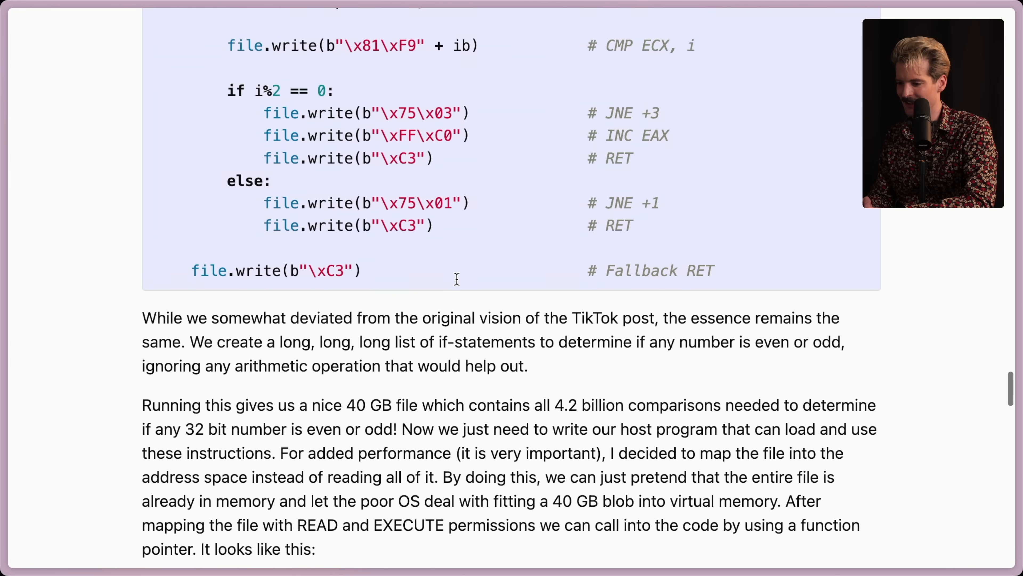
Scroll past the 40 GB paragraph to the C host program's includes and main function.
scroll(down, 3)
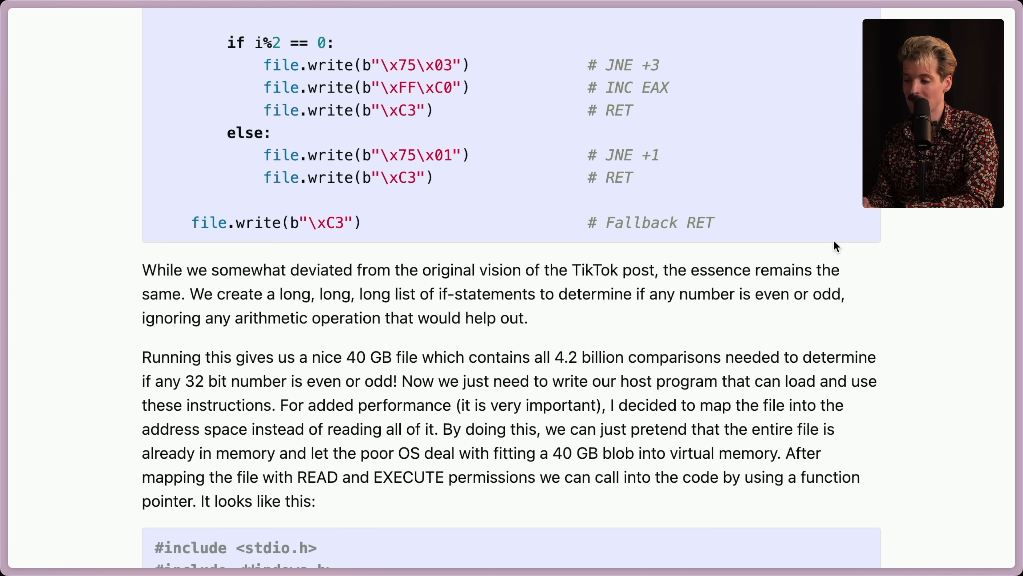
scroll(down, 3)
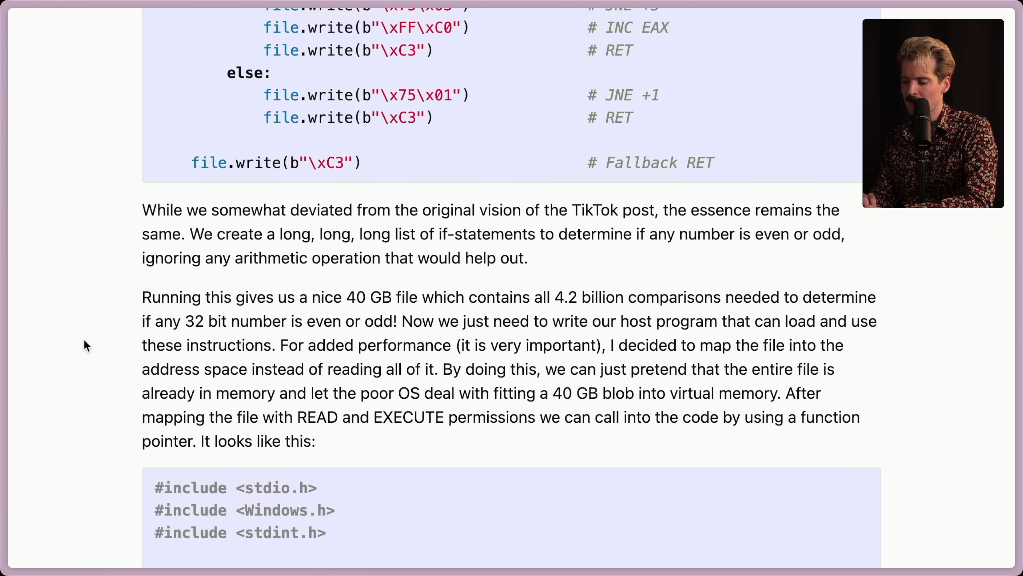
scroll(down, 3)
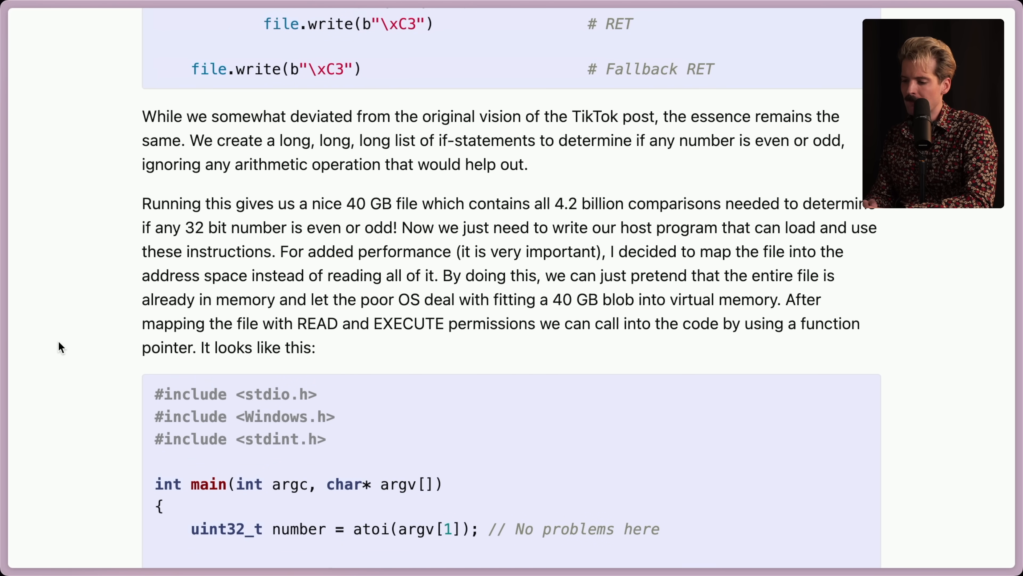
mouse_move(83, 347)
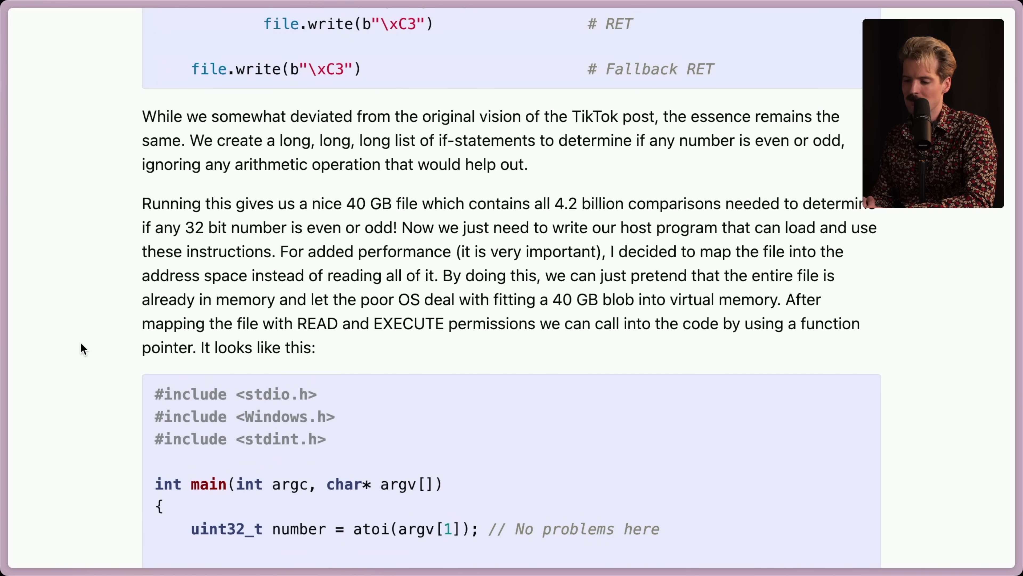
Scroll through the C program mapping isEven.bin to its closing brace and the 'And there we go!' paragraph.
scroll(down, 3)
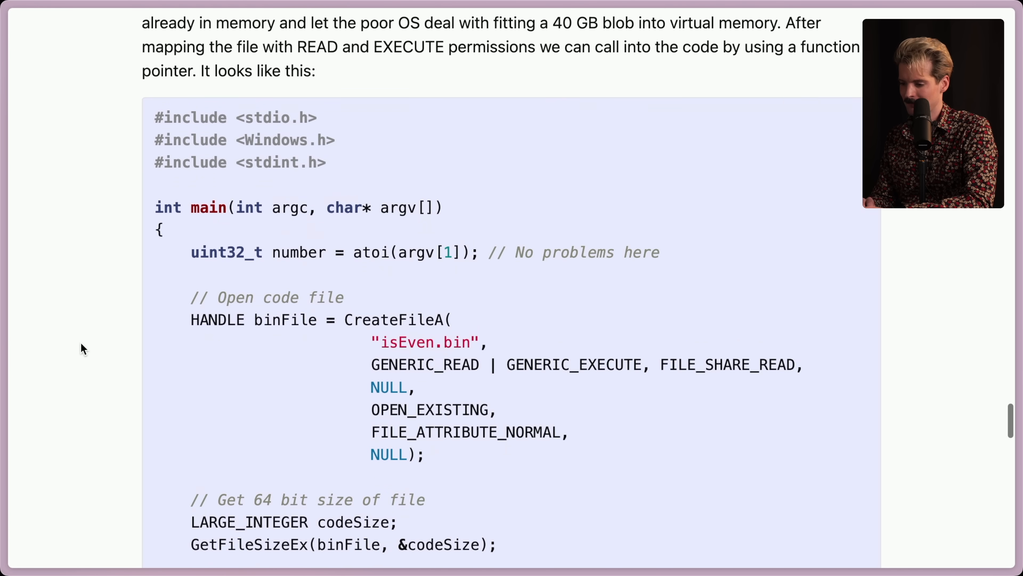
scroll(down, 3)
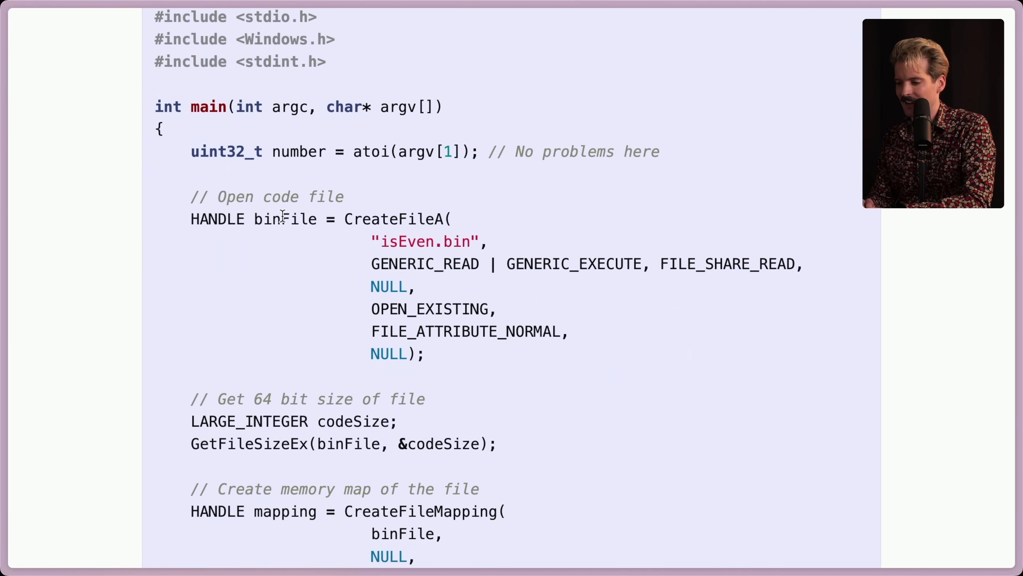
scroll(down, 3)
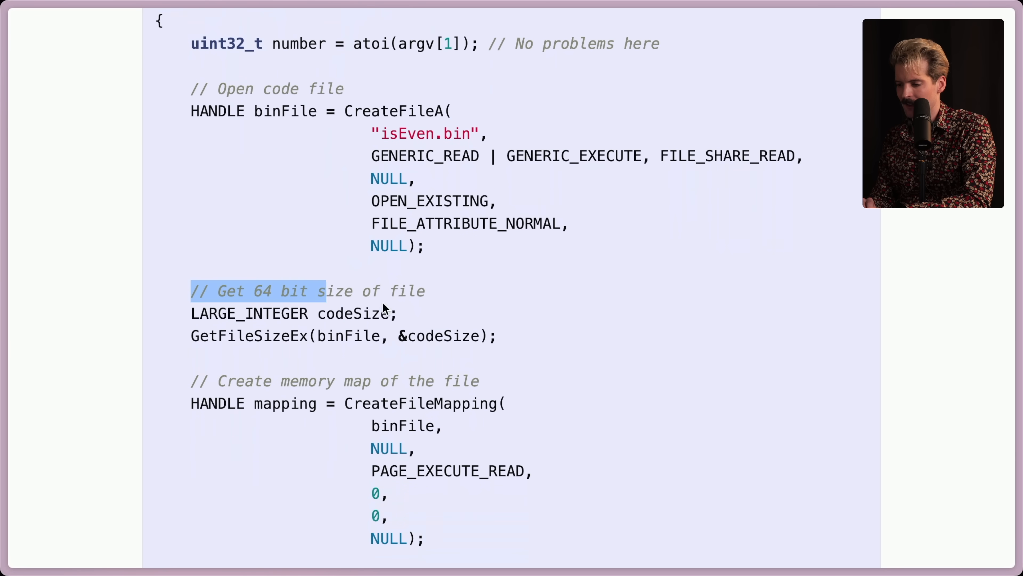
scroll(down, 3)
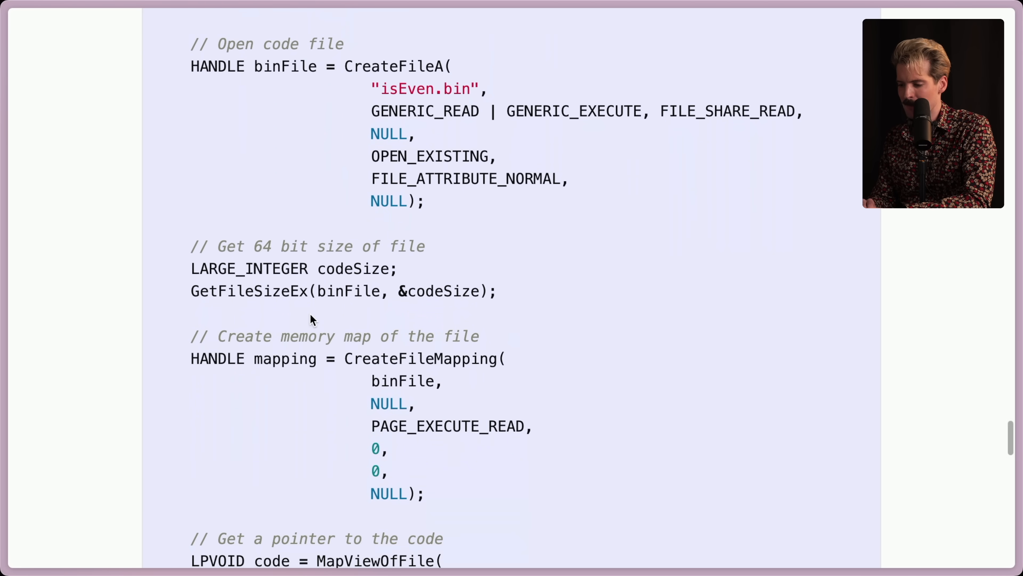
scroll(down, 3)
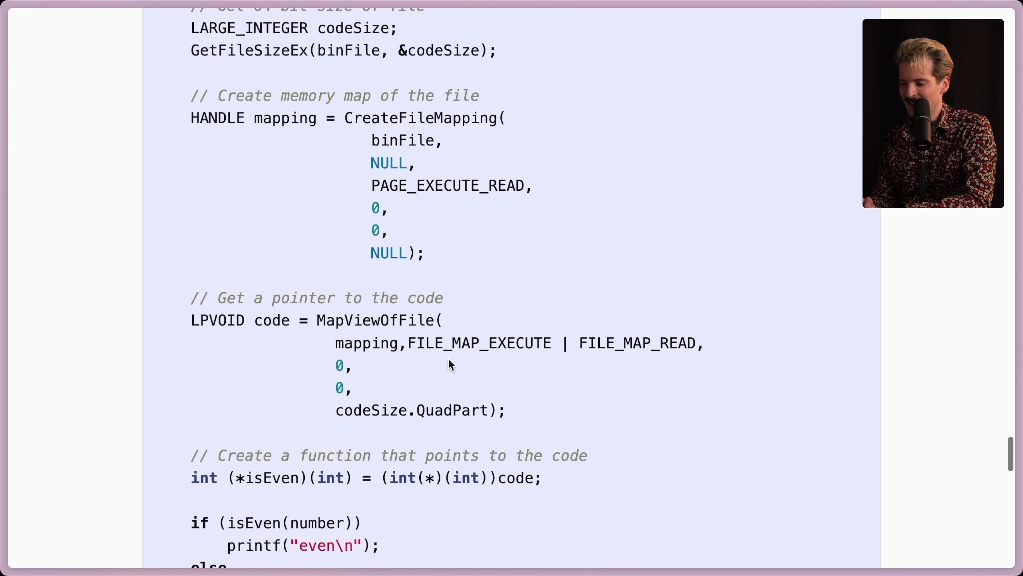
scroll(down, 3)
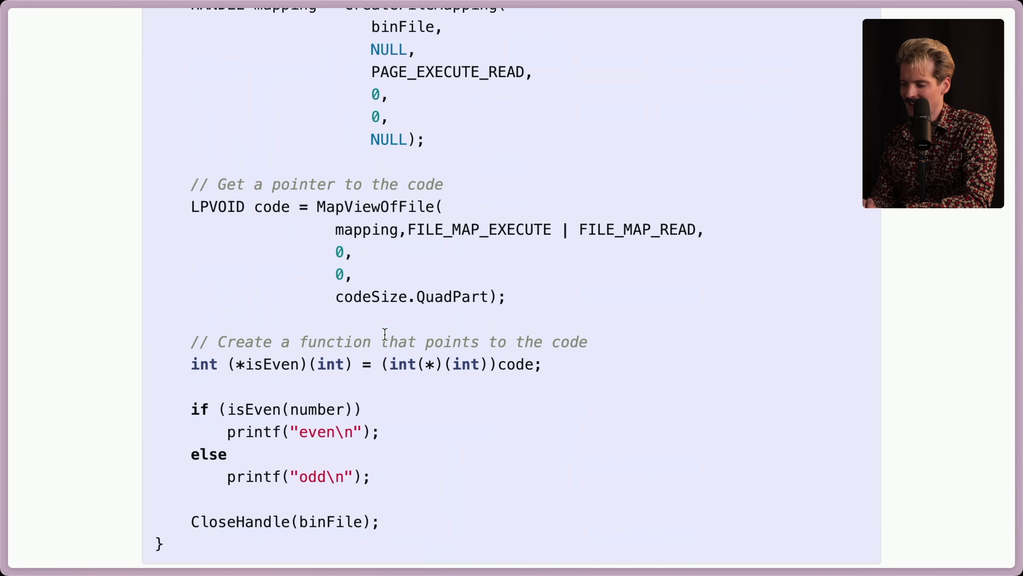
scroll(down, 3)
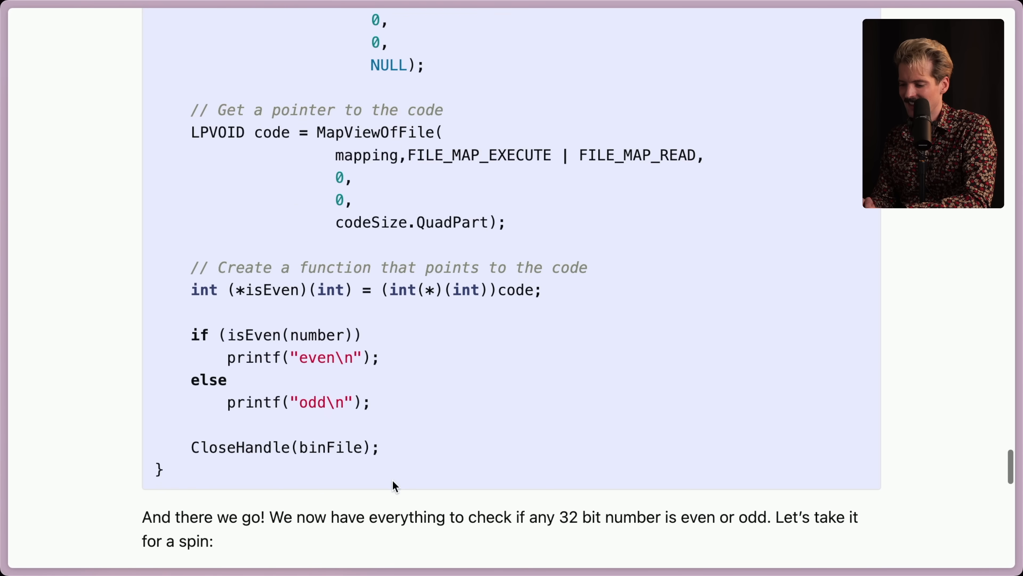
scroll(down, 3)
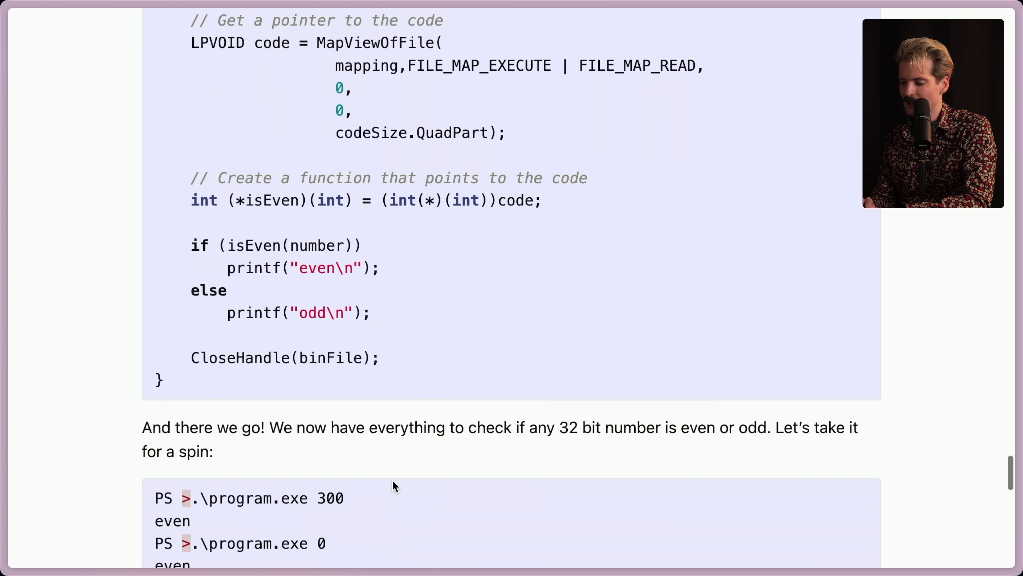
scroll(down, 3)
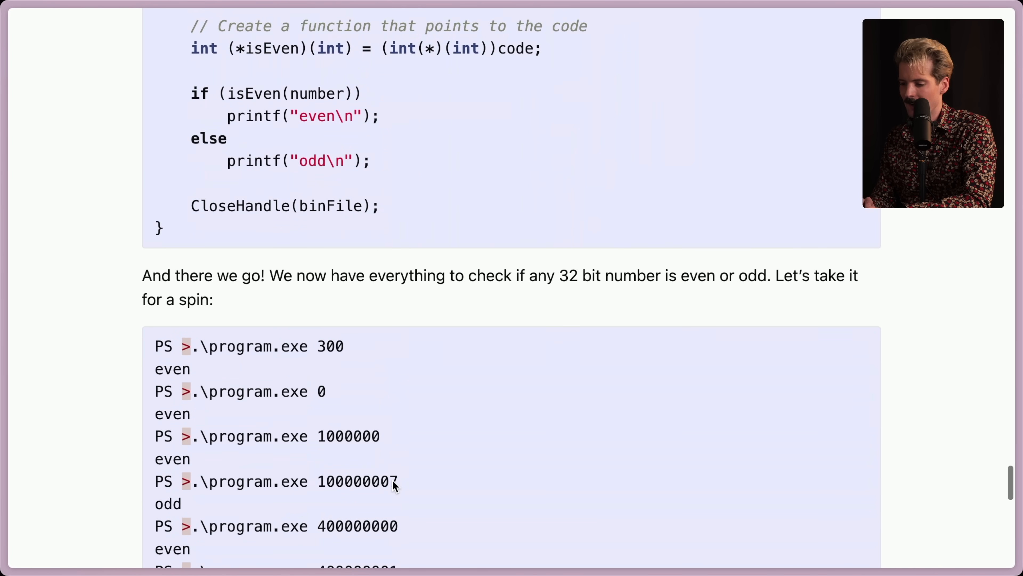
scroll(down, 3)
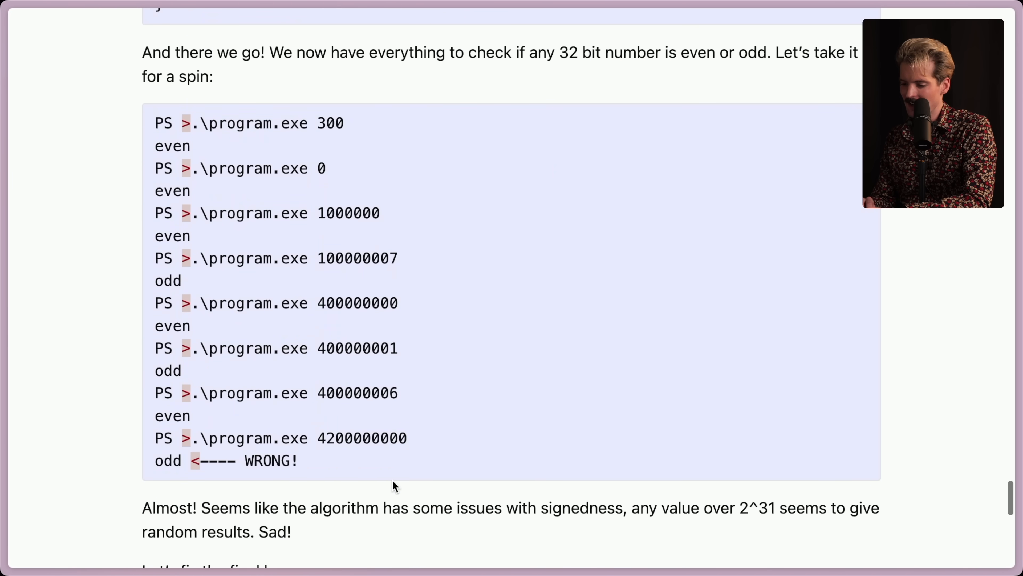
scroll(down, 3)
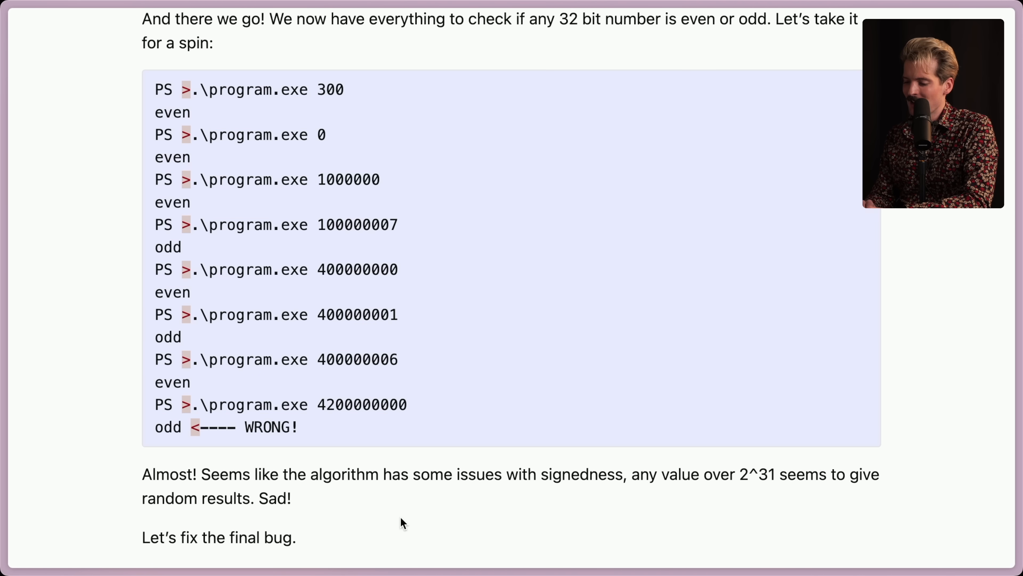
scroll(down, 3)
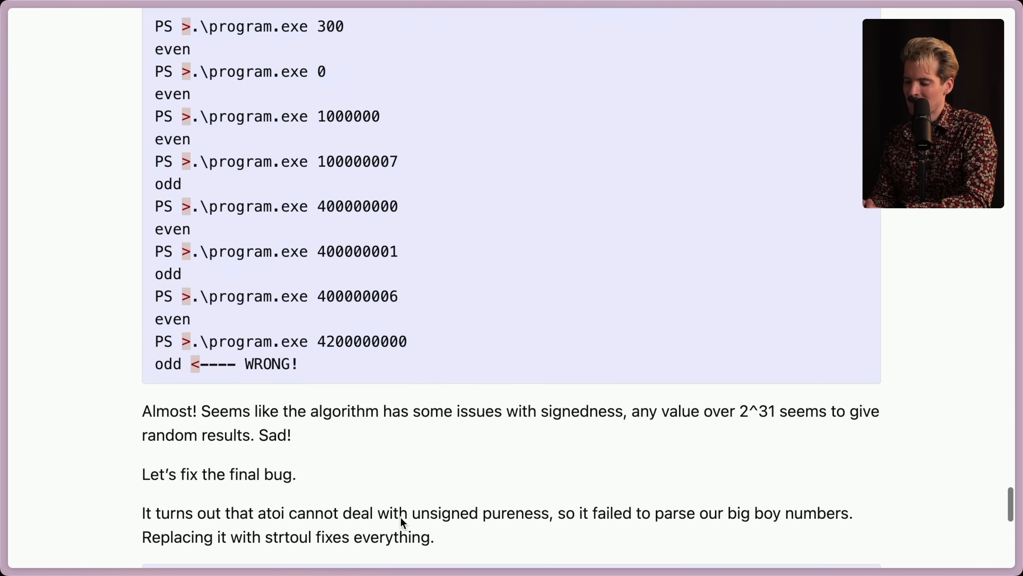
scroll(down, 3)
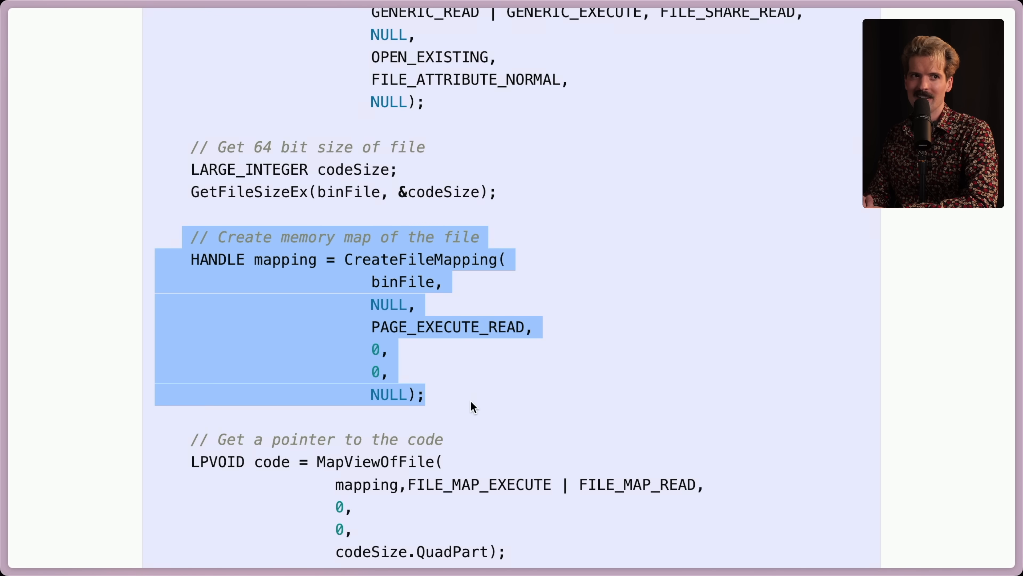
scroll(down, 3)
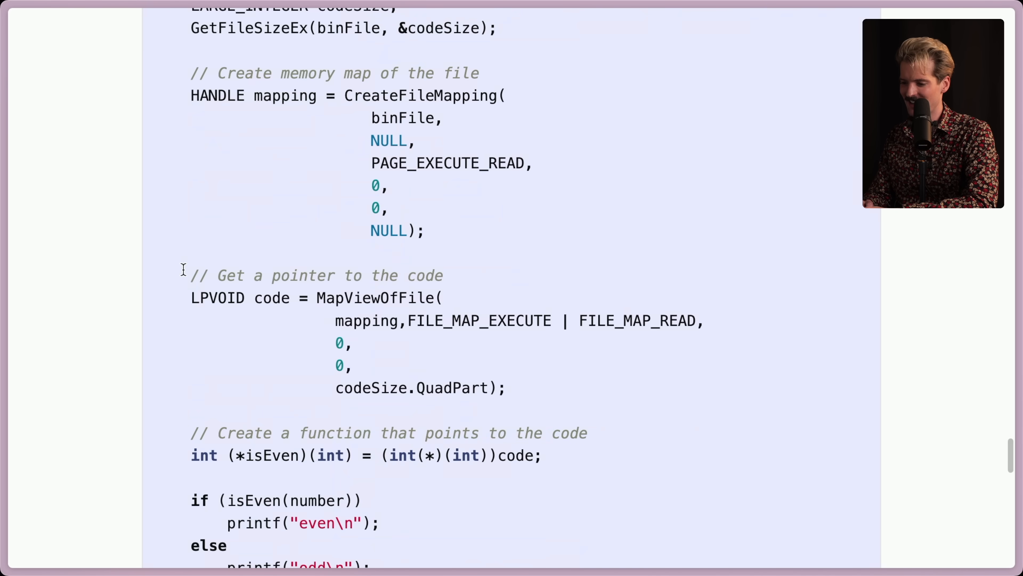
scroll(down, 3)
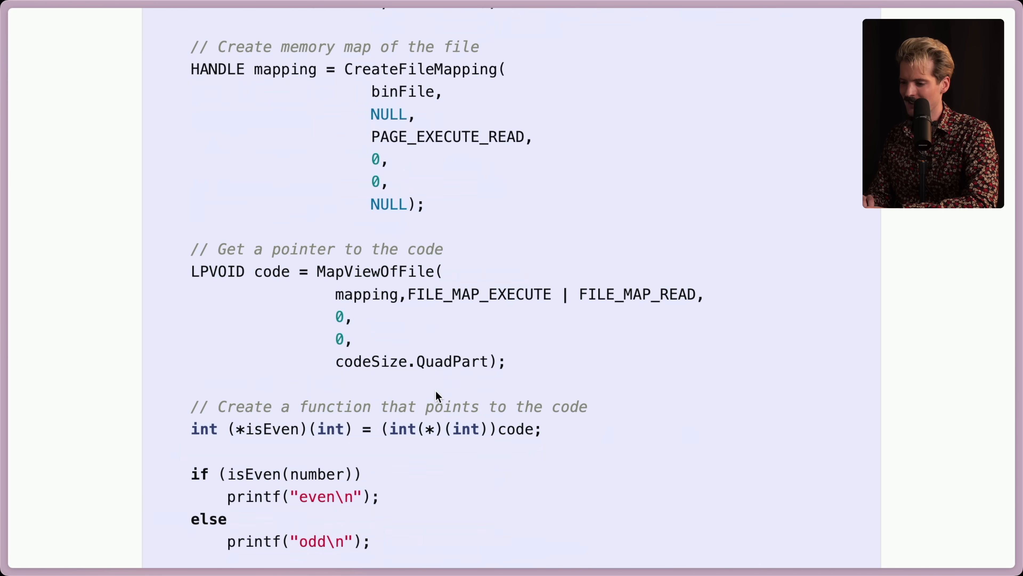
scroll(down, 3)
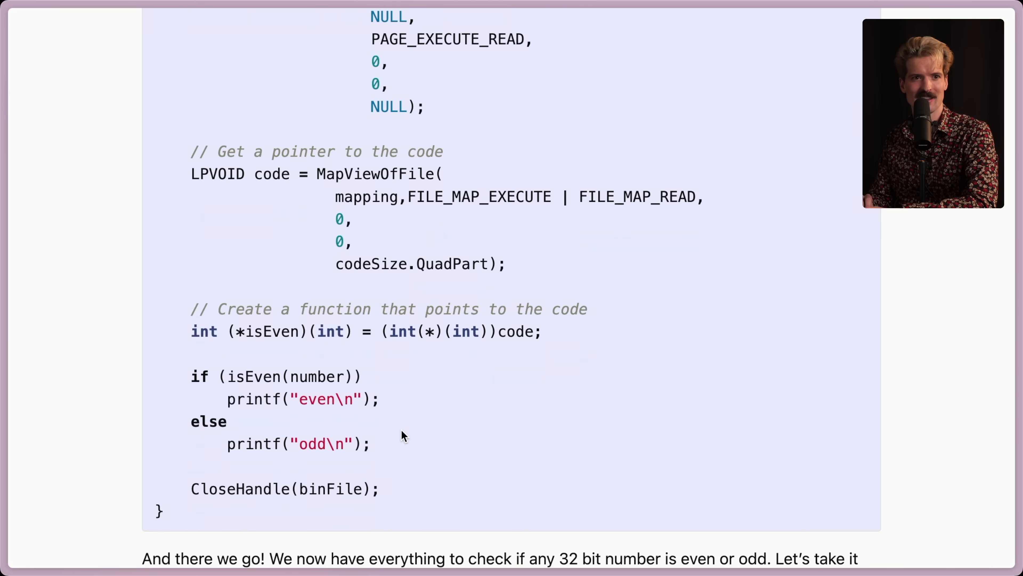
scroll(down, 3)
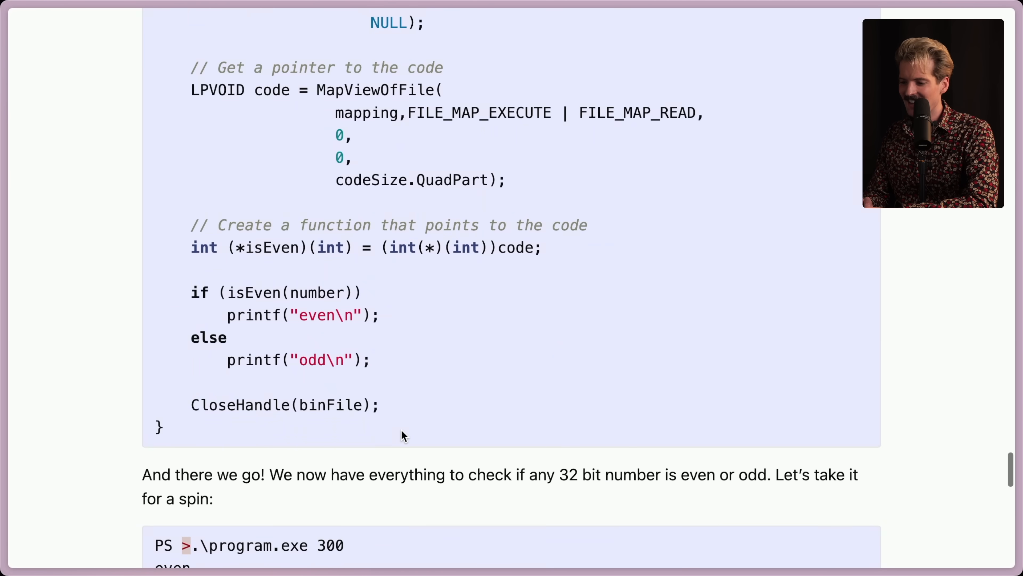
scroll(down, 3)
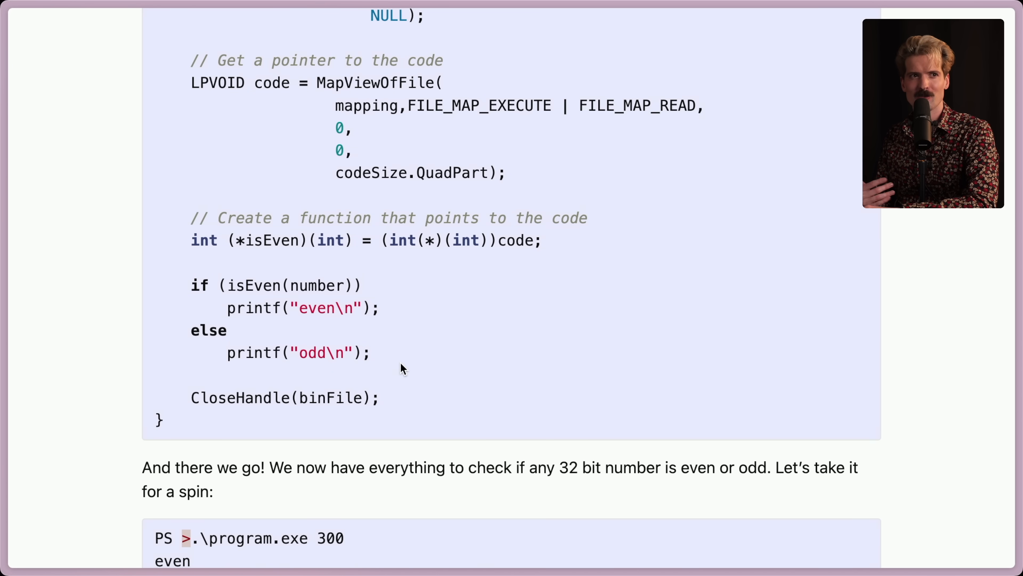
scroll(down, 3)
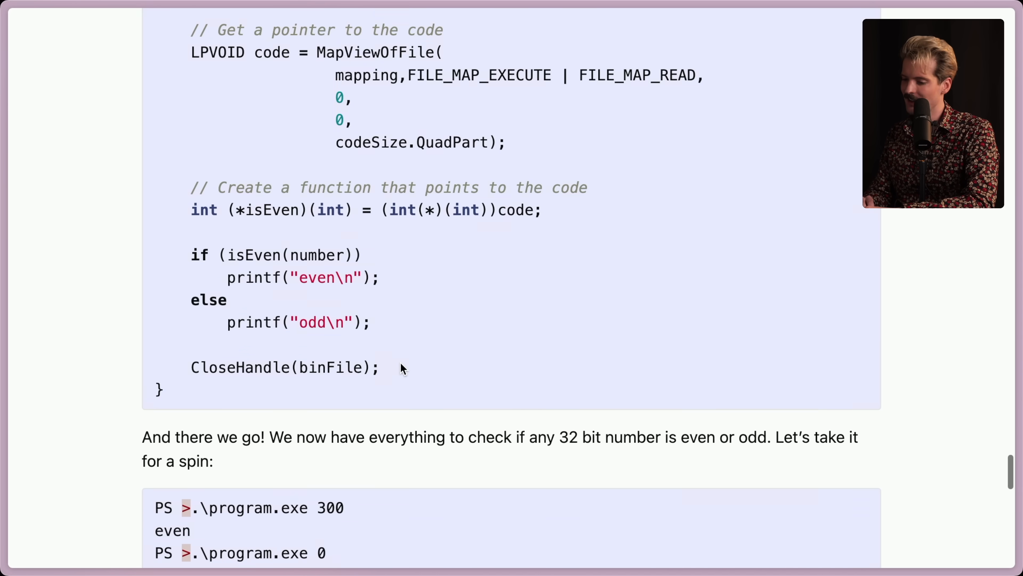
scroll(down, 3)
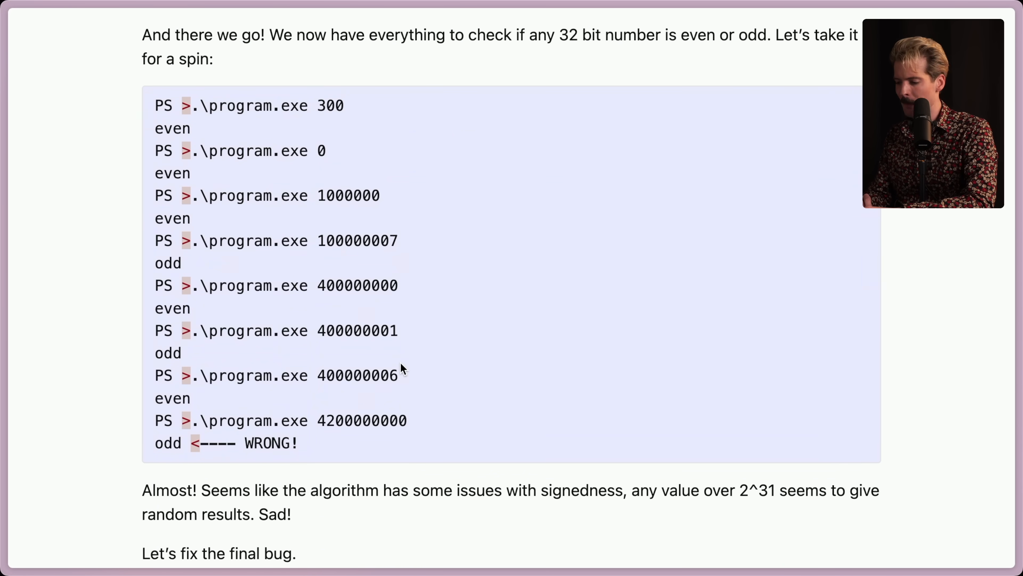
double_click(758, 490)
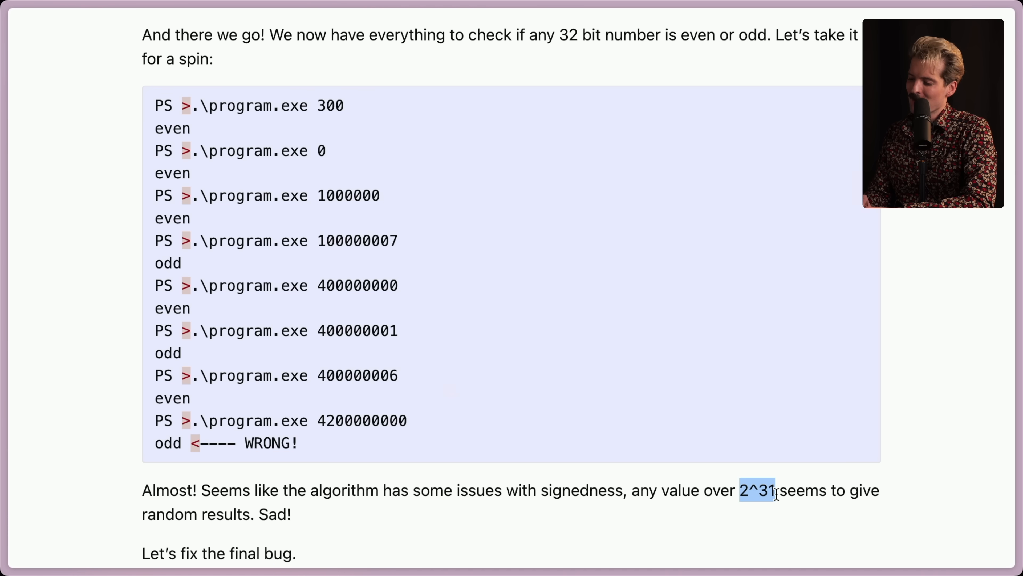
scroll(down, 3)
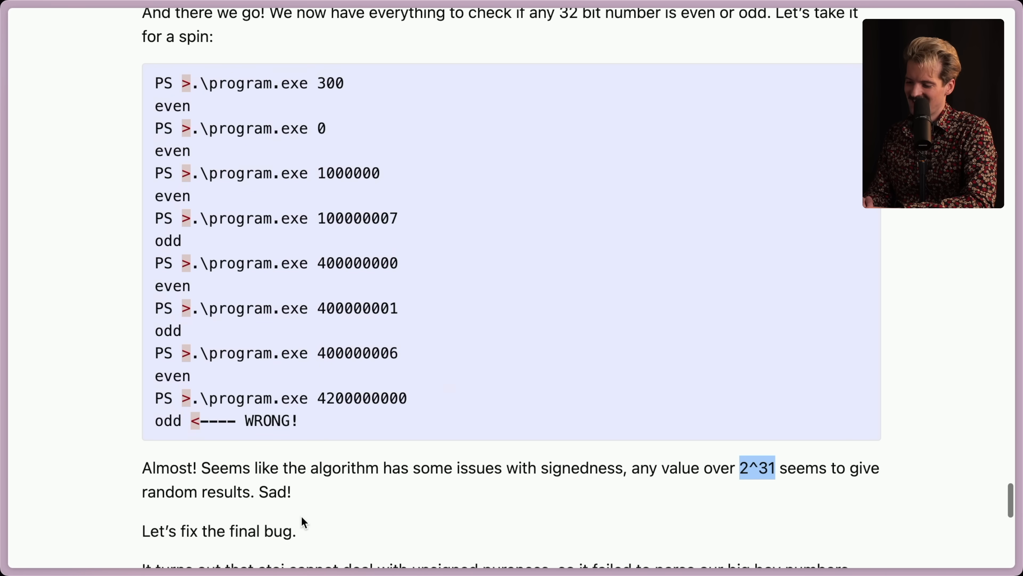
scroll(down, 3)
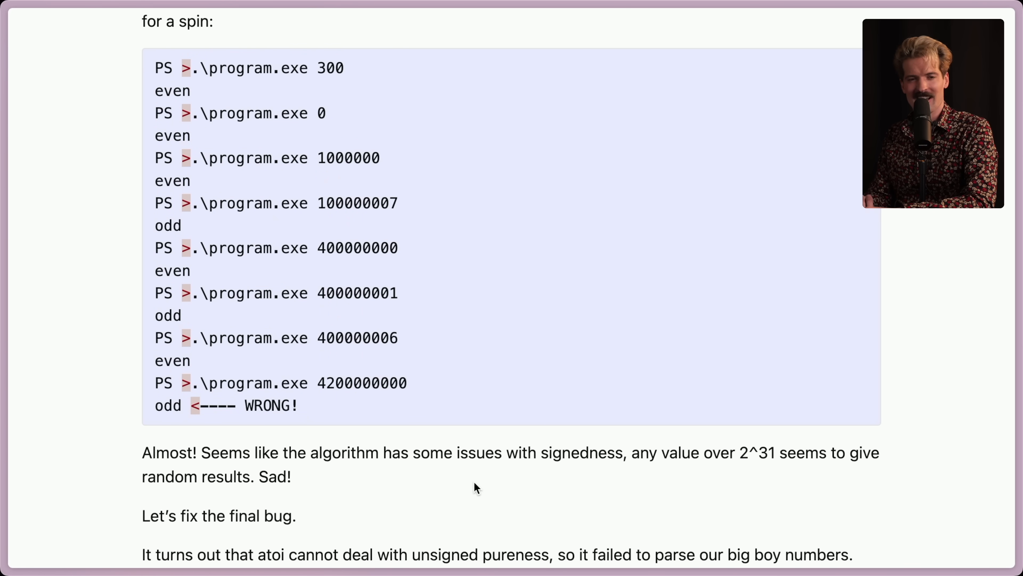
scroll(down, 3)
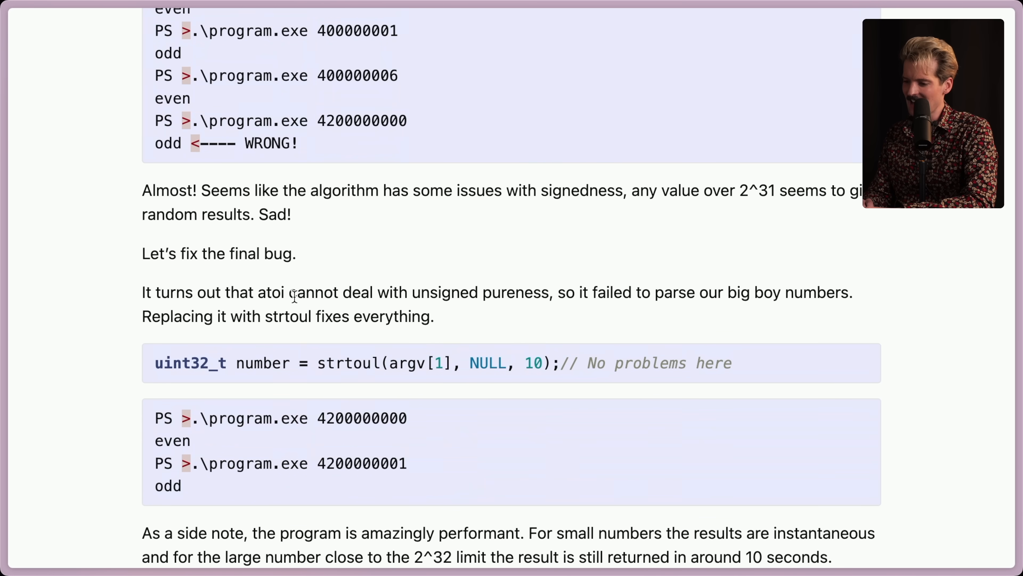
mouse_move(539, 301)
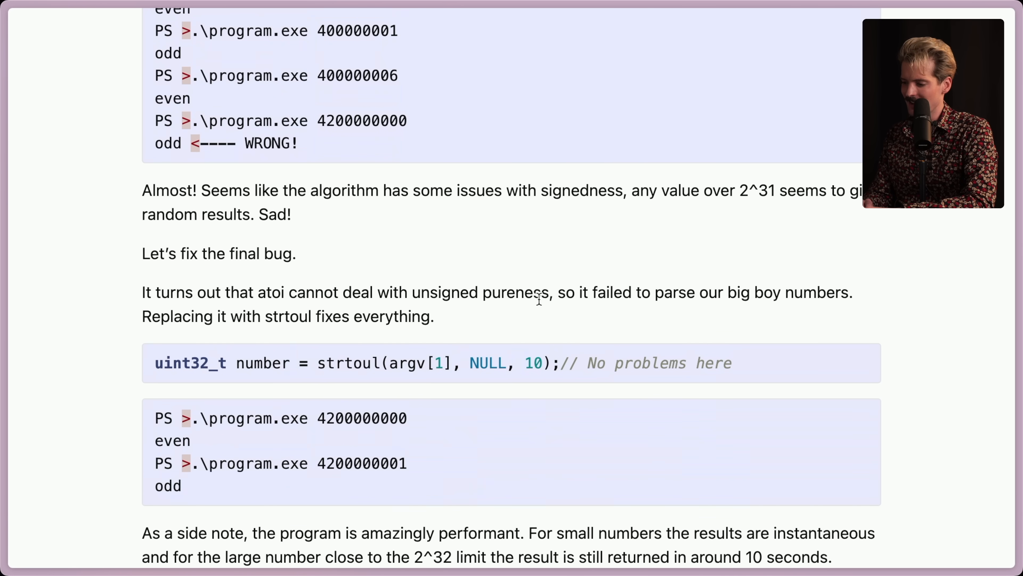
mouse_move(546, 286)
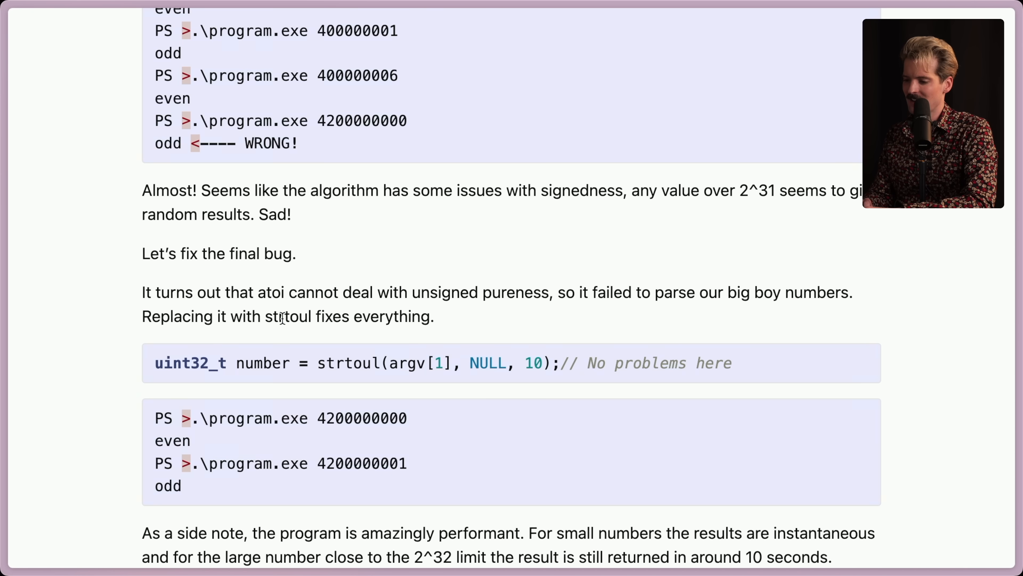
Highlight strtoul in the explanation and code, then scroll toward the performance side note.
double_click(287, 317)
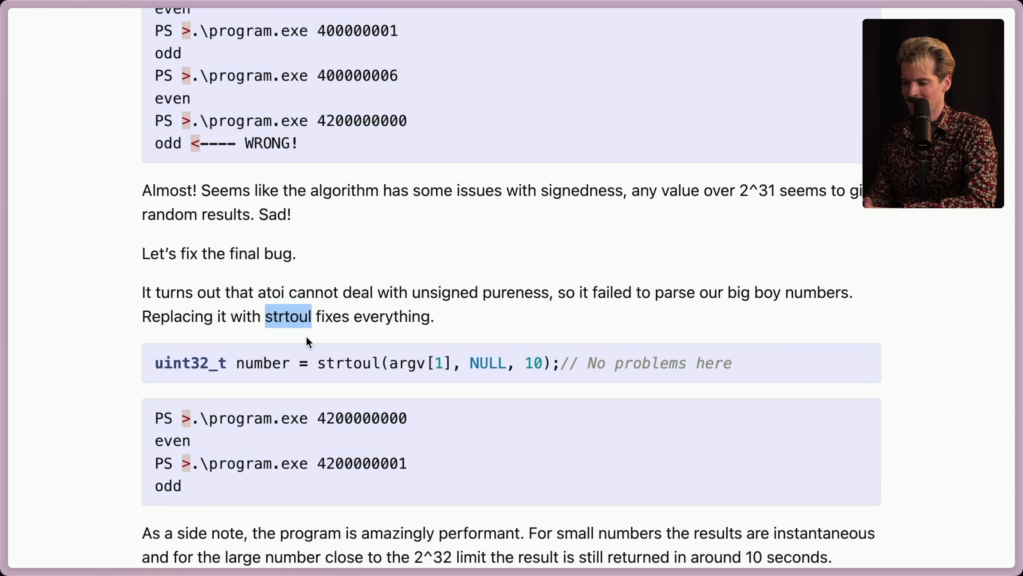
mouse_move(217, 360)
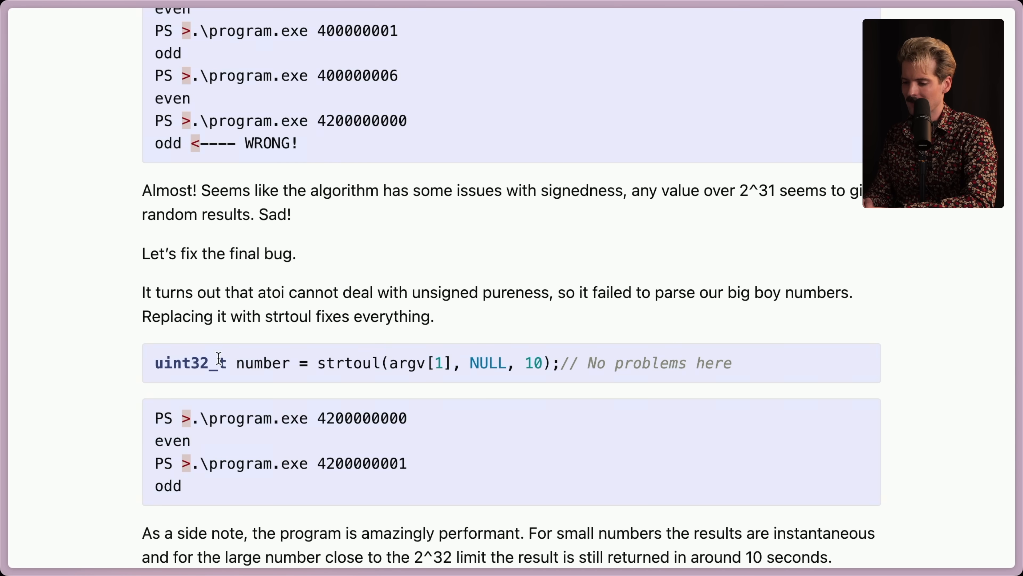
scroll(down, 3)
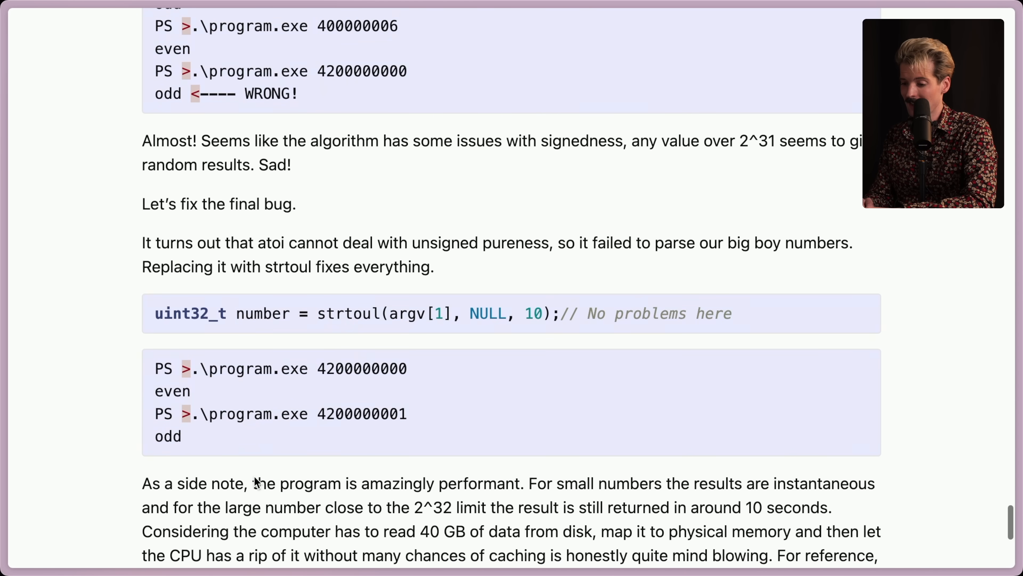
scroll(down, 3)
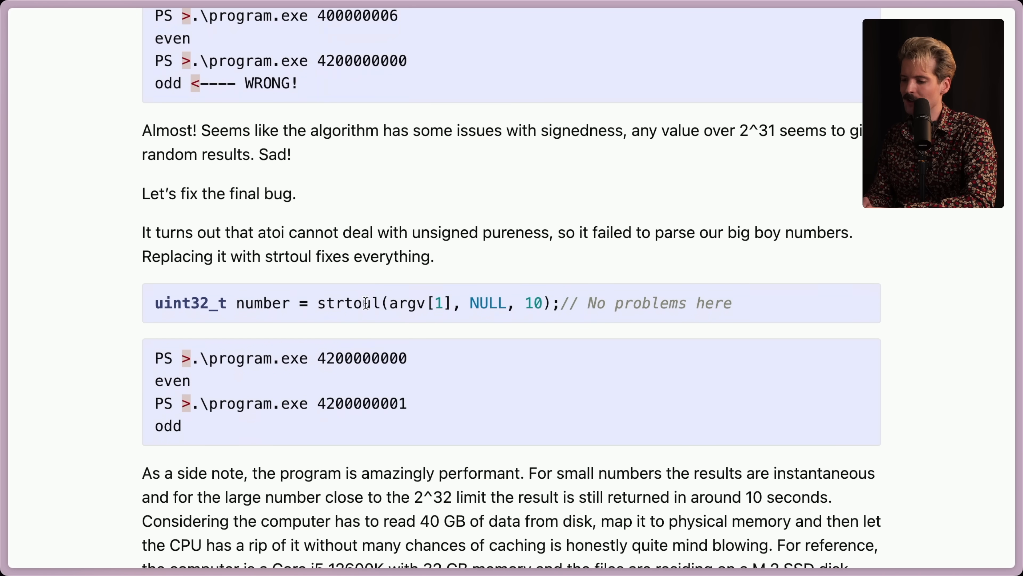
double_click(348, 303)
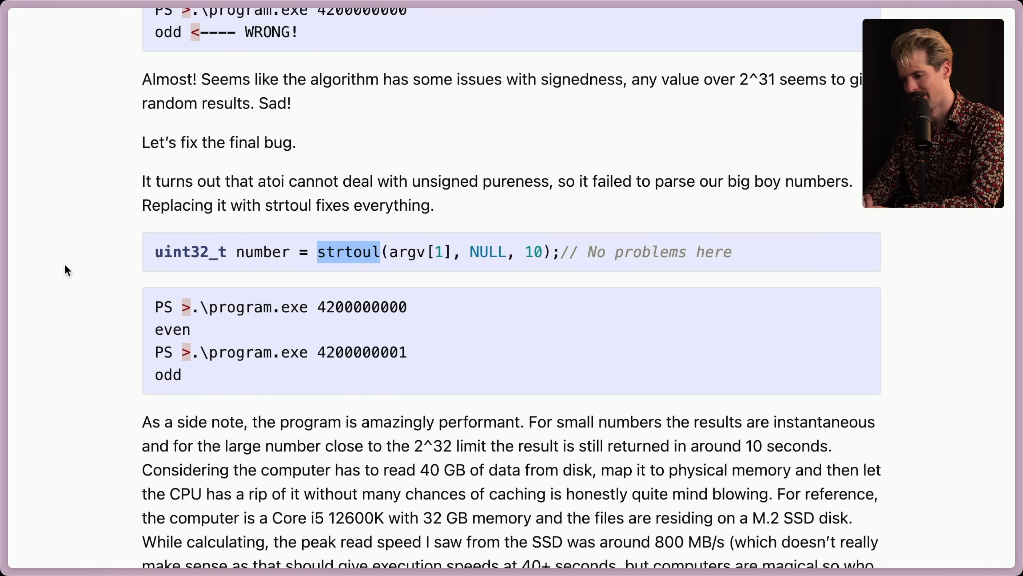
scroll(down, 3)
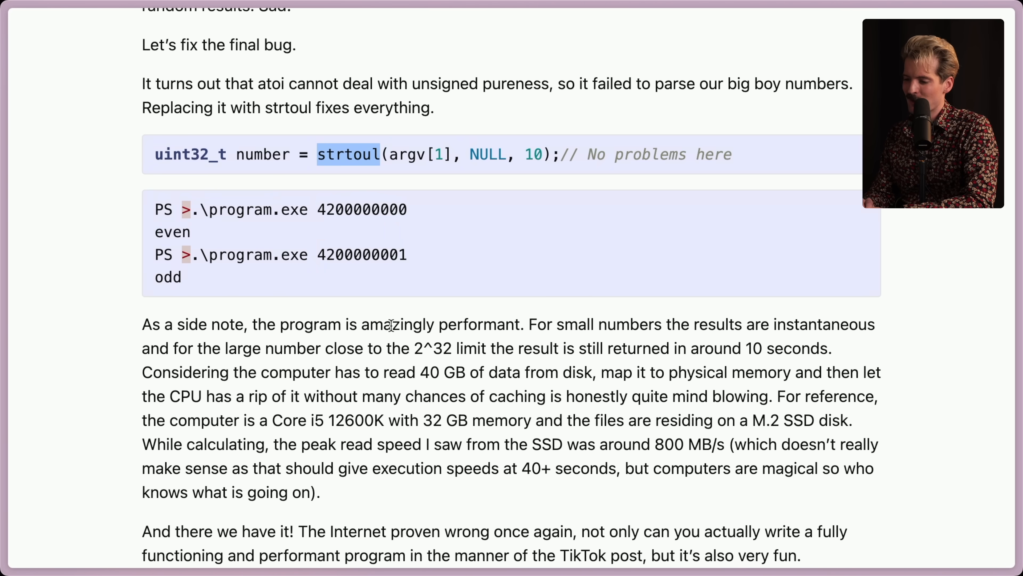
mouse_move(655, 326)
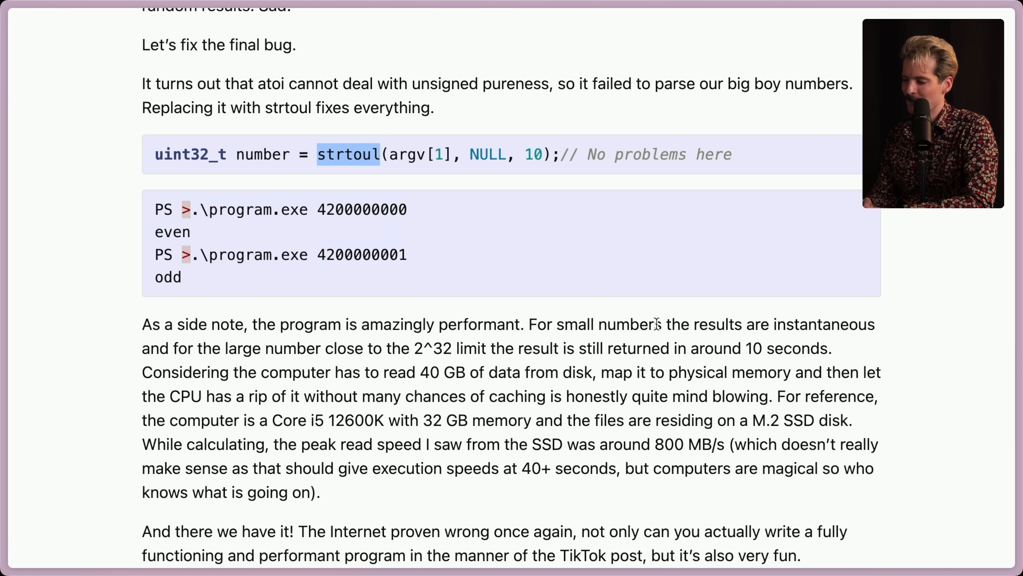
mouse_move(316, 352)
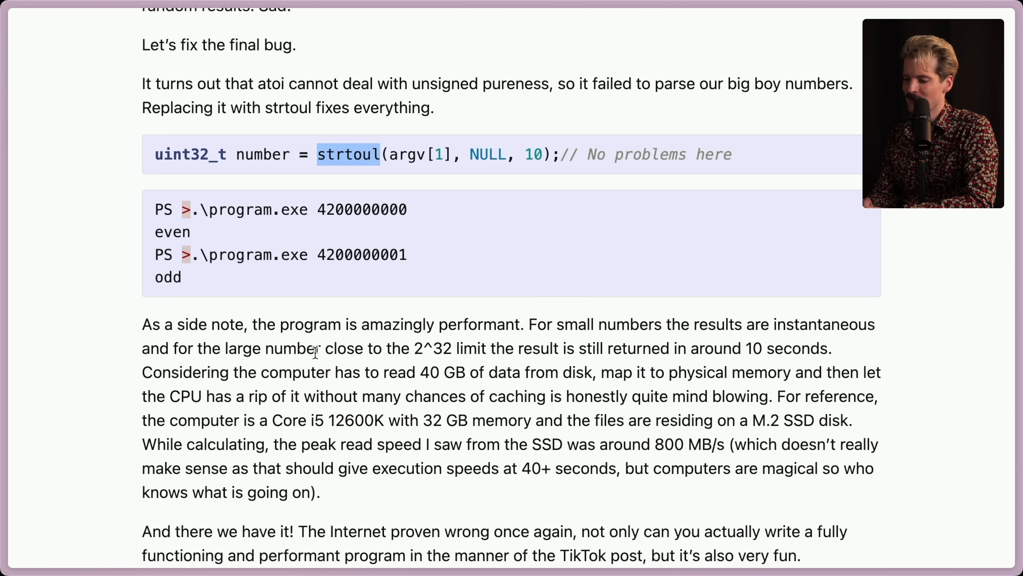
mouse_move(465, 348)
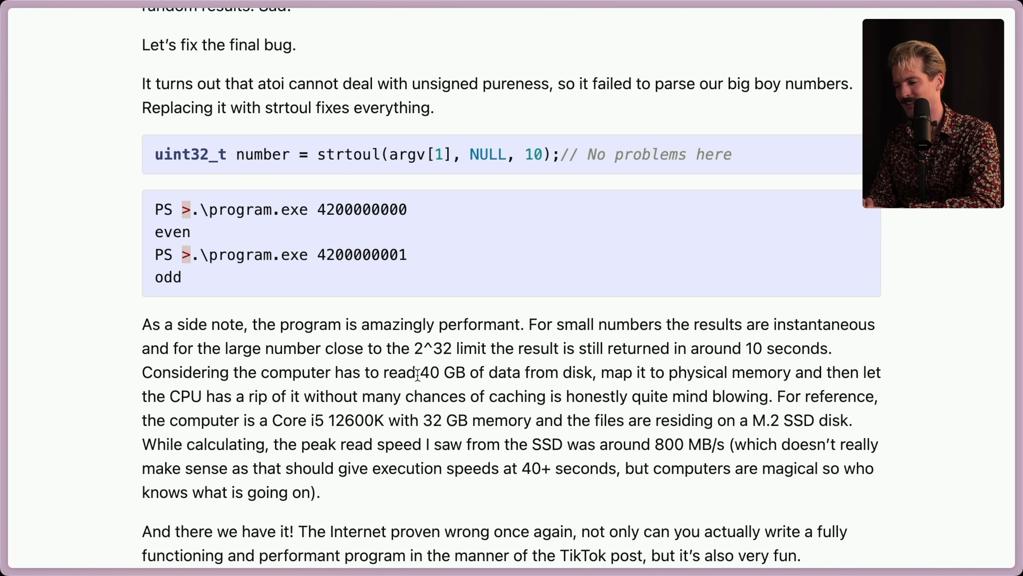
mouse_move(601, 372)
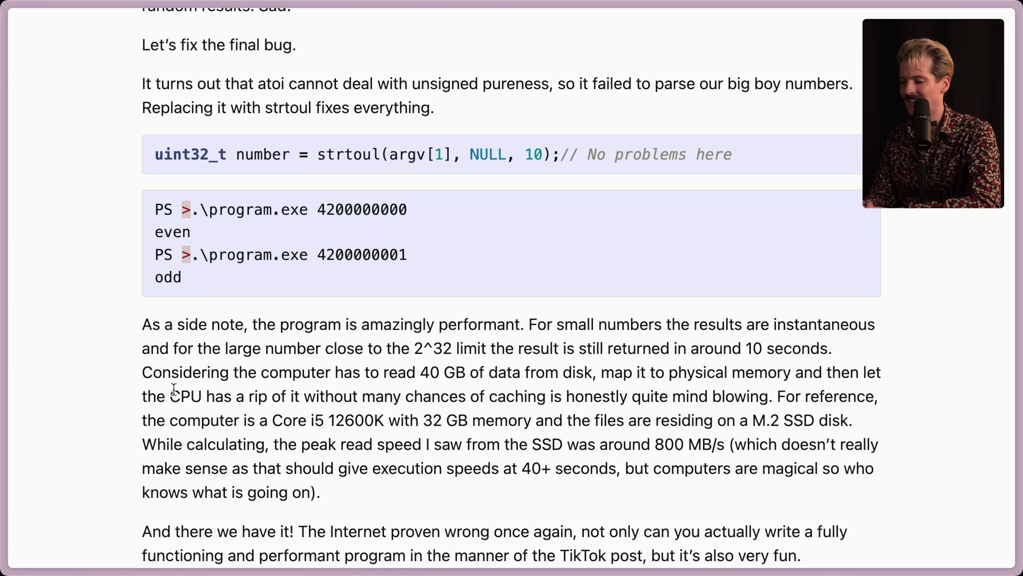
mouse_move(300, 411)
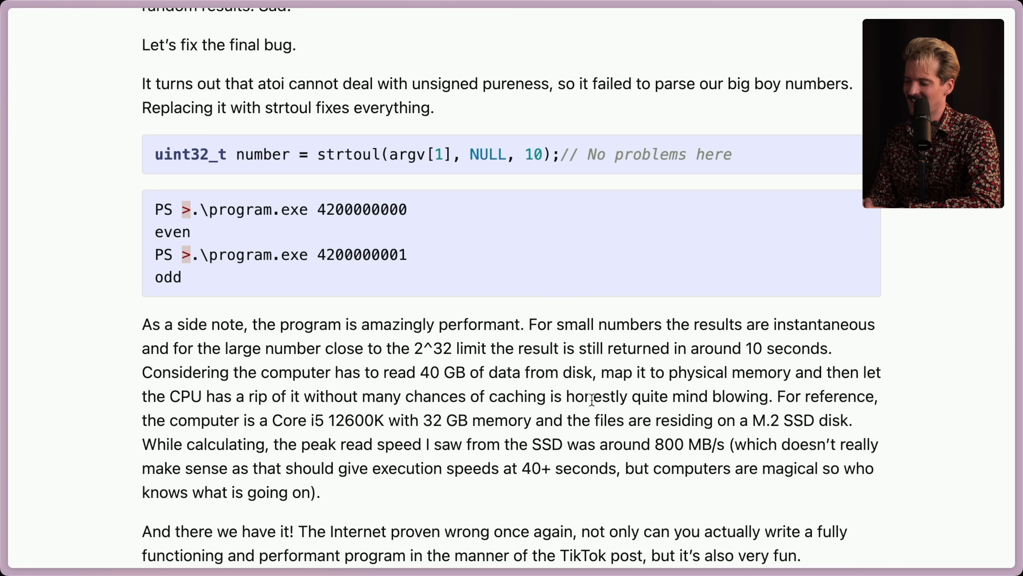
mouse_move(821, 391)
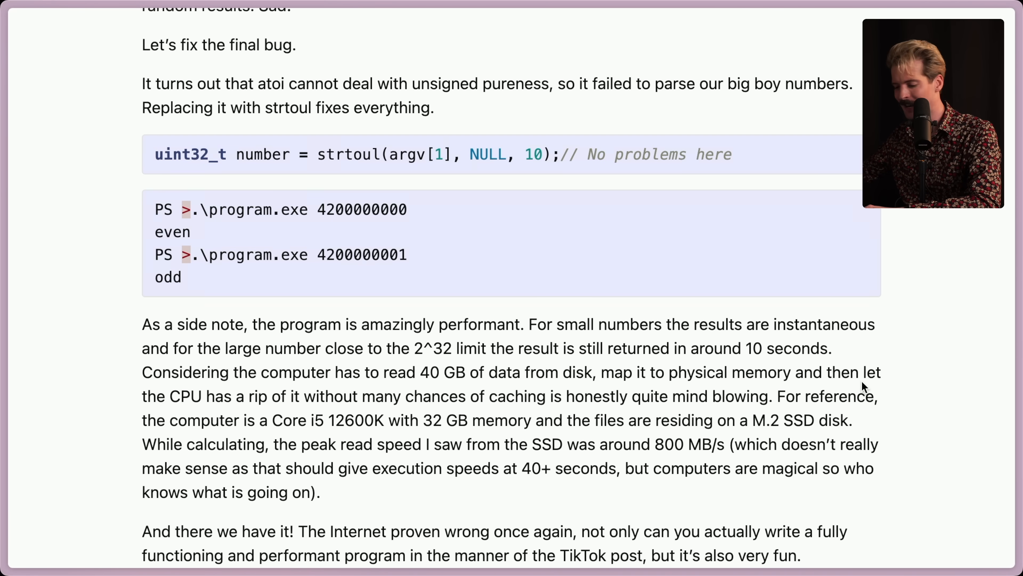
Scroll through the performance side note to the 'And there we have it!' conclusion, selecting a phrase along the way.
scroll(down, 3)
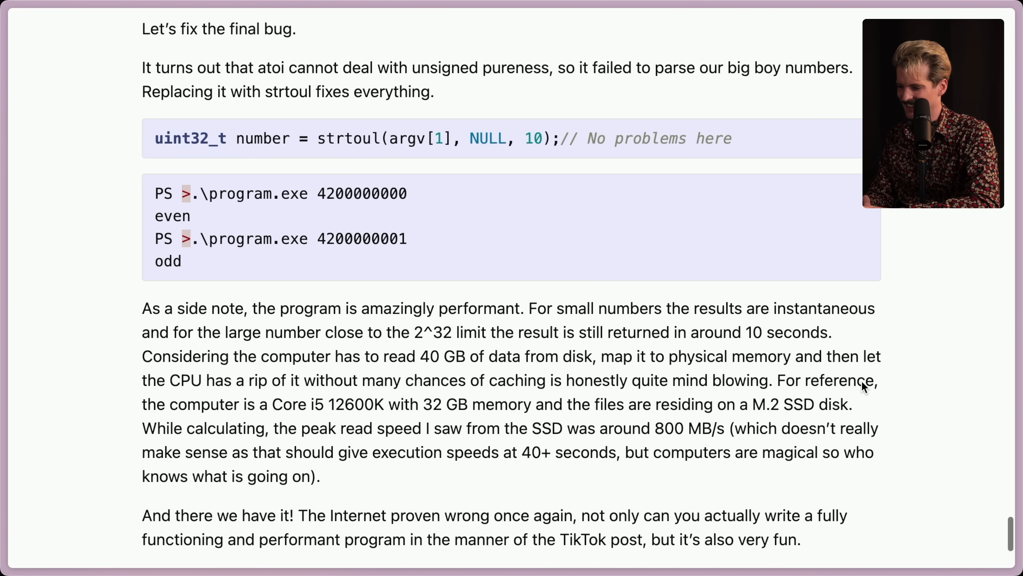
scroll(down, 3)
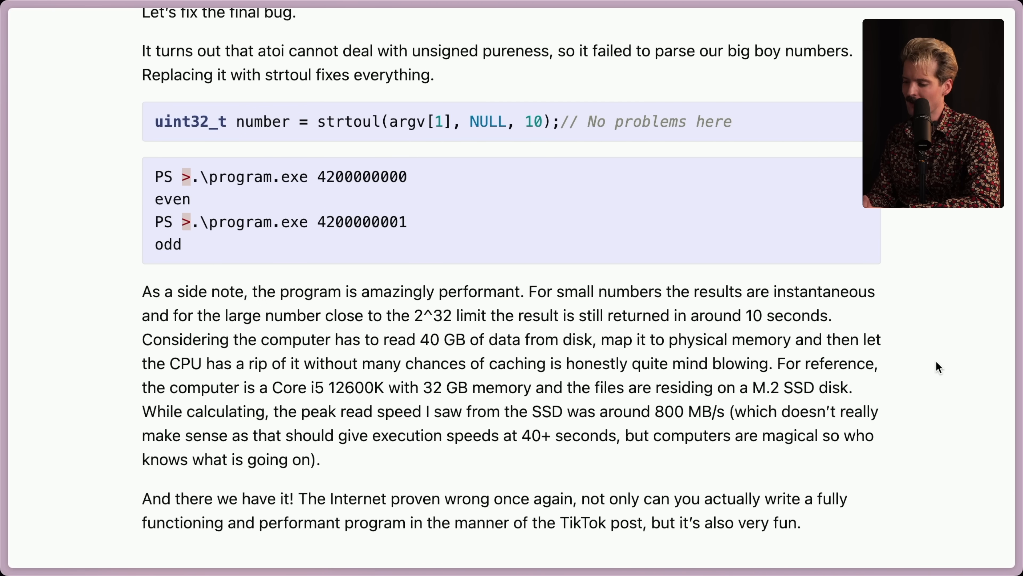
mouse_move(793, 389)
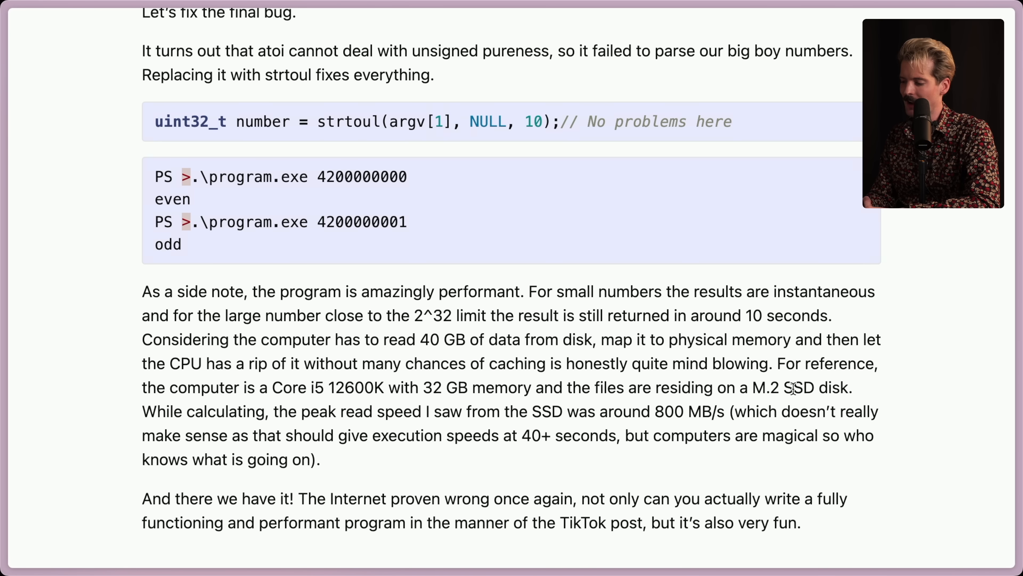
scroll(down, 3)
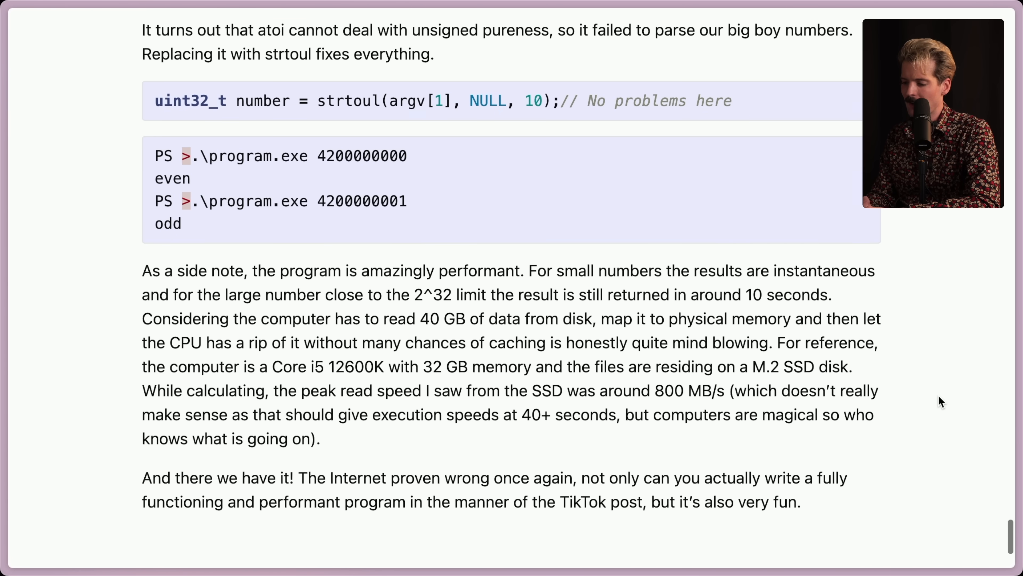
scroll(down, 3)
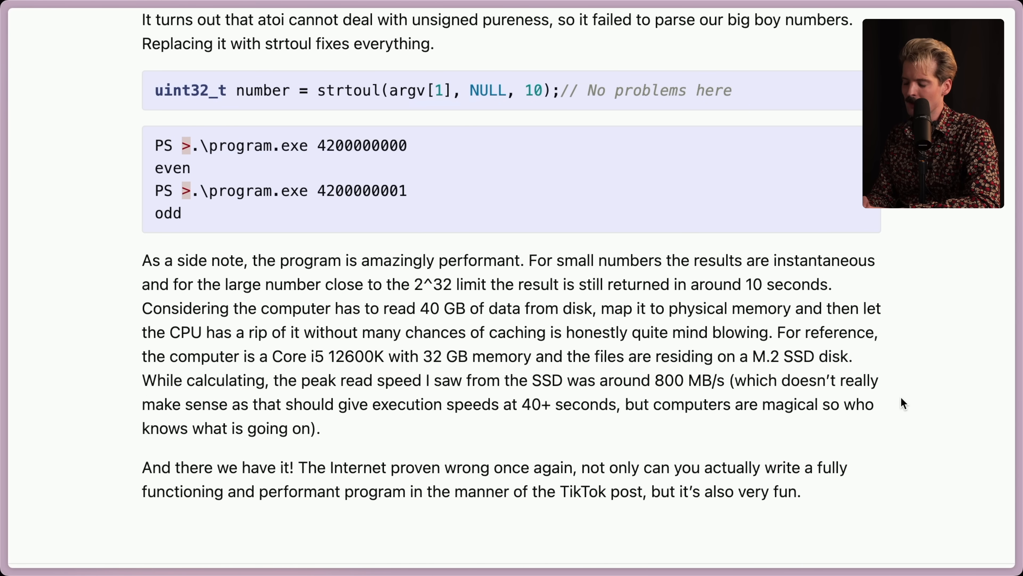
mouse_move(772, 425)
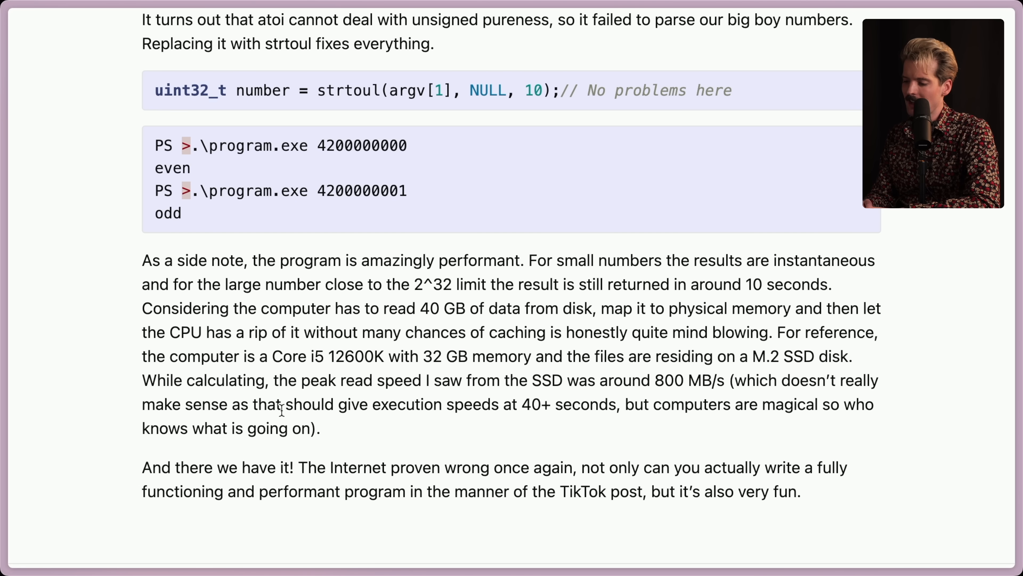
drag(520, 404, 612, 404)
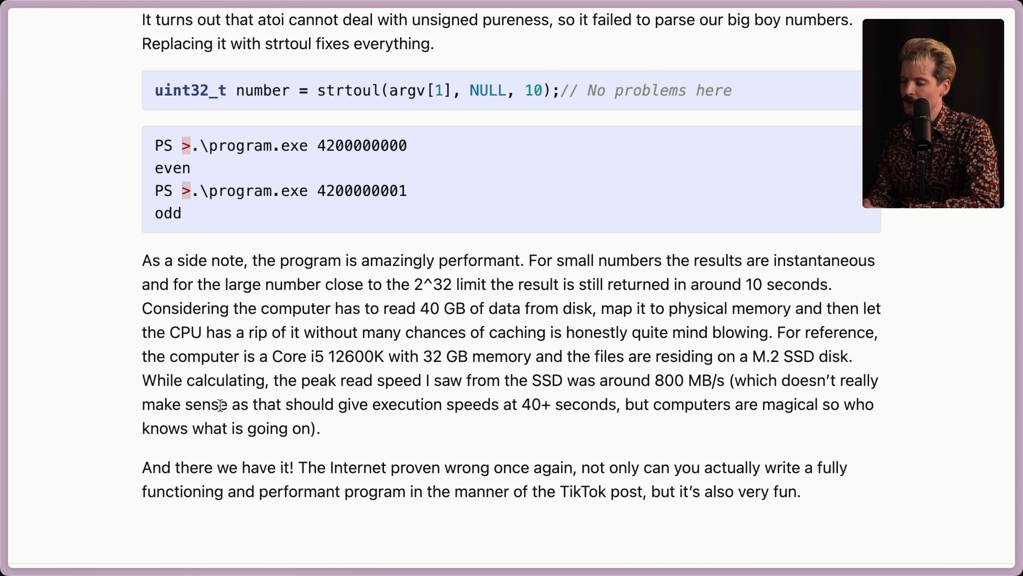
mouse_move(328, 434)
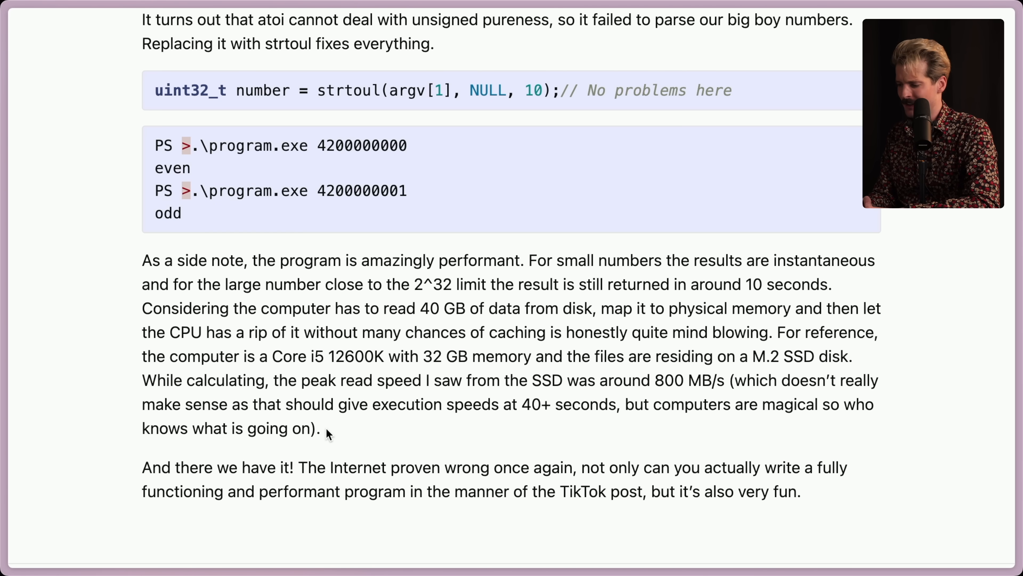
scroll(down, 3)
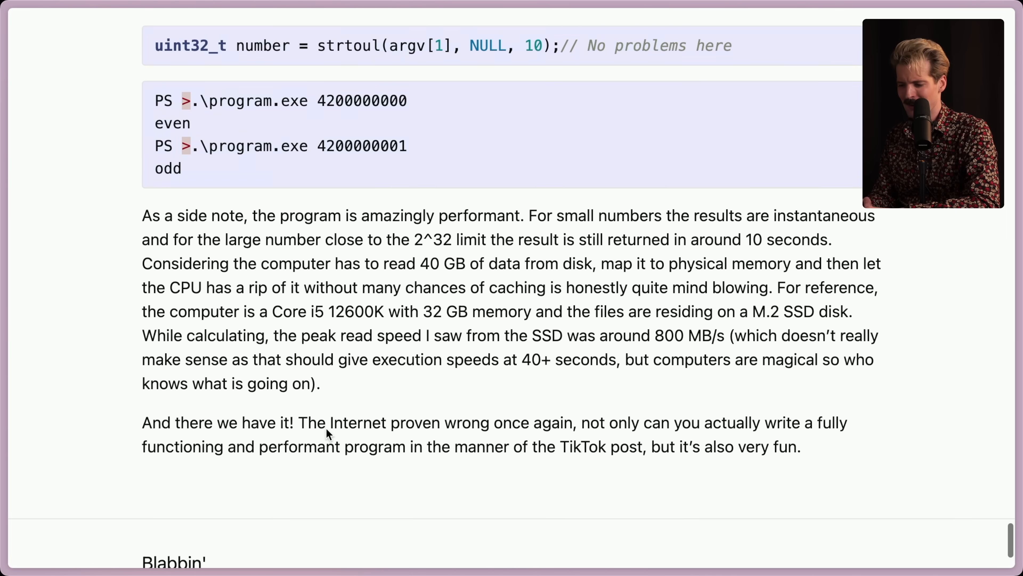
Scroll to the site footer and open the author's GitHub profile from the username link.
scroll(down, 3)
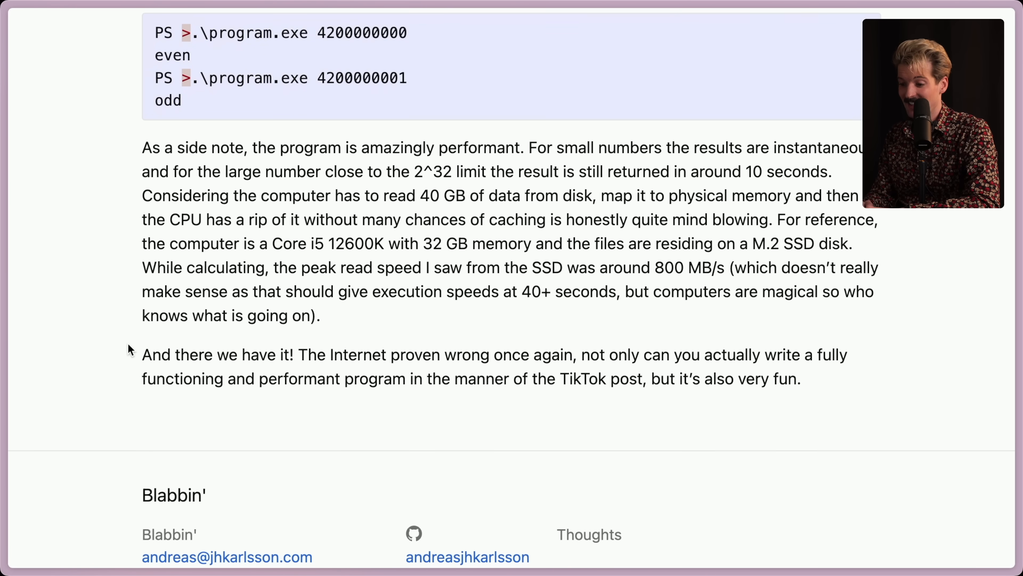
mouse_move(378, 430)
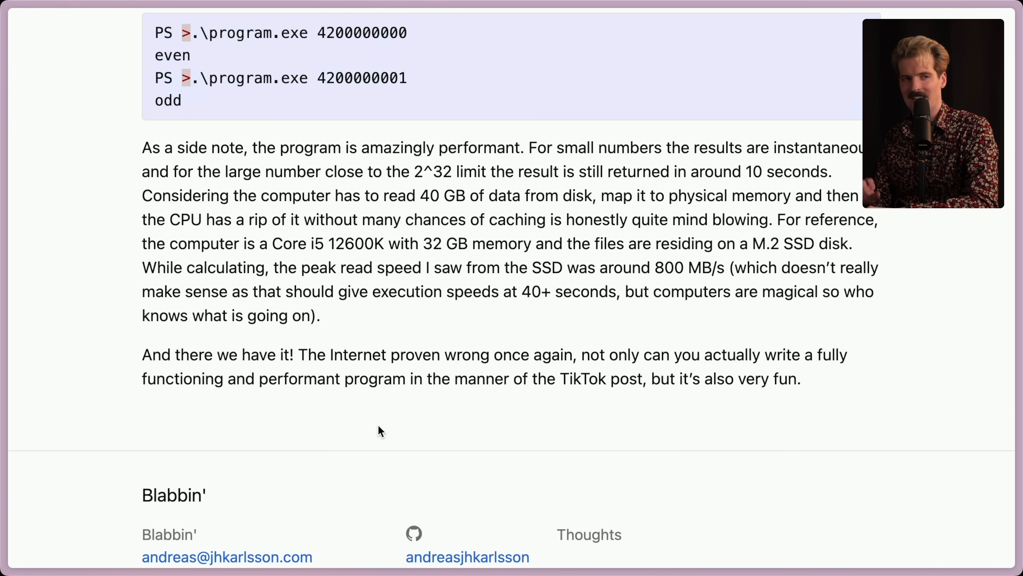
scroll(down, 3)
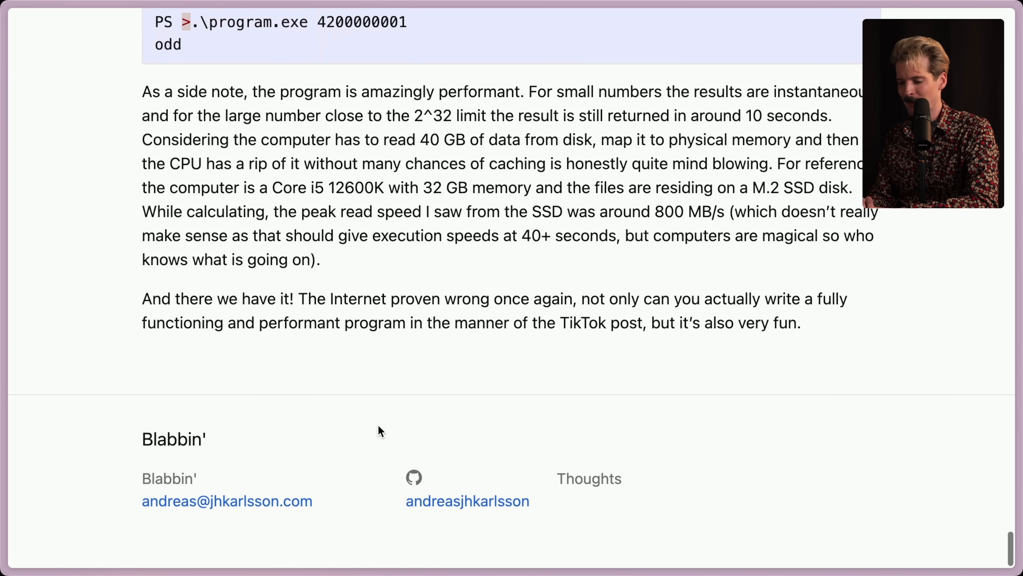
scroll(down, 3)
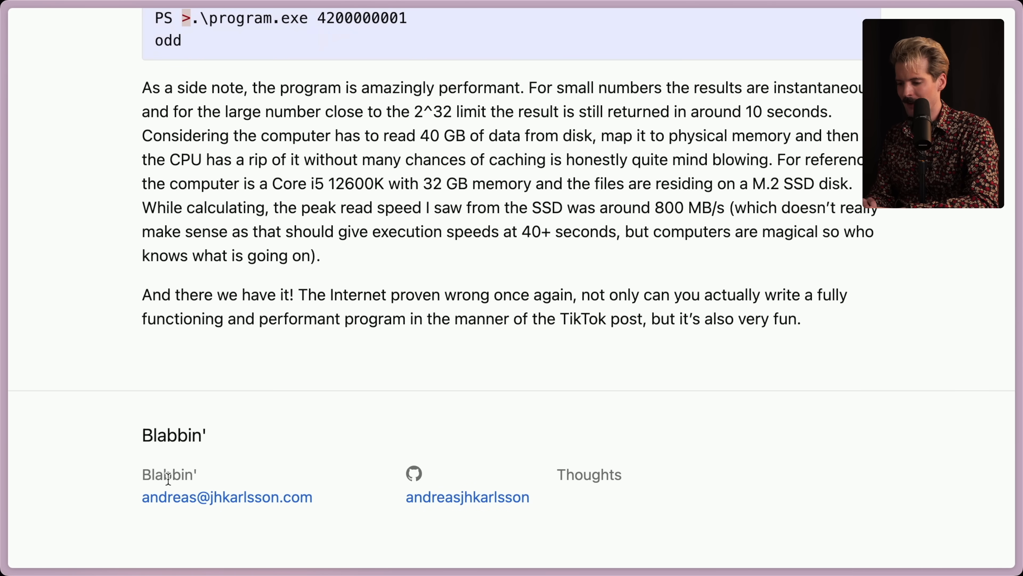
click(468, 497)
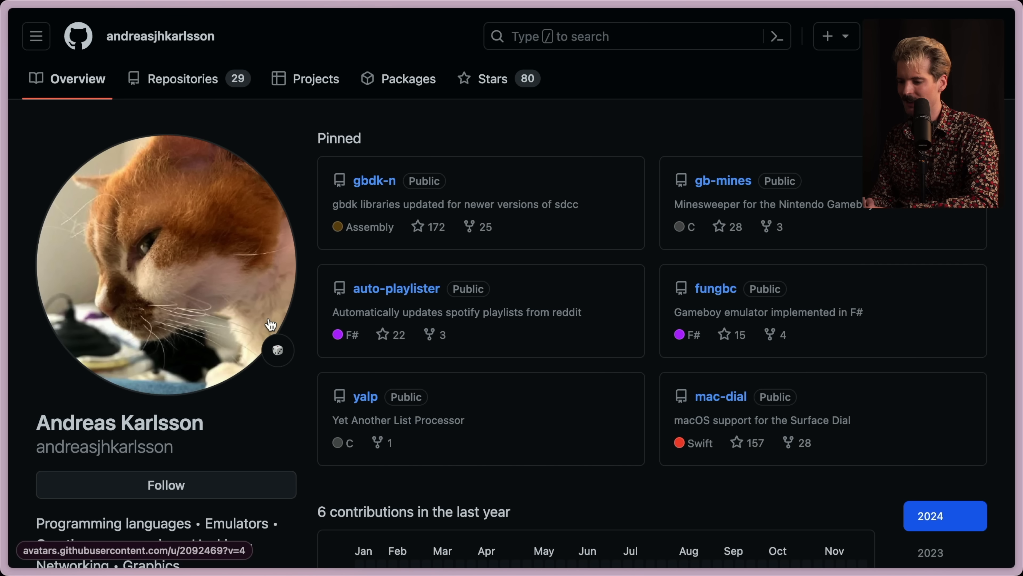